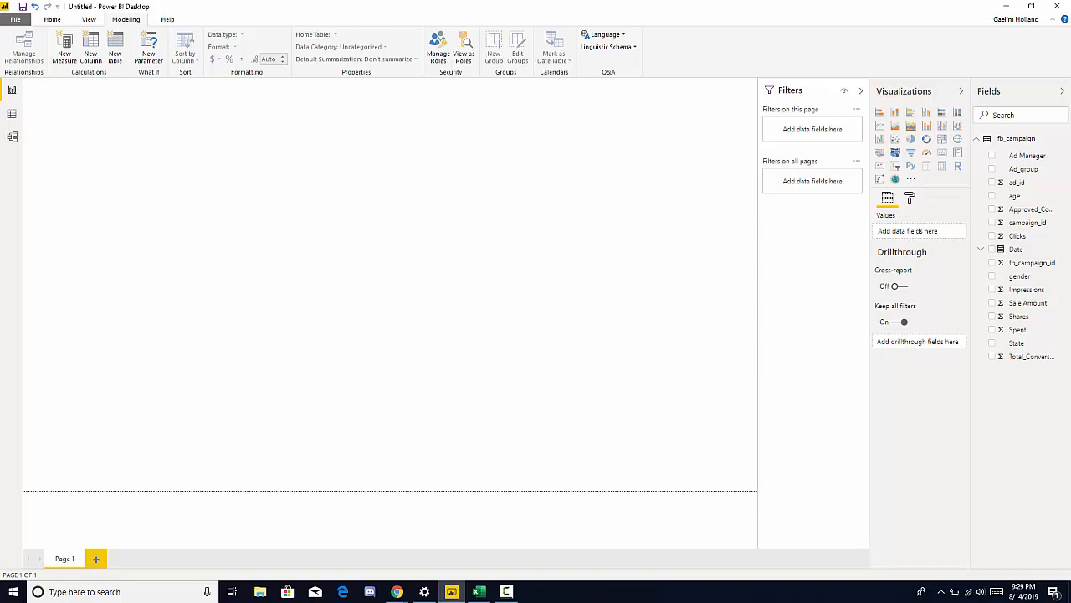
mouse_move(352, 167)
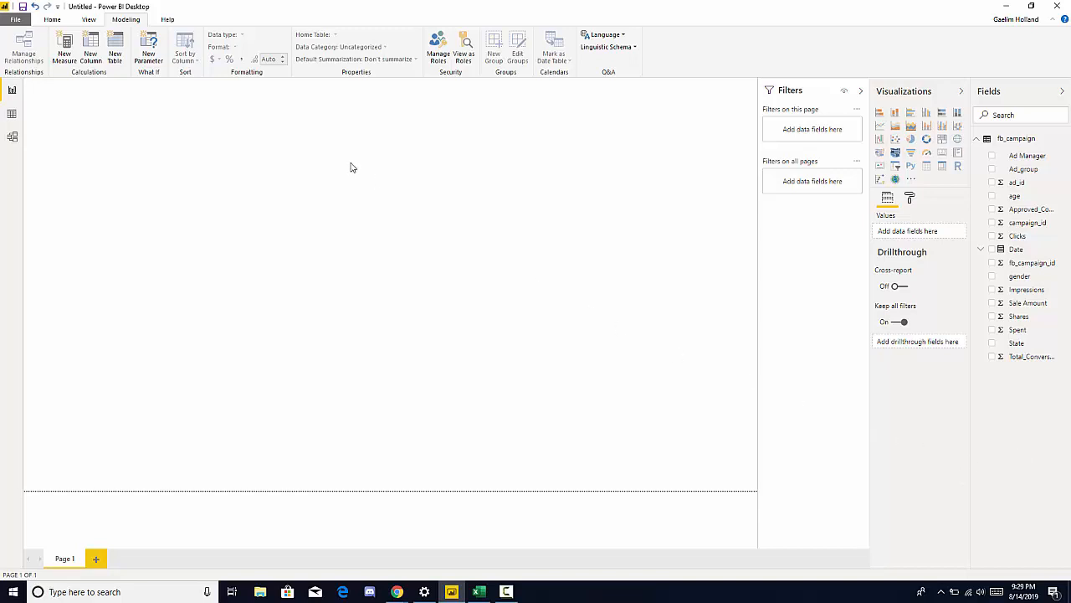
Switch to the Home ribbon and browse the Get Data source list without choosing one
click(52, 20)
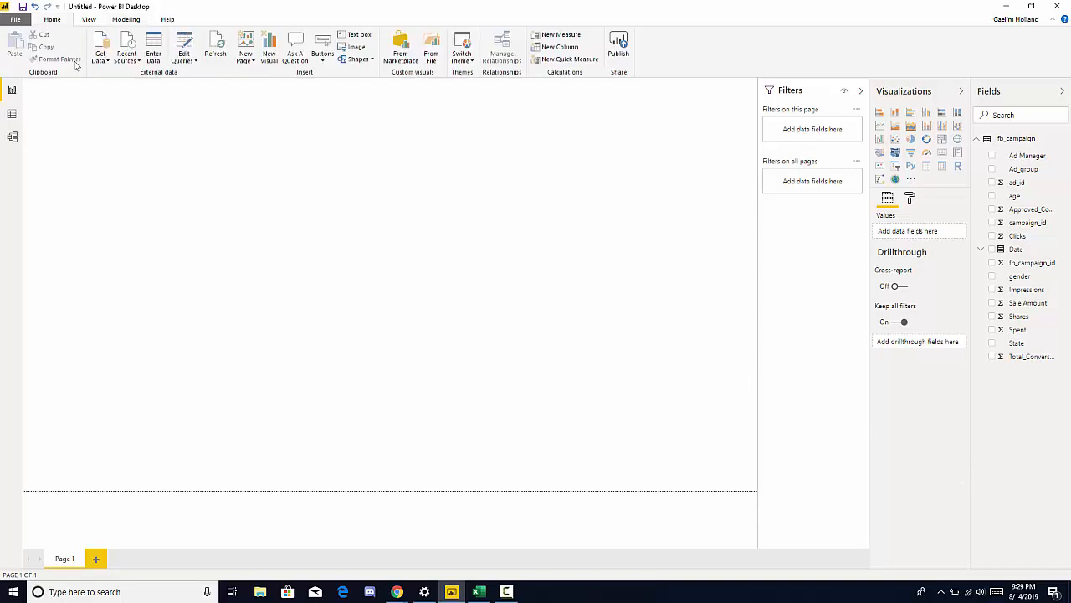
mouse_move(101, 114)
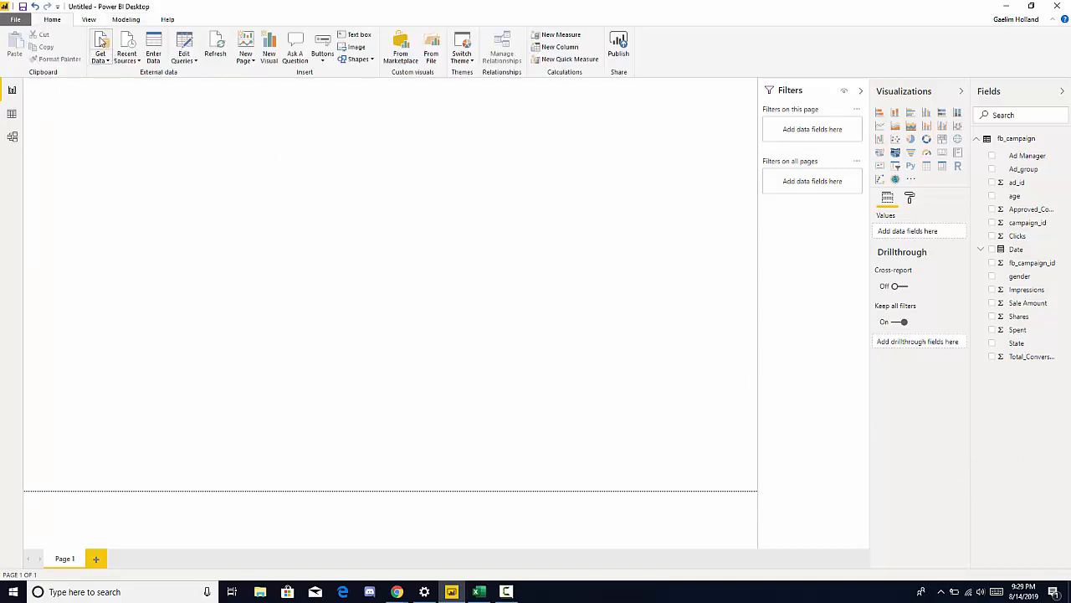
mouse_move(124, 103)
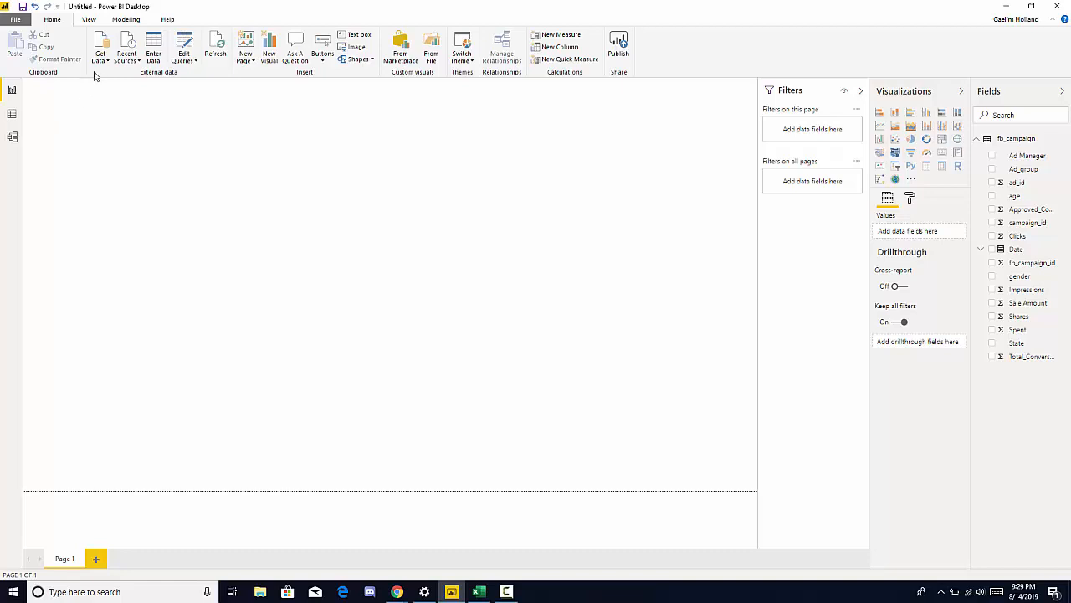
click(101, 49)
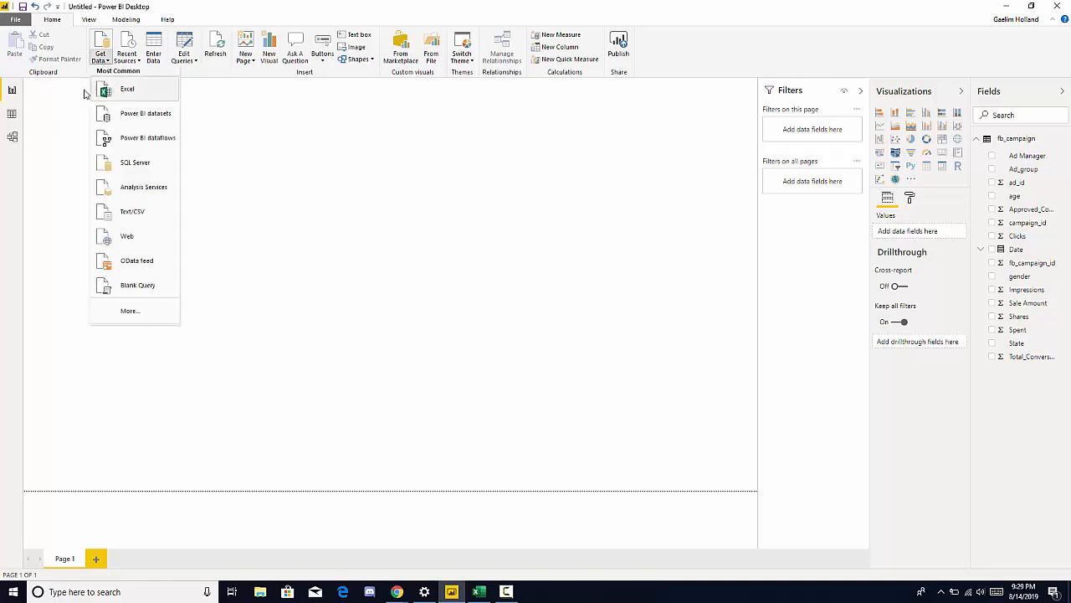
click(211, 120)
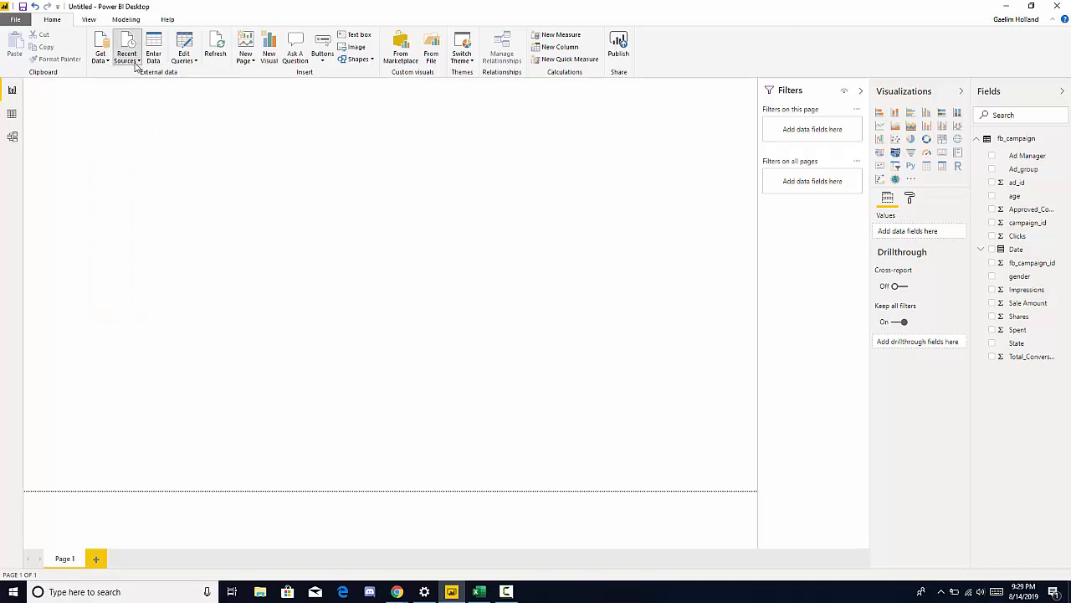
mouse_move(149, 90)
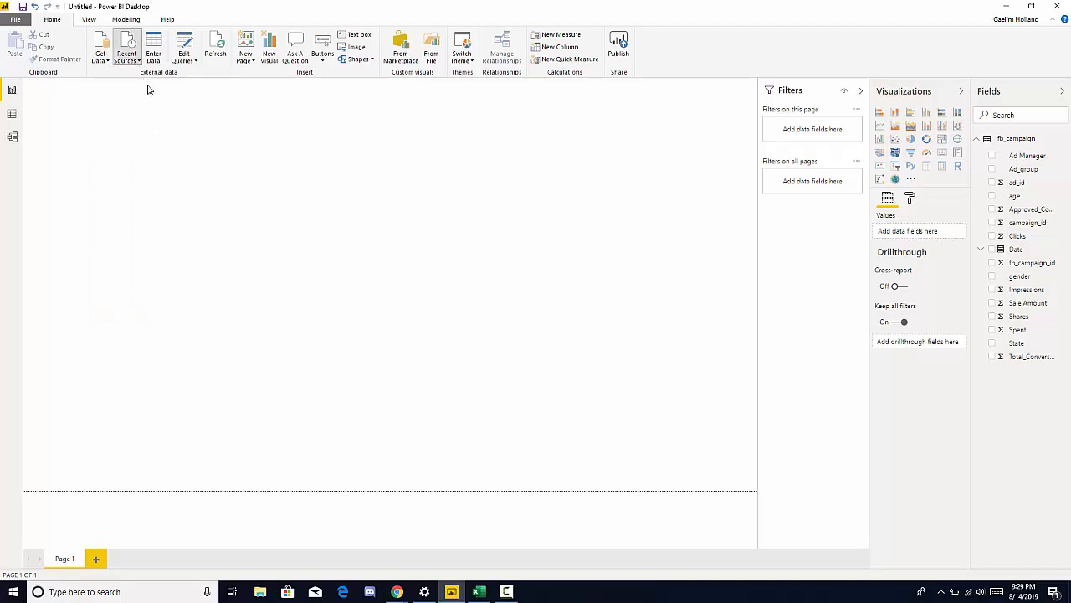
mouse_move(193, 118)
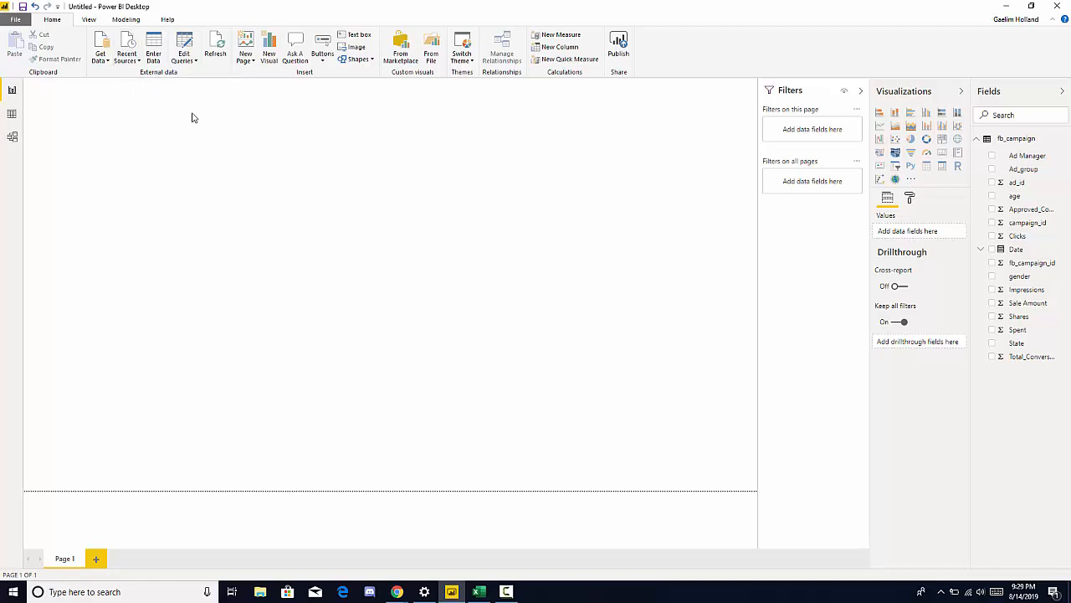
mouse_move(180, 96)
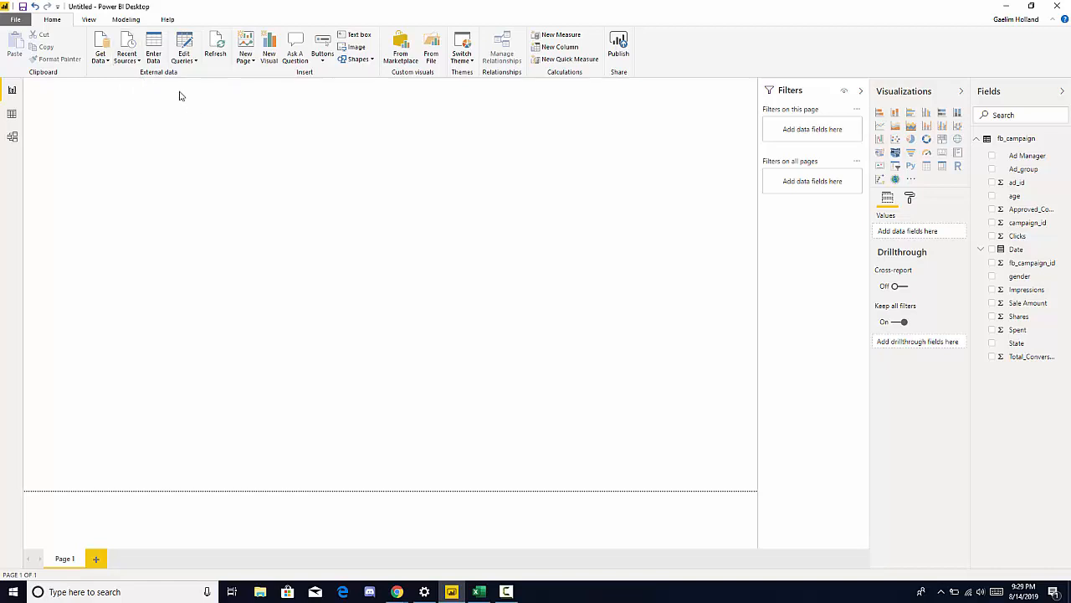
mouse_move(154, 47)
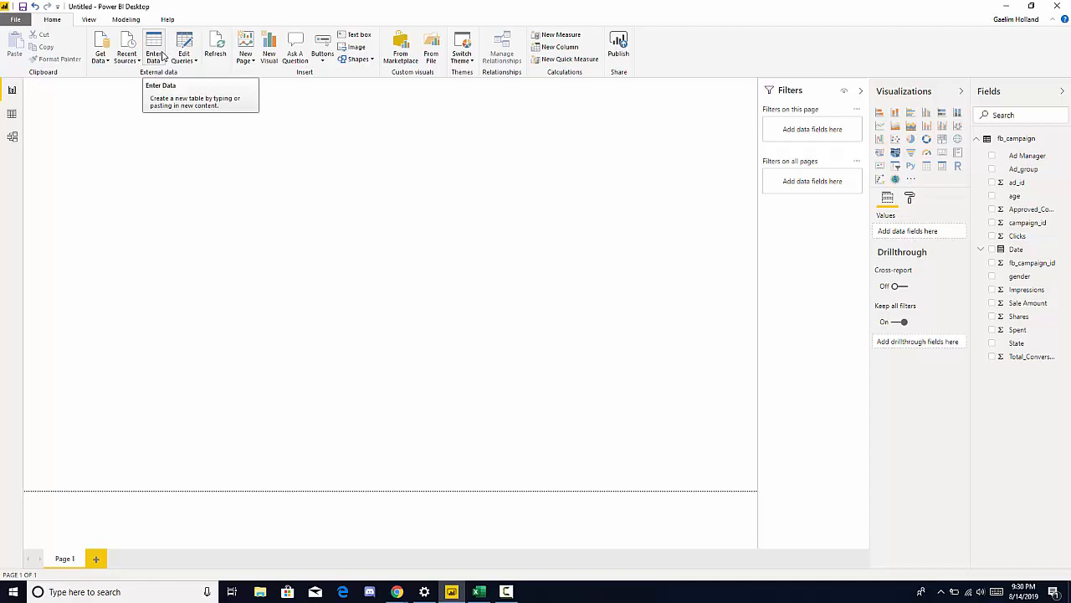
click(154, 47)
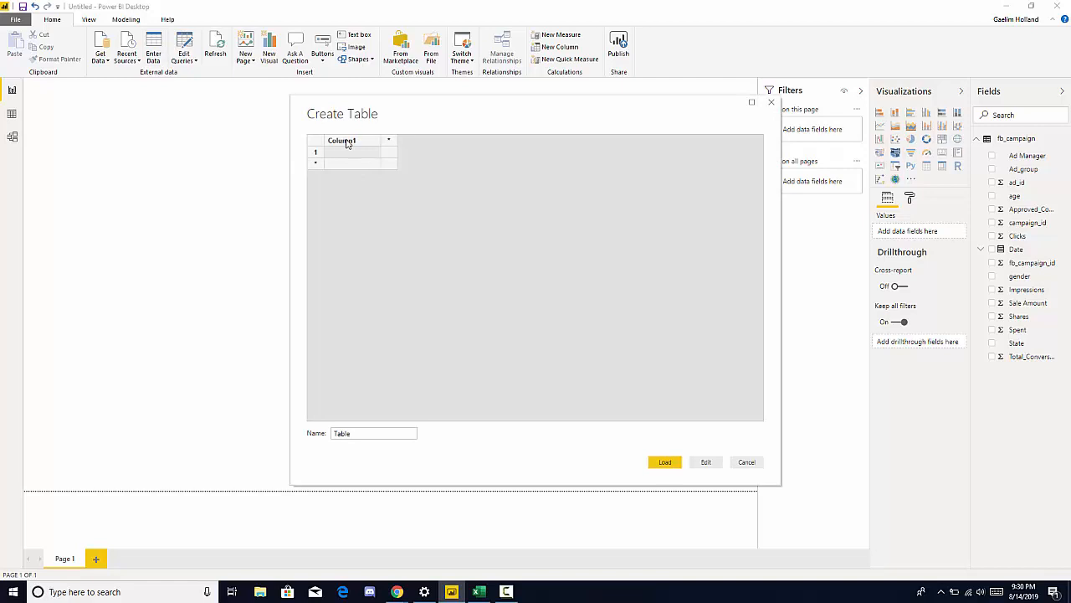
text(kjlkj)
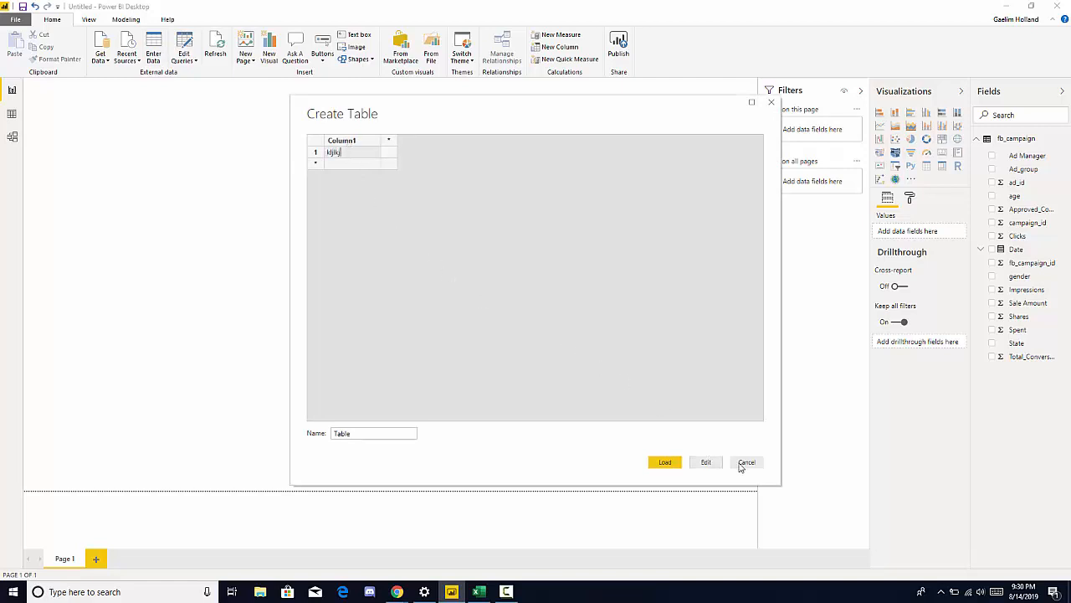
click(746, 462)
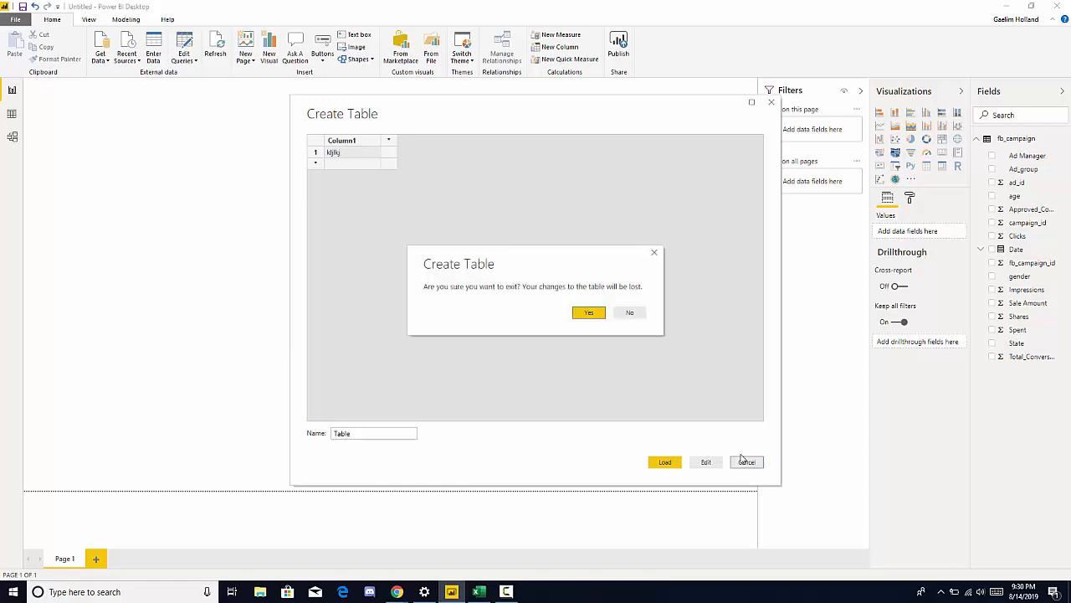
click(589, 313)
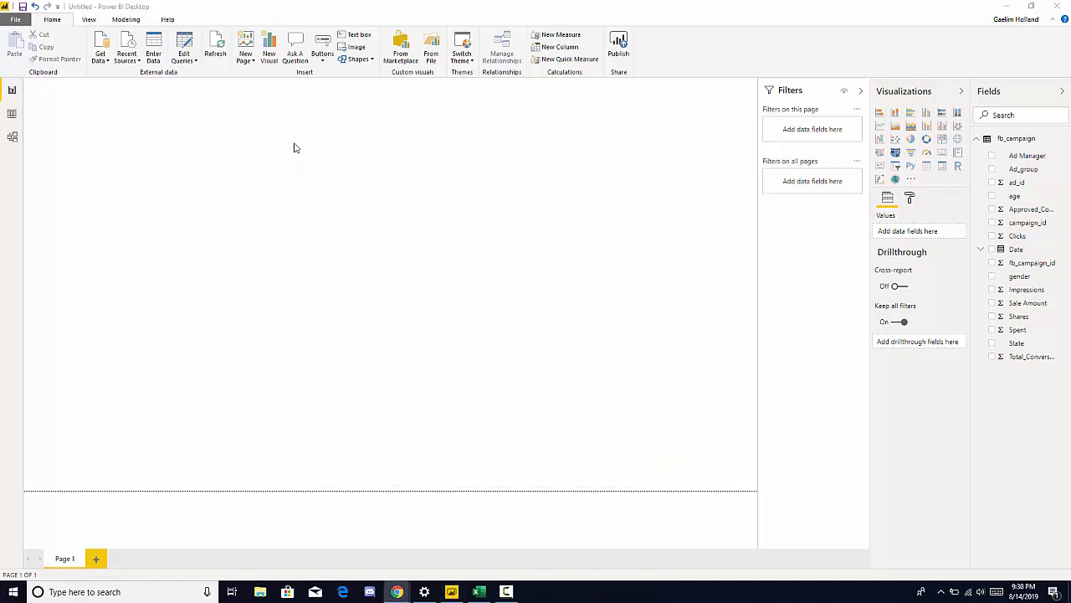
mouse_move(216, 52)
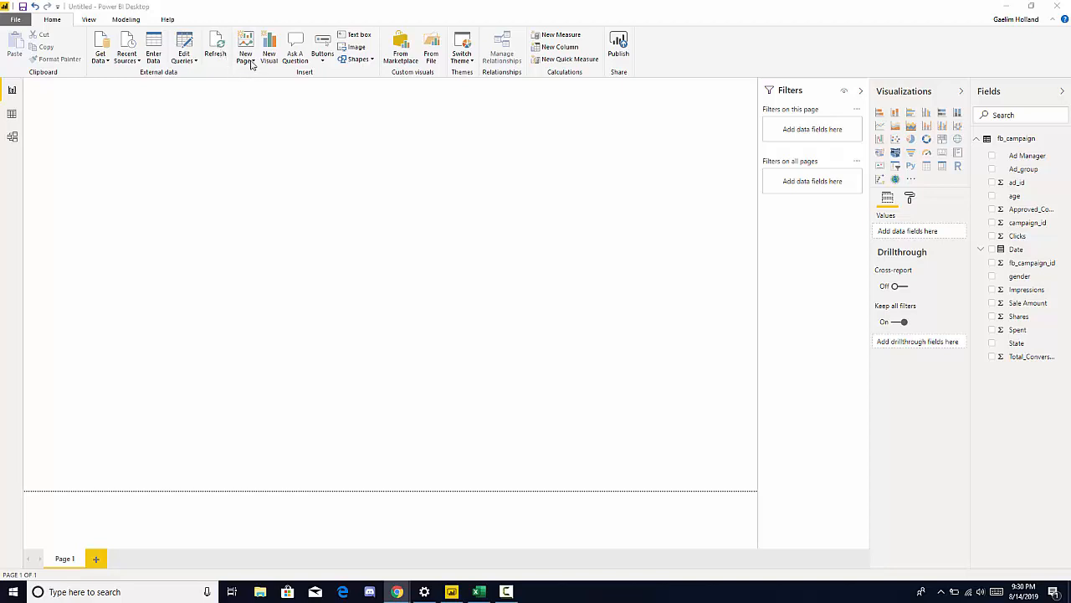
mouse_move(198, 215)
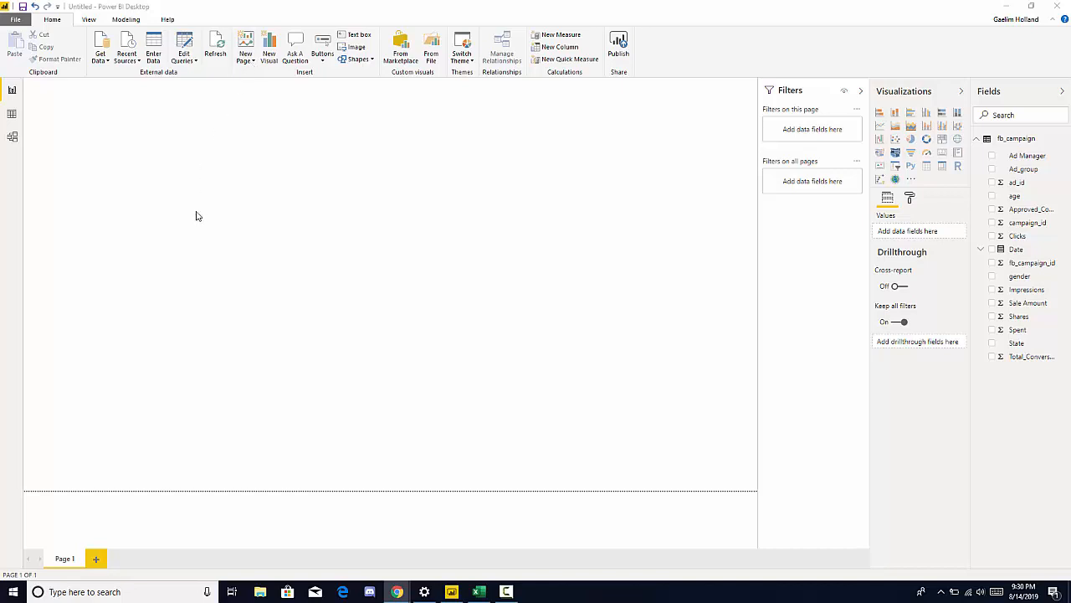
mouse_move(271, 154)
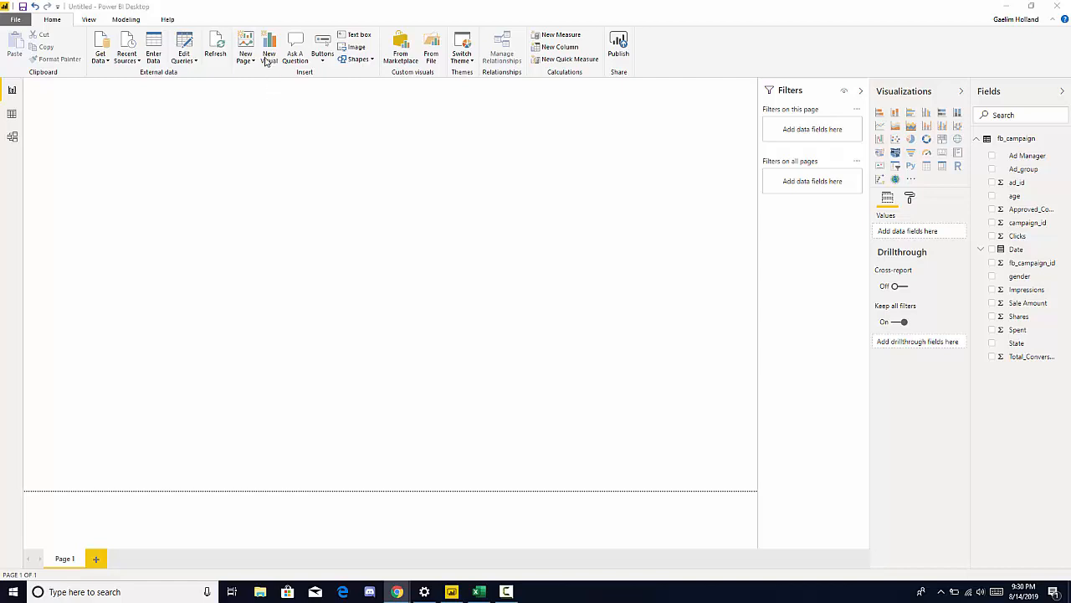
mouse_move(258, 64)
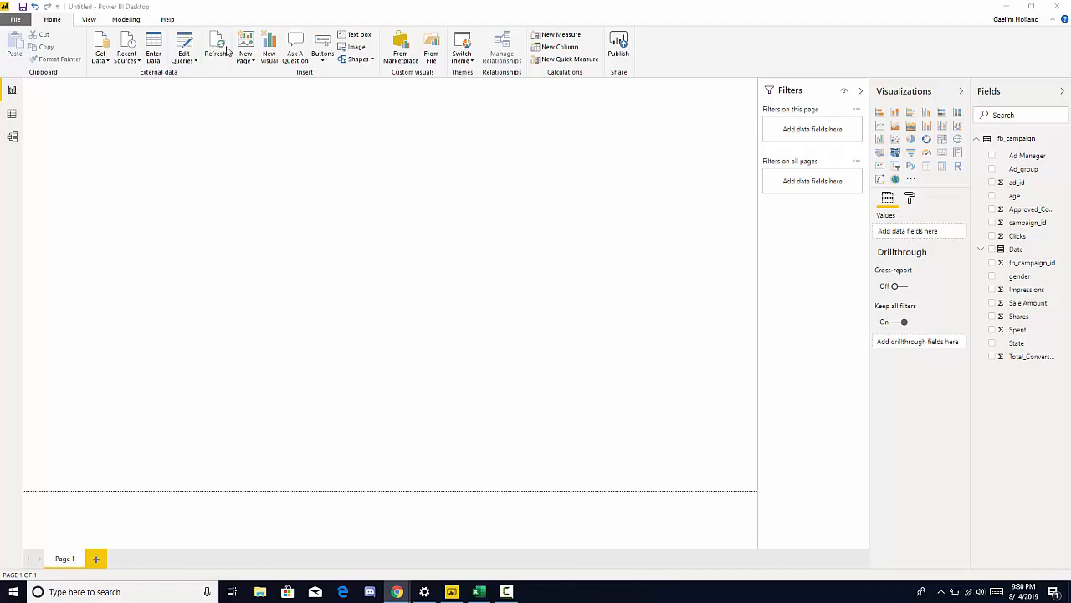
mouse_move(97, 559)
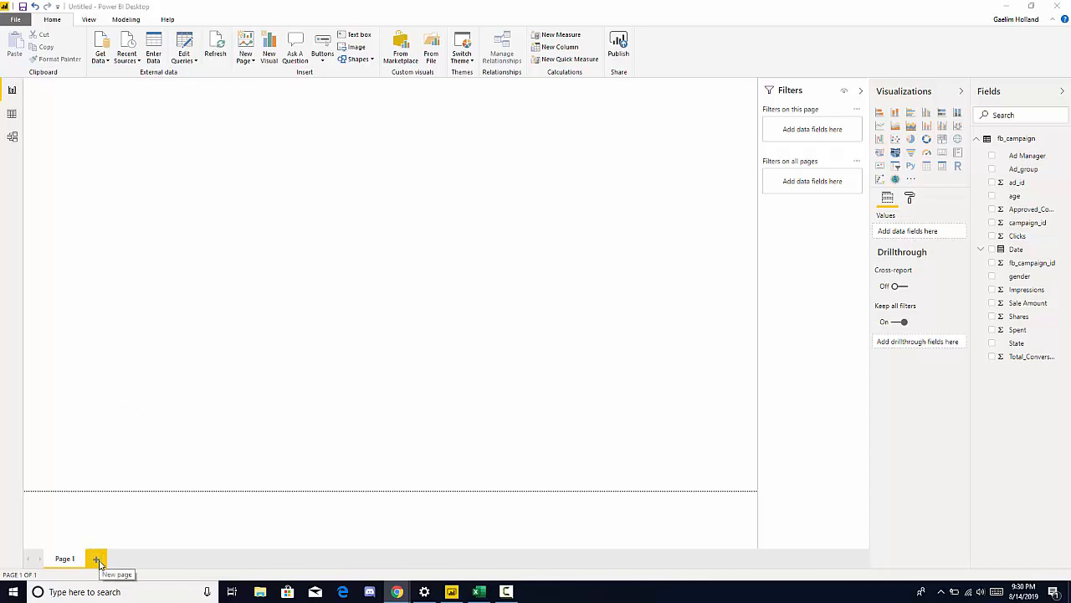
click(97, 559)
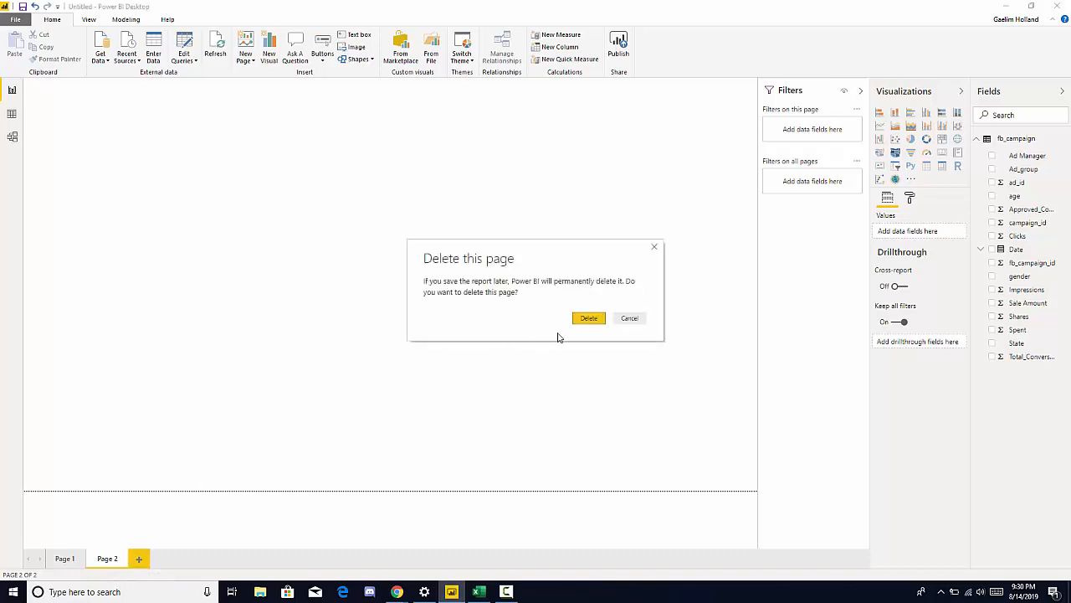
click(590, 318)
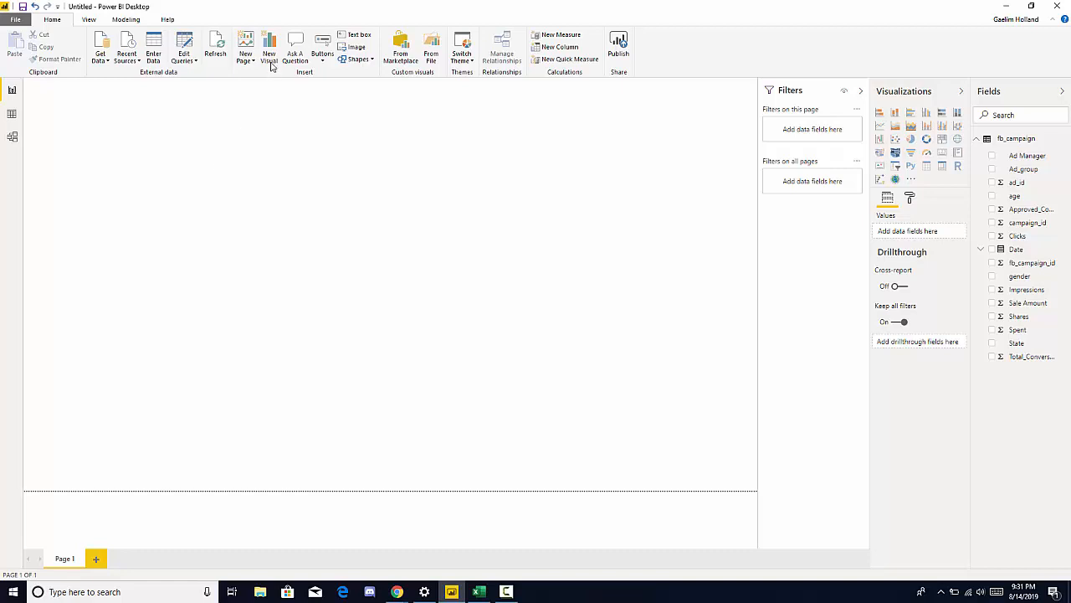
mouse_move(177, 152)
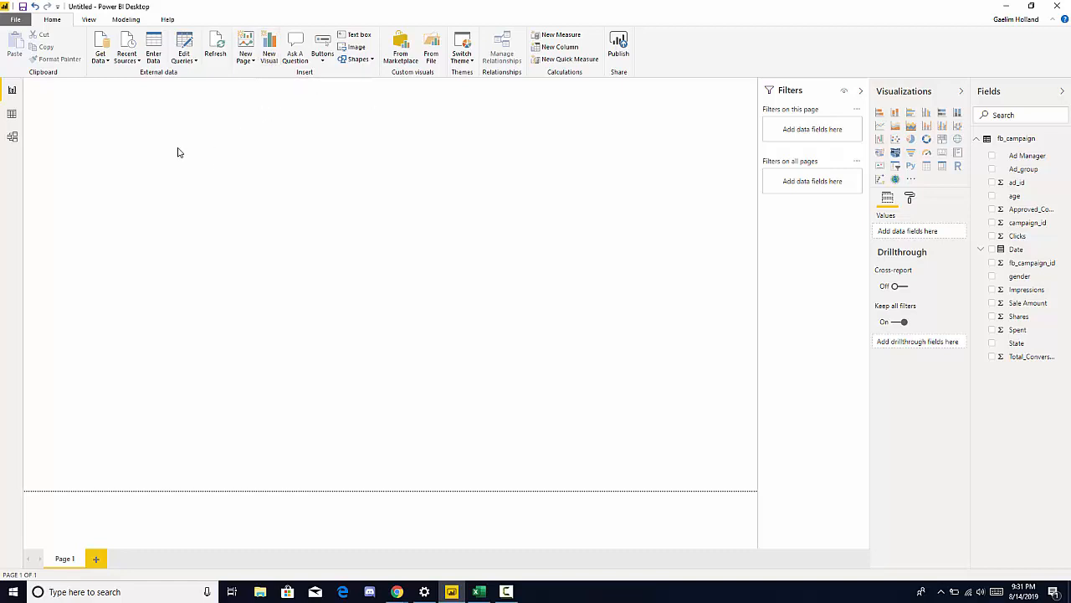
mouse_move(268, 47)
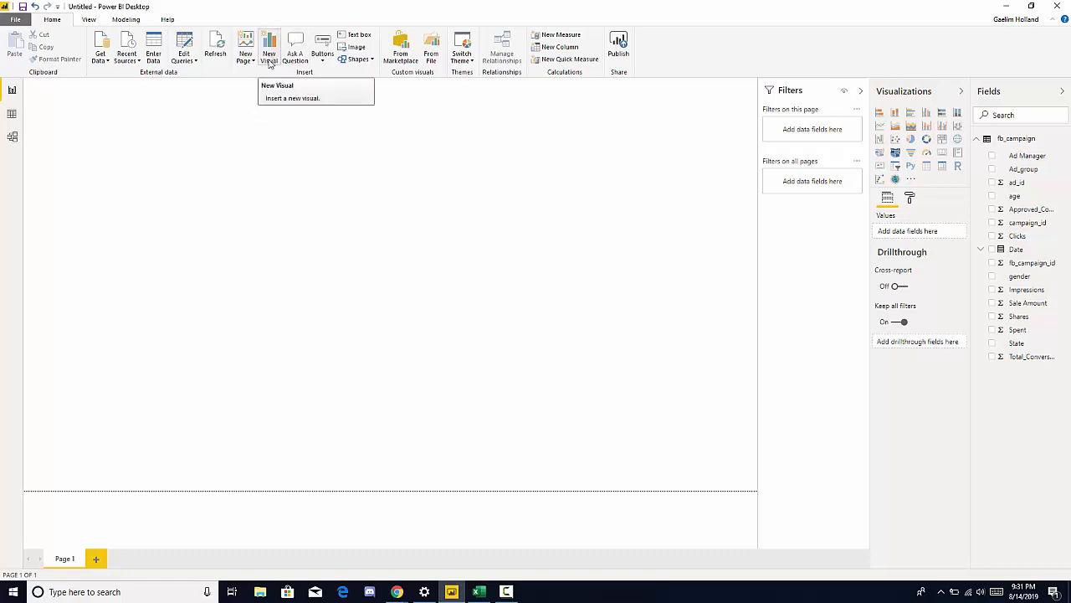
click(267, 47)
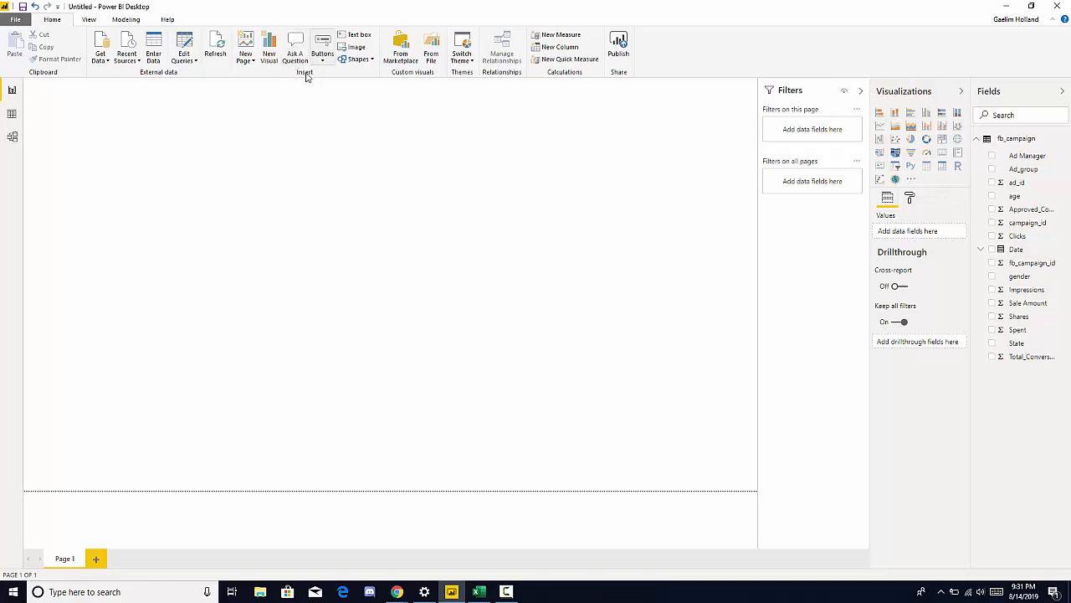
mouse_move(375, 201)
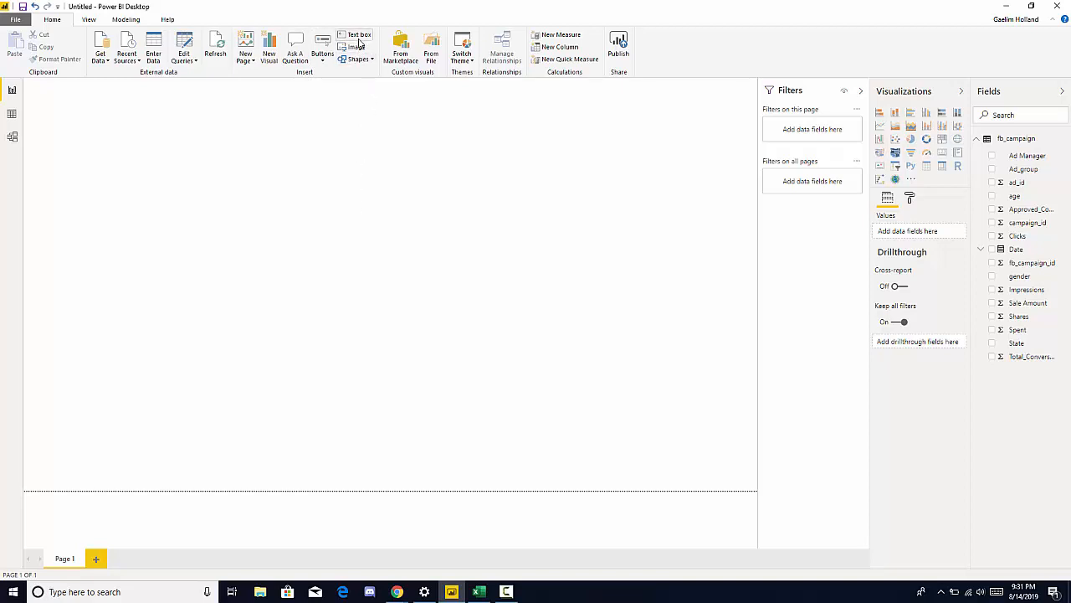
mouse_move(368, 117)
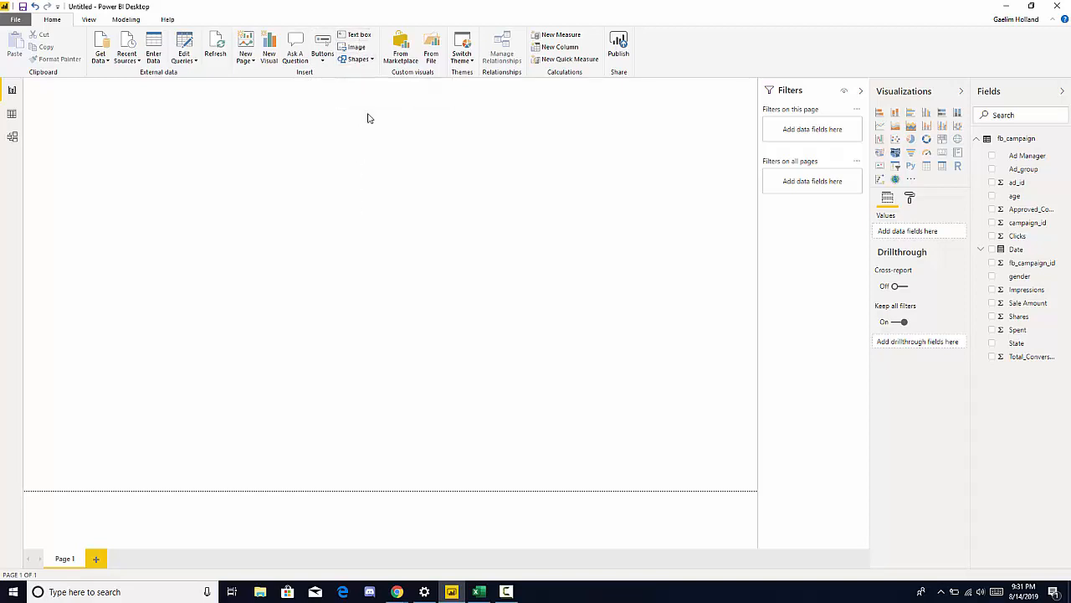
mouse_move(361, 90)
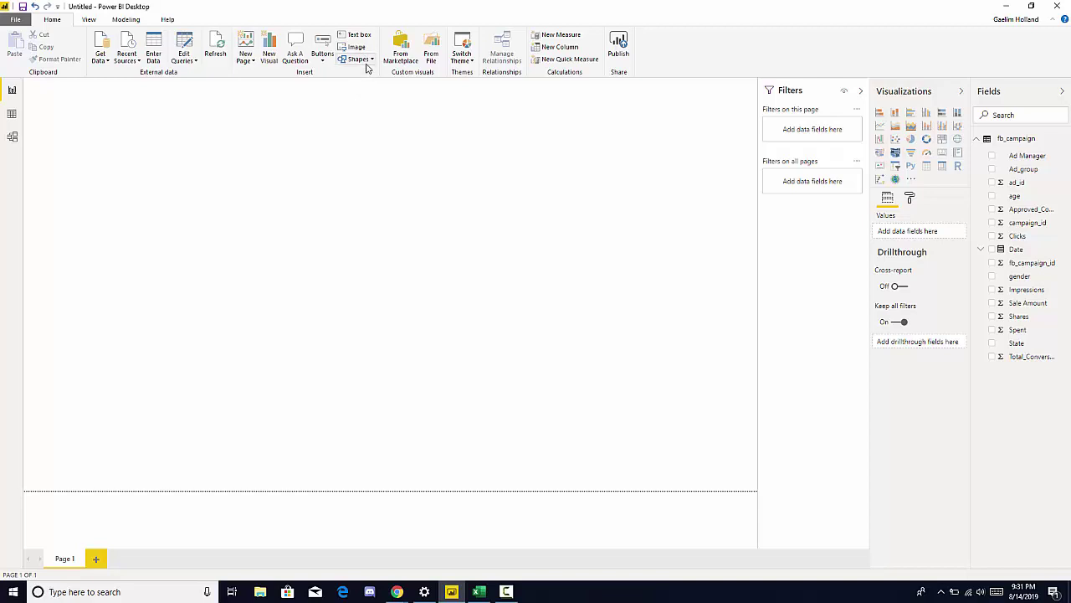
mouse_move(400, 49)
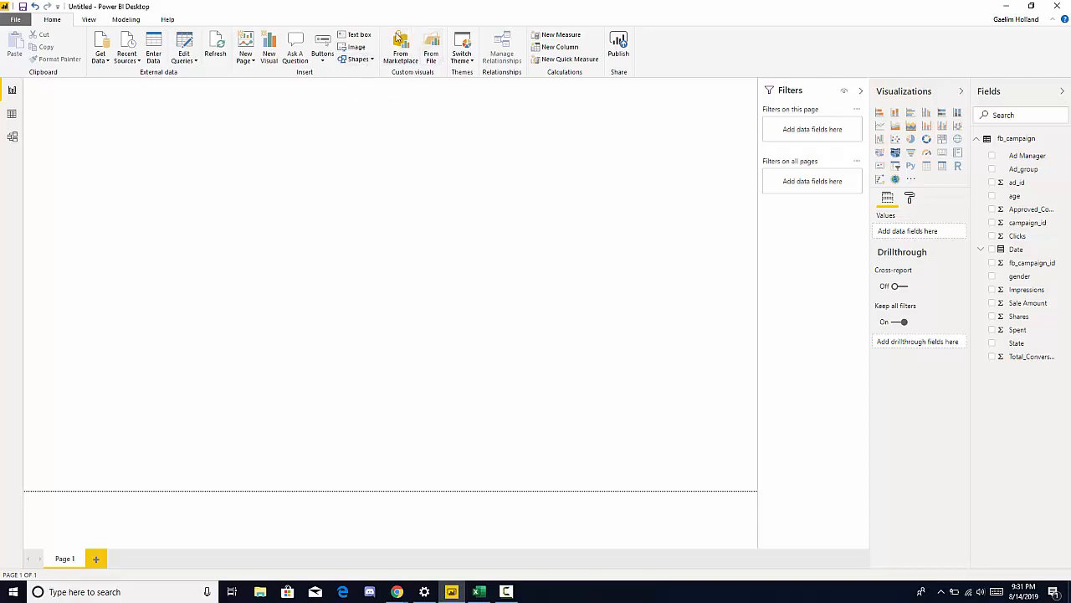
mouse_move(422, 27)
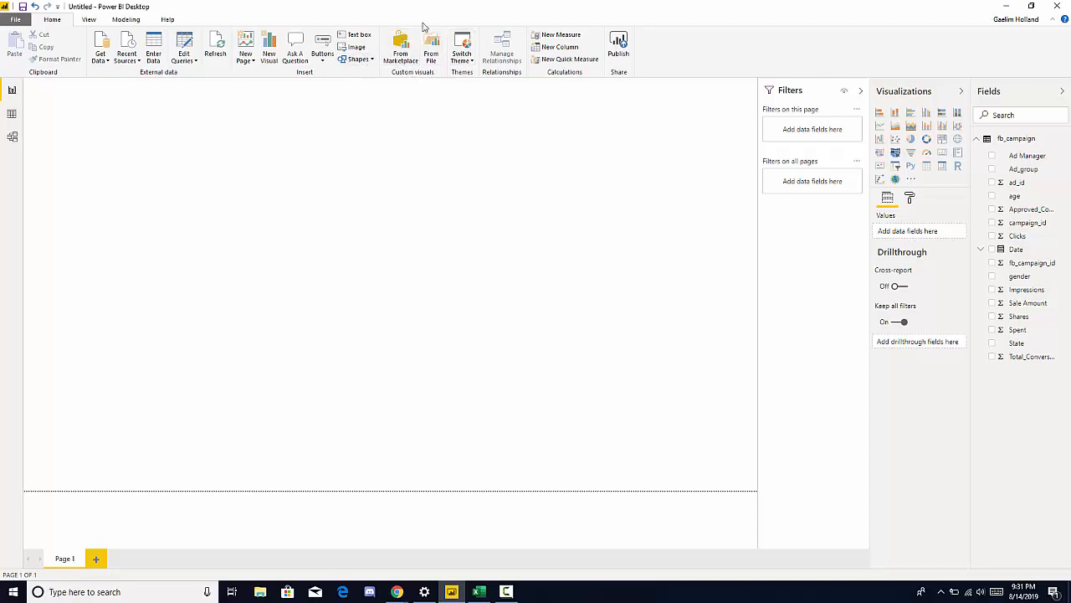
mouse_move(458, 77)
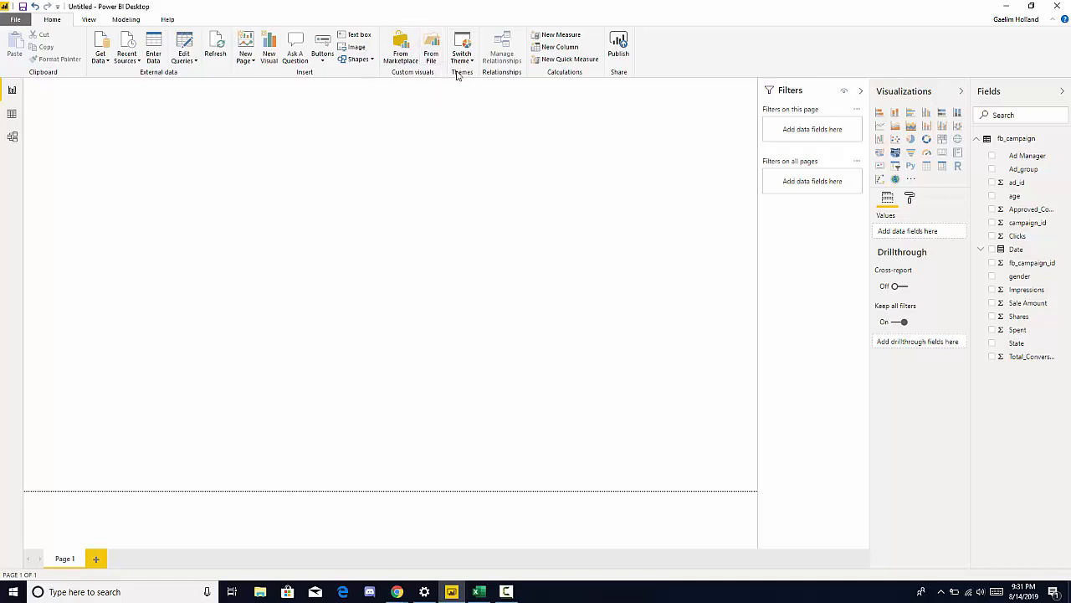
mouse_move(434, 81)
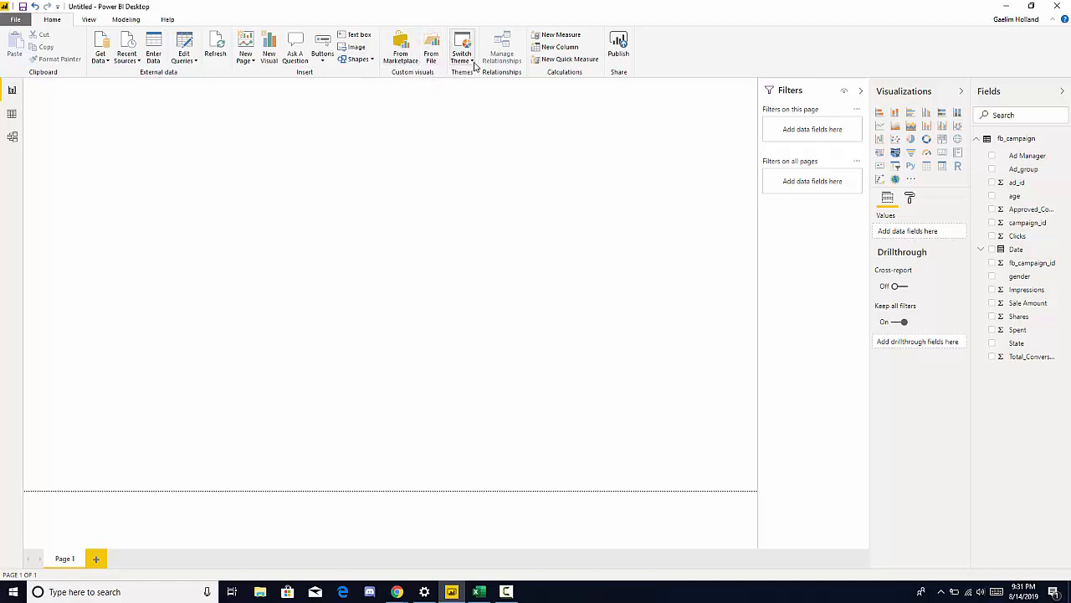
click(462, 50)
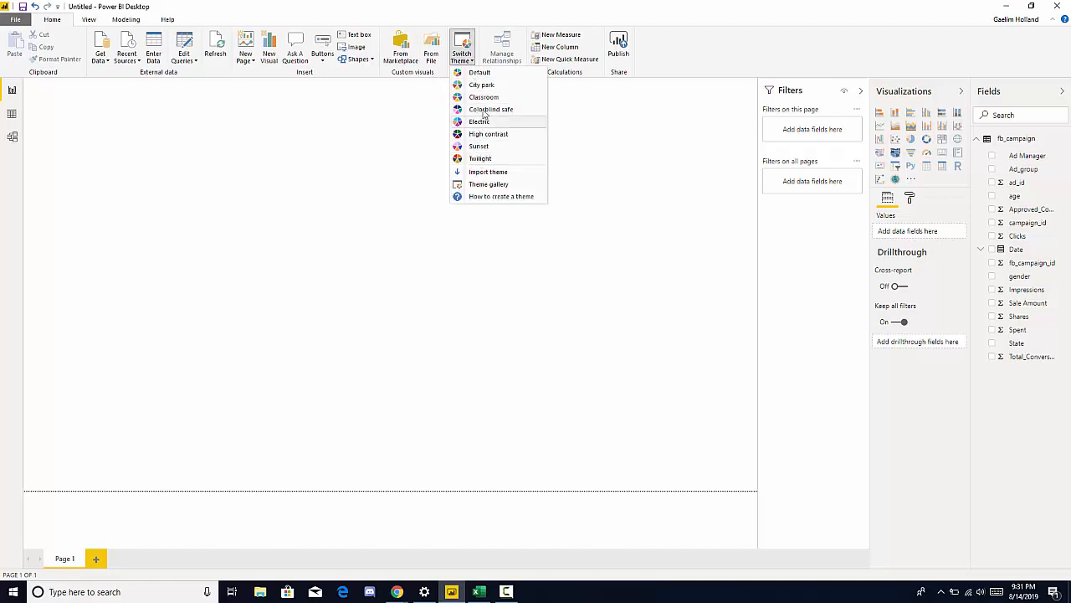
mouse_move(586, 114)
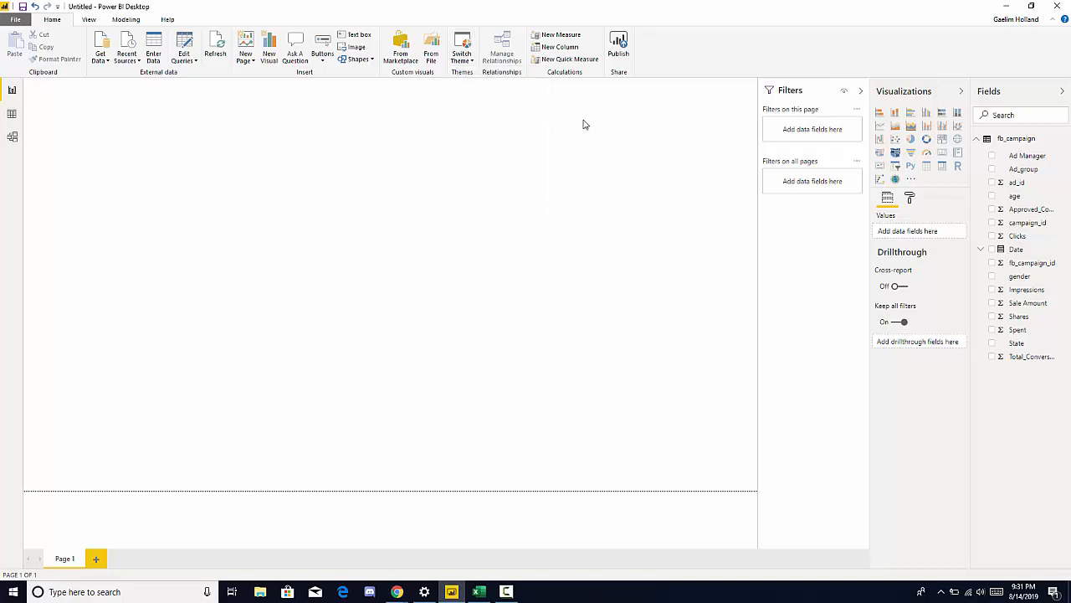
mouse_move(586, 71)
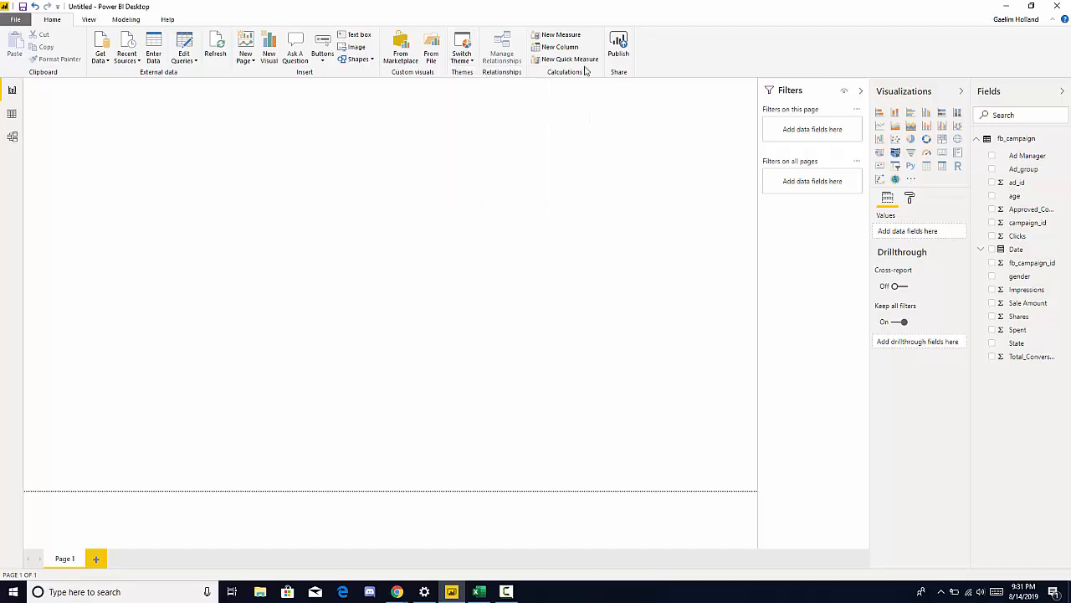
mouse_move(561, 33)
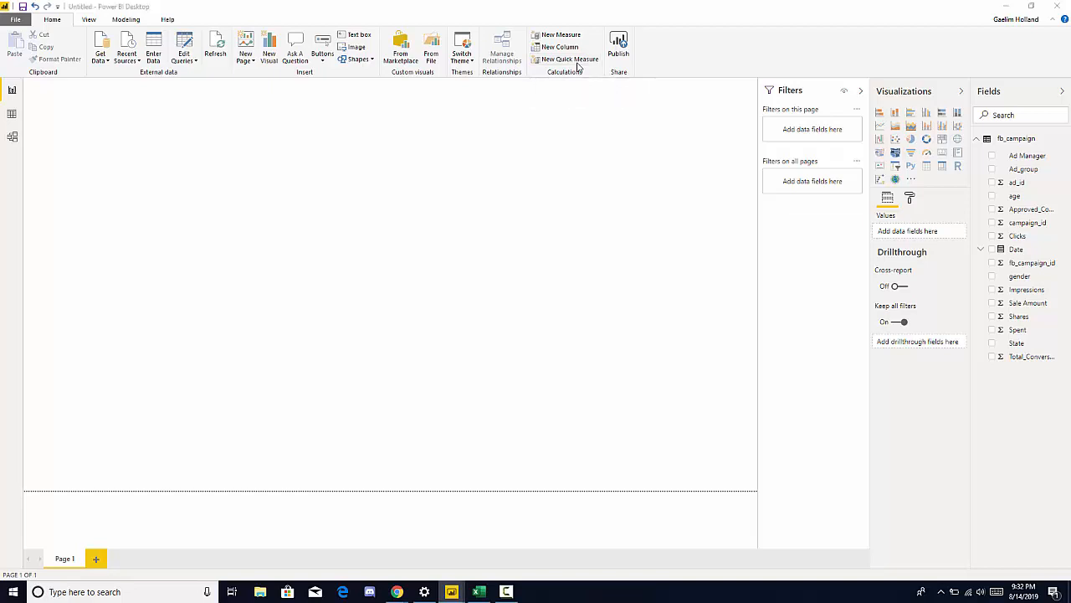
click(569, 59)
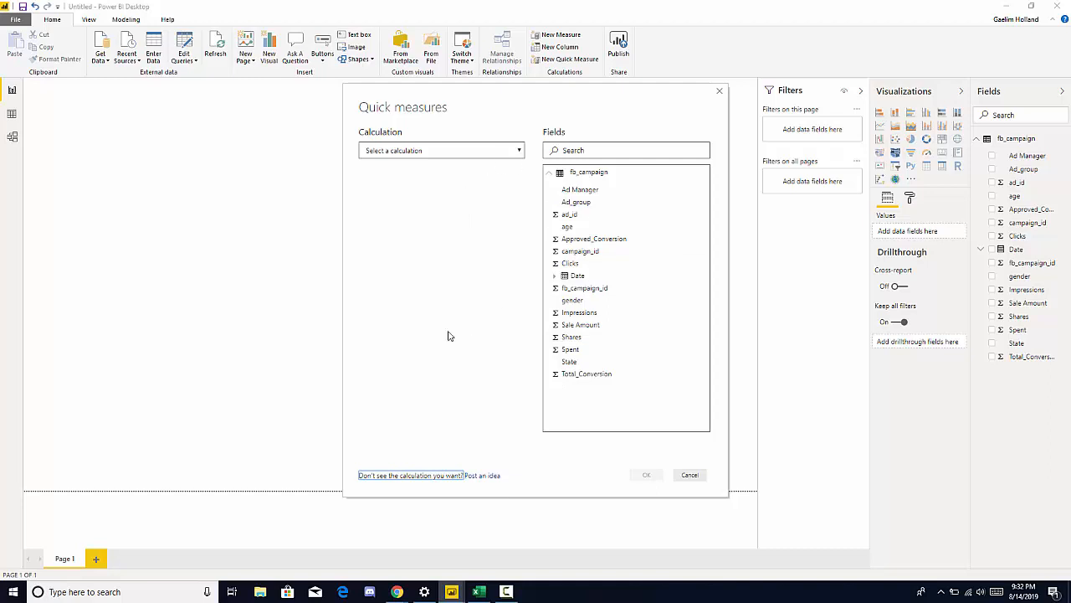
mouse_move(677, 196)
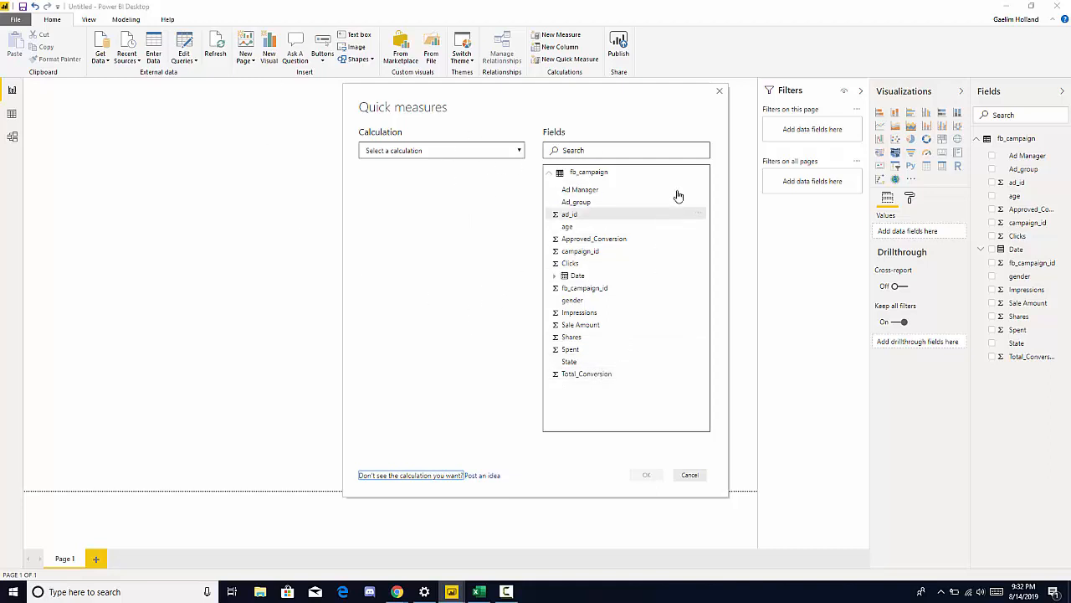
click(690, 476)
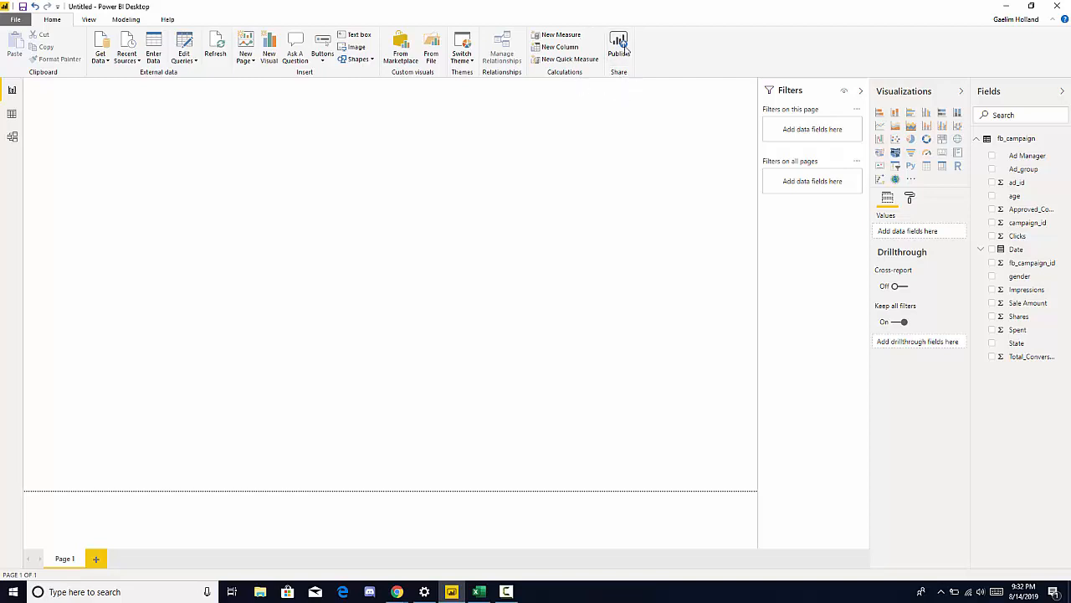
mouse_move(641, 53)
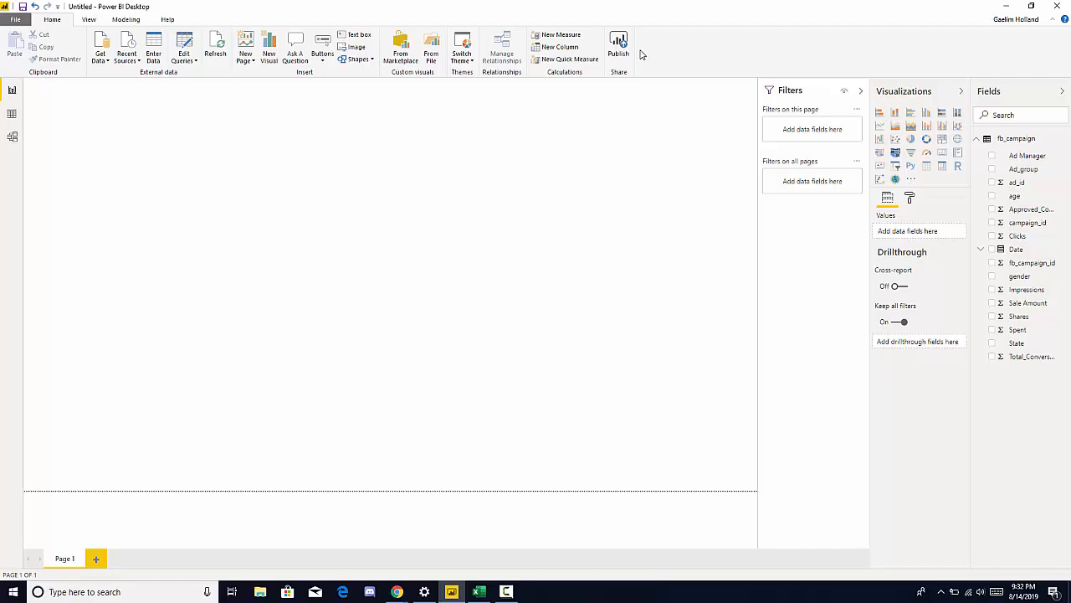
mouse_move(851, 92)
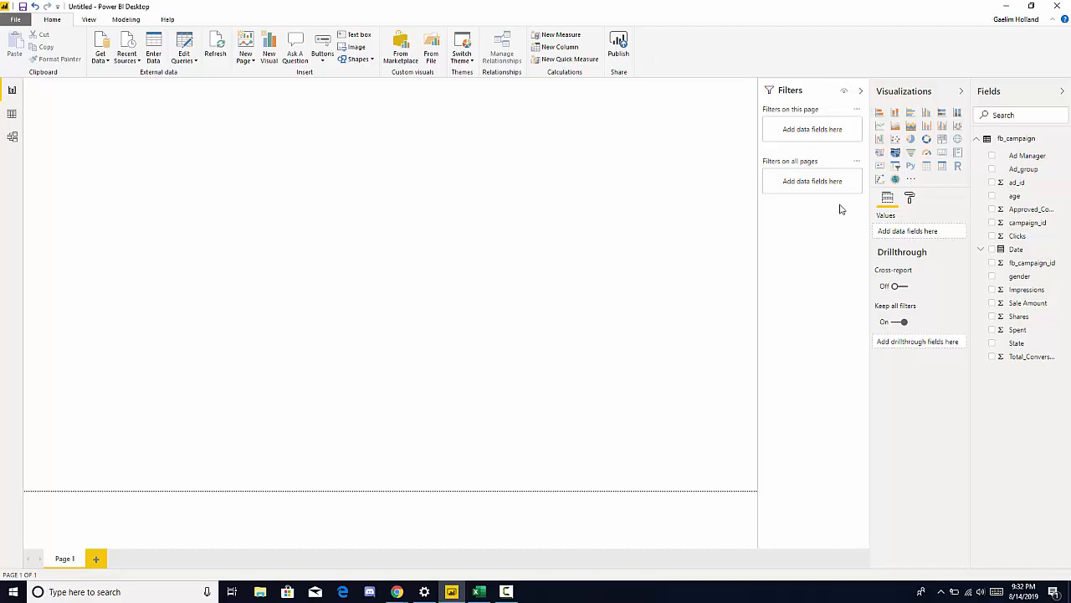
mouse_move(863, 144)
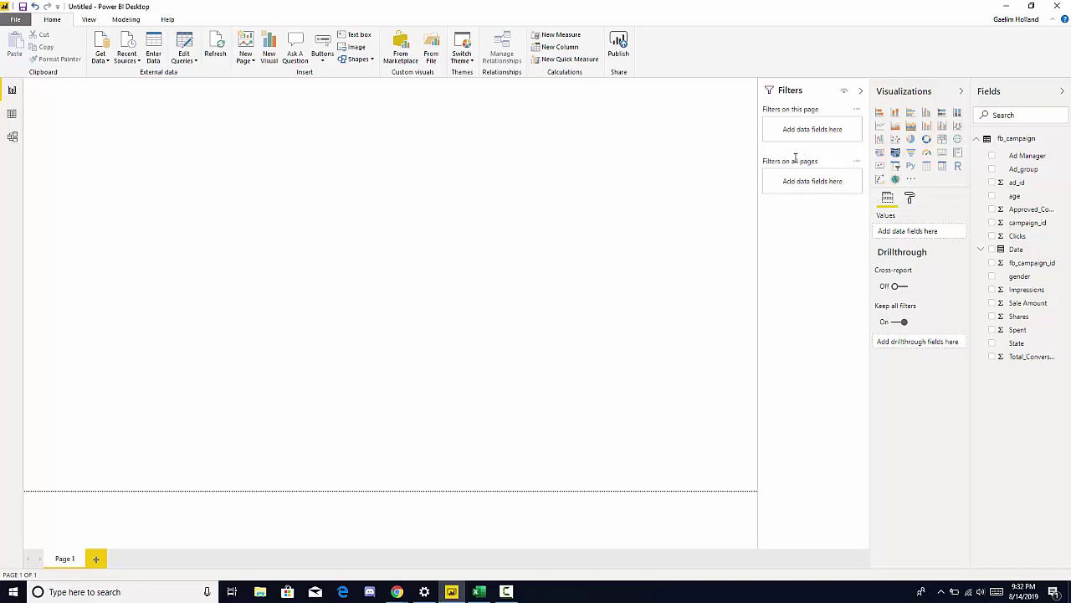
mouse_move(967, 195)
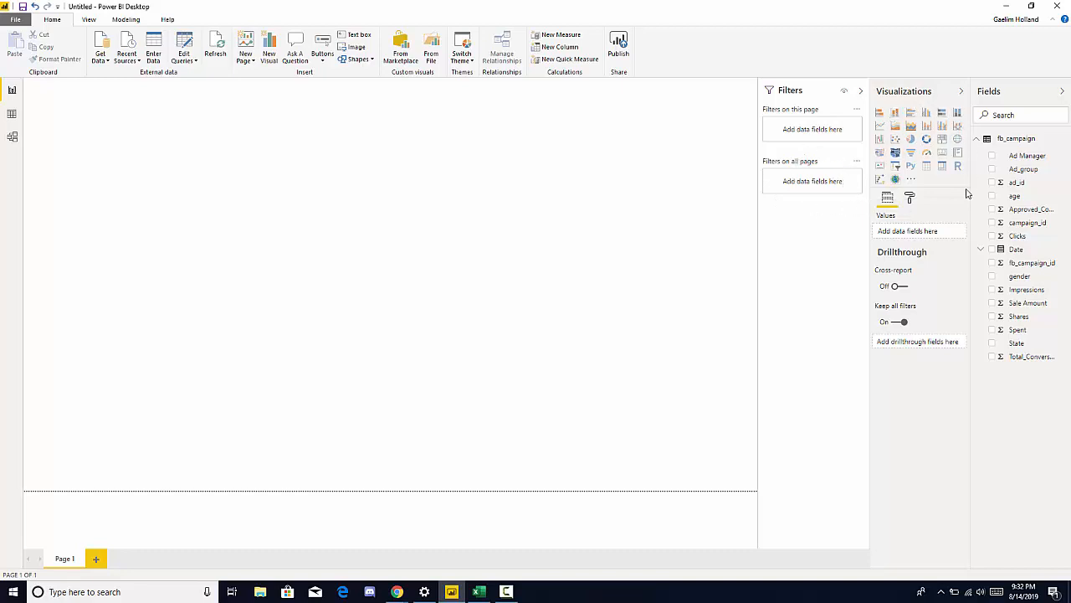
mouse_move(887, 87)
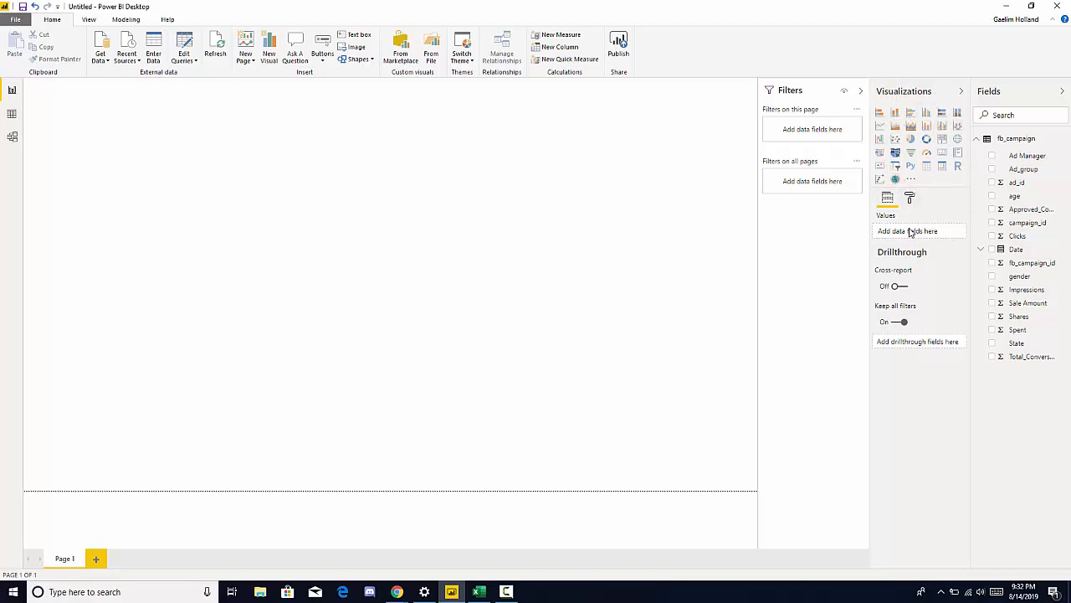
mouse_move(1054, 139)
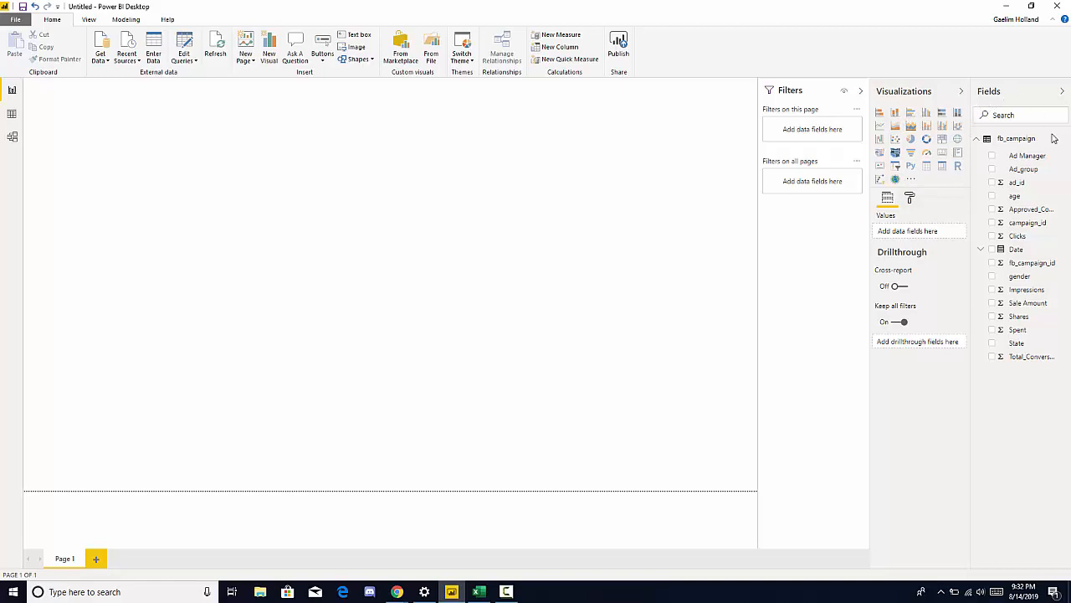
mouse_move(1015, 303)
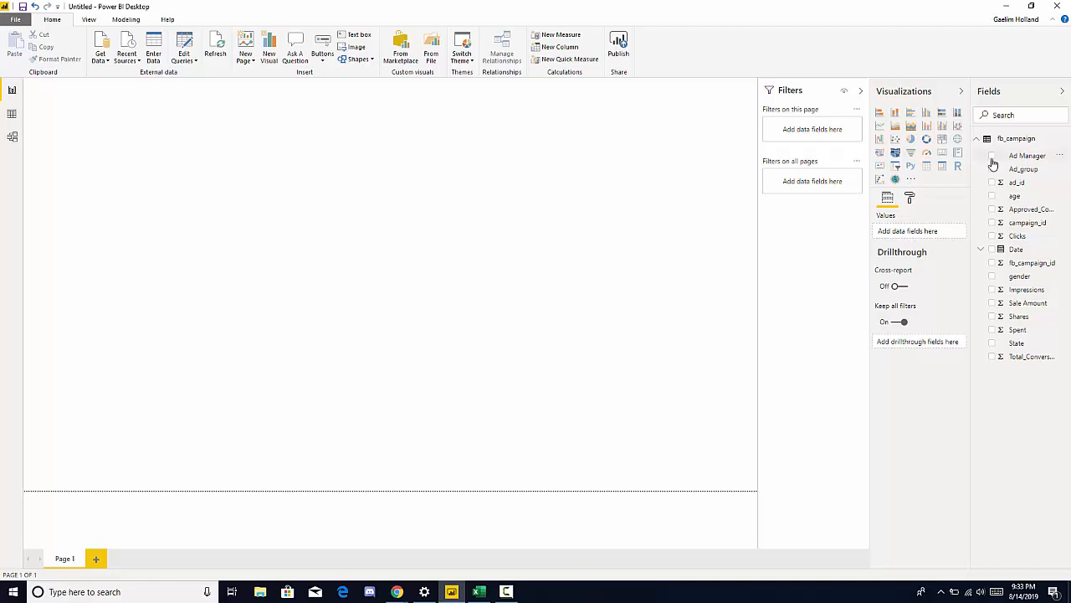
mouse_move(988, 201)
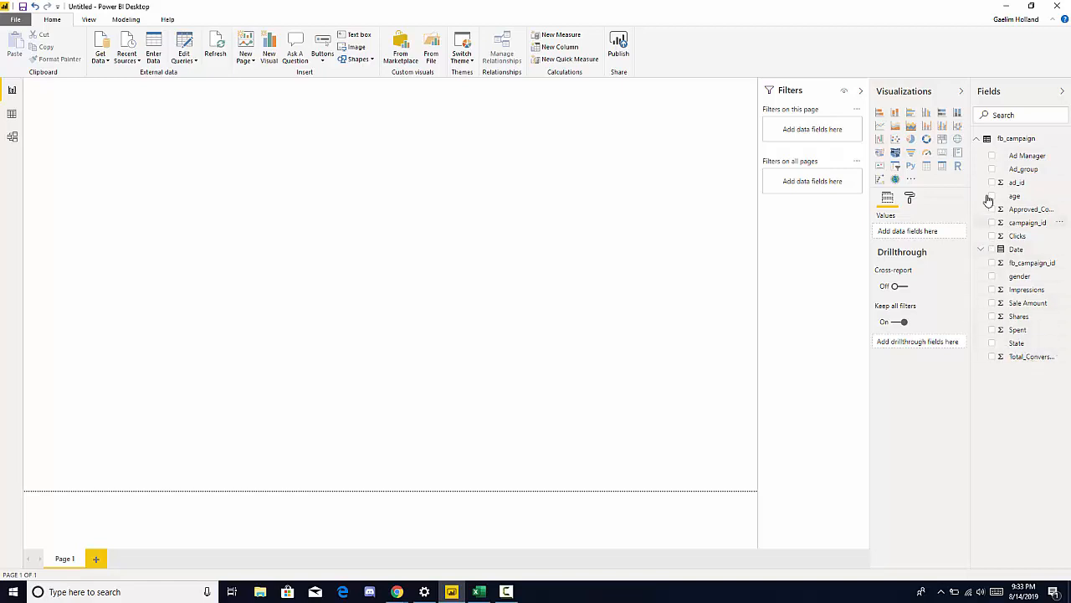
mouse_move(1007, 308)
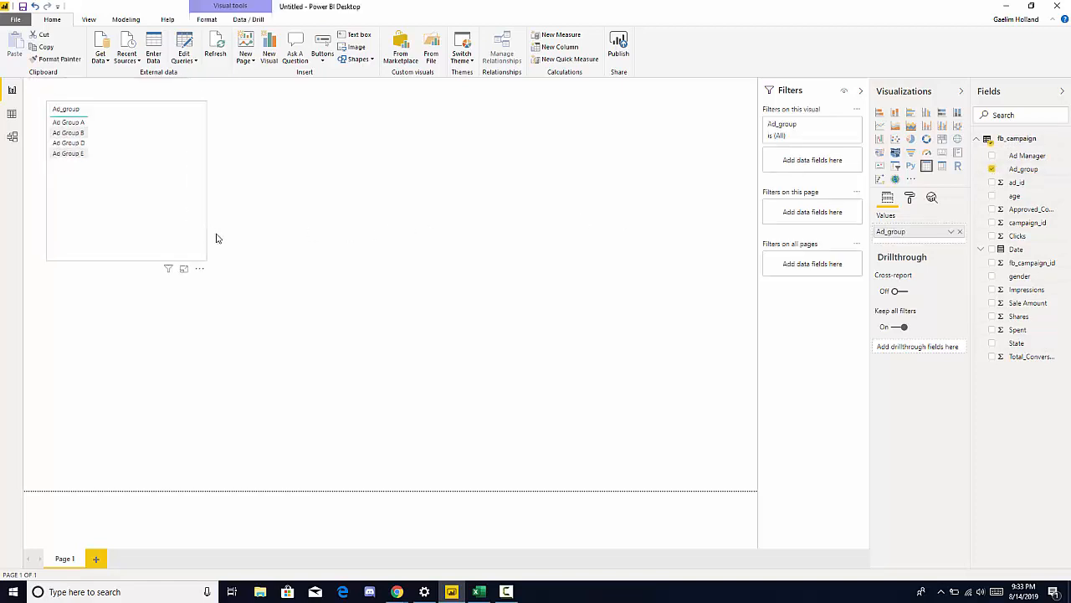
Move the Ad_group table (Ad Group A–E) toward the centre of the page
drag(125, 180, 291, 226)
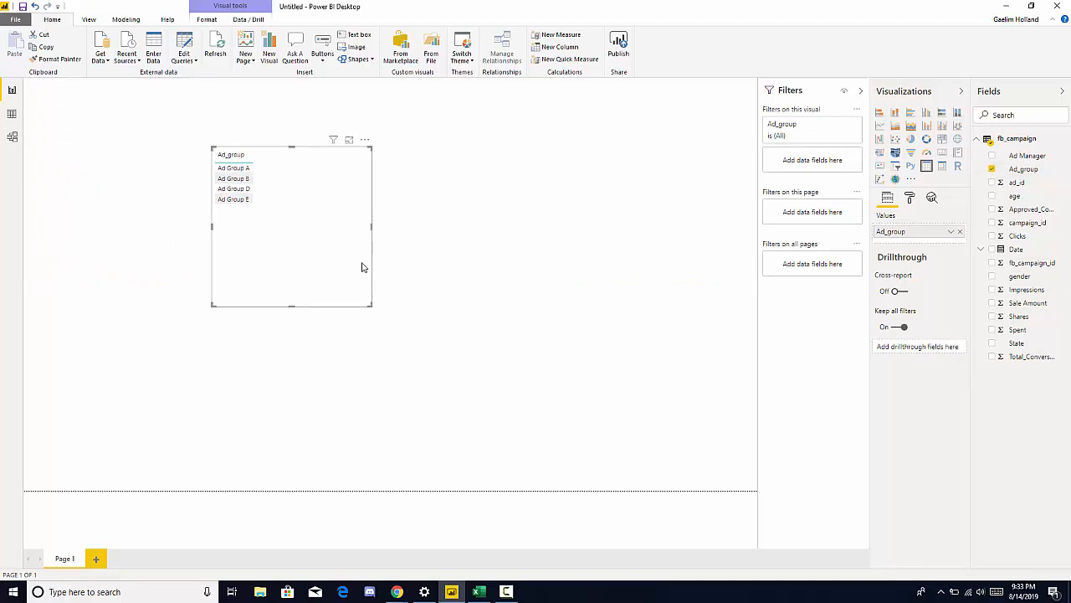
mouse_move(371, 282)
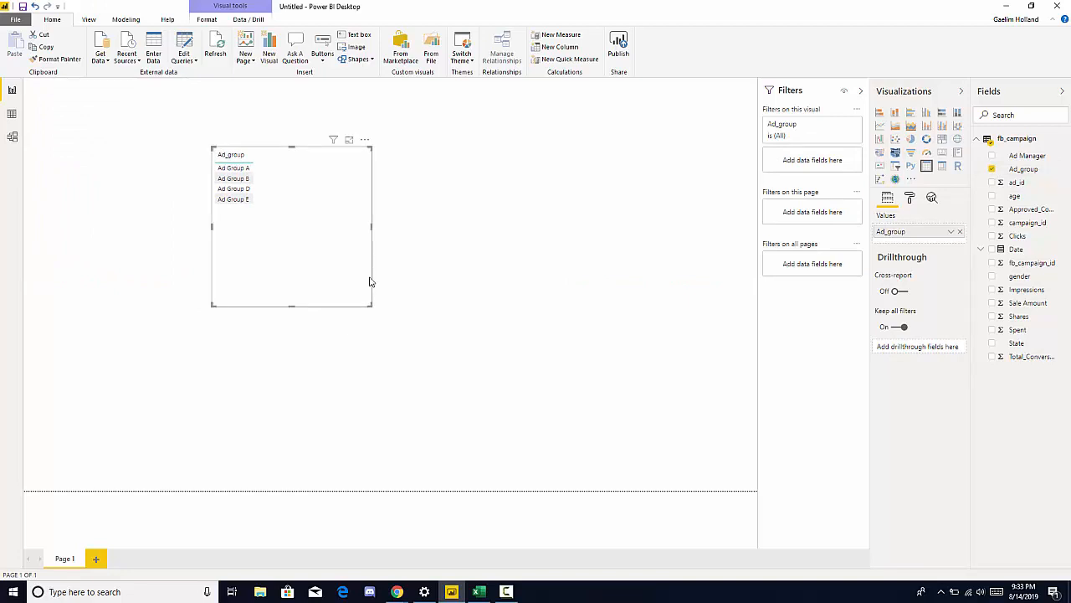
mouse_move(265, 237)
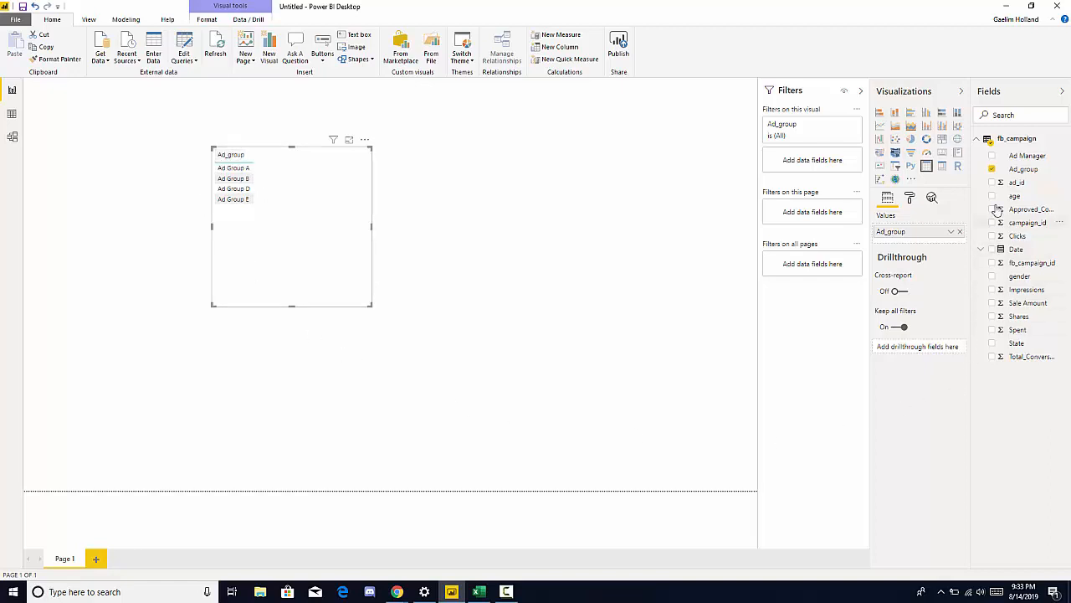
mouse_move(1004, 355)
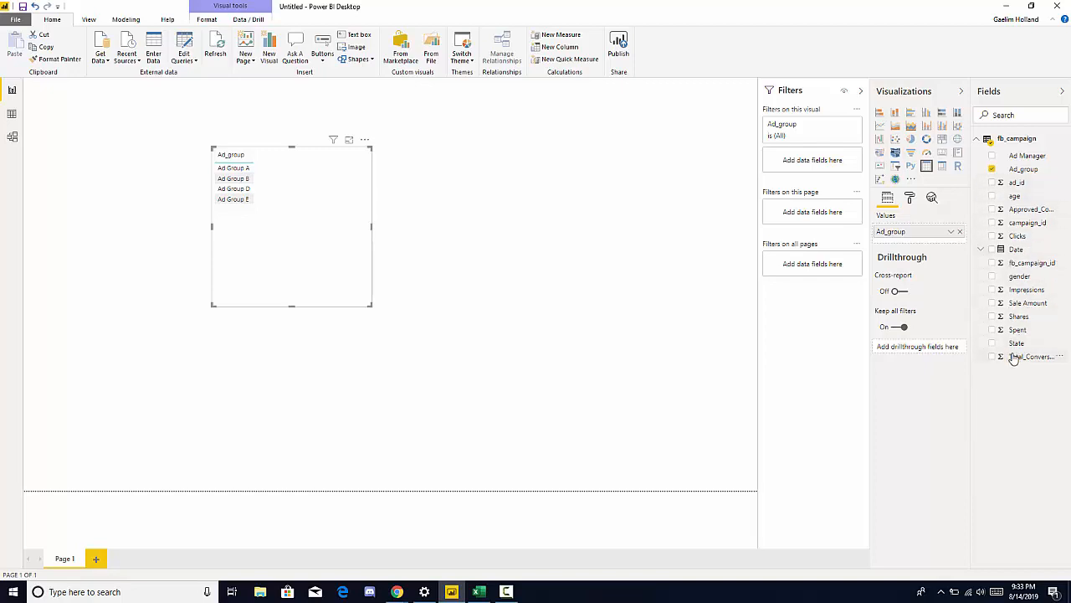
mouse_move(1012, 316)
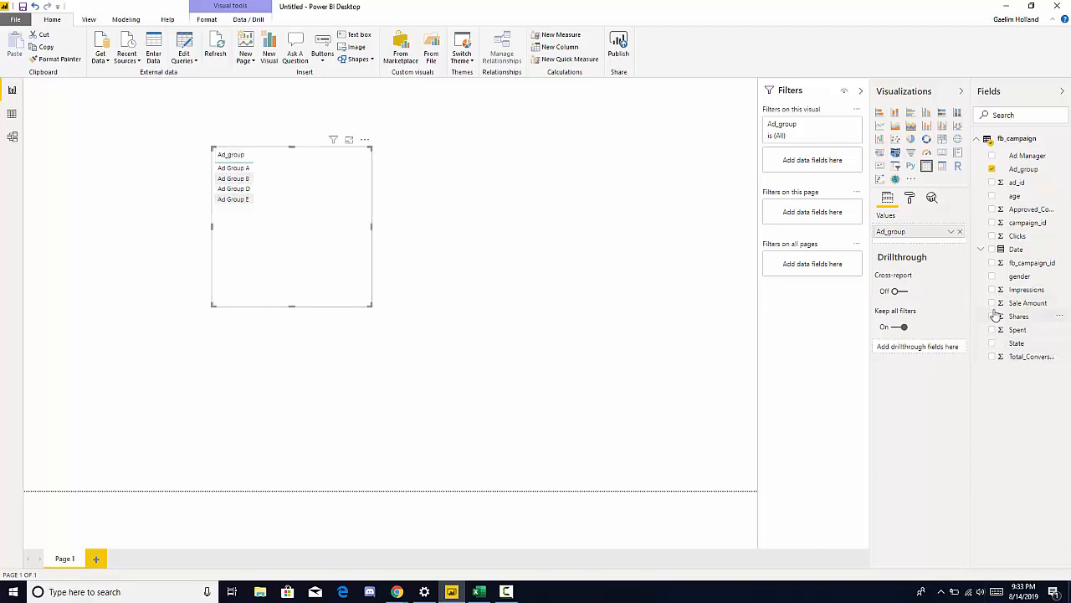
Add the Impressions field as a column with totals in the Ad_group table
click(994, 287)
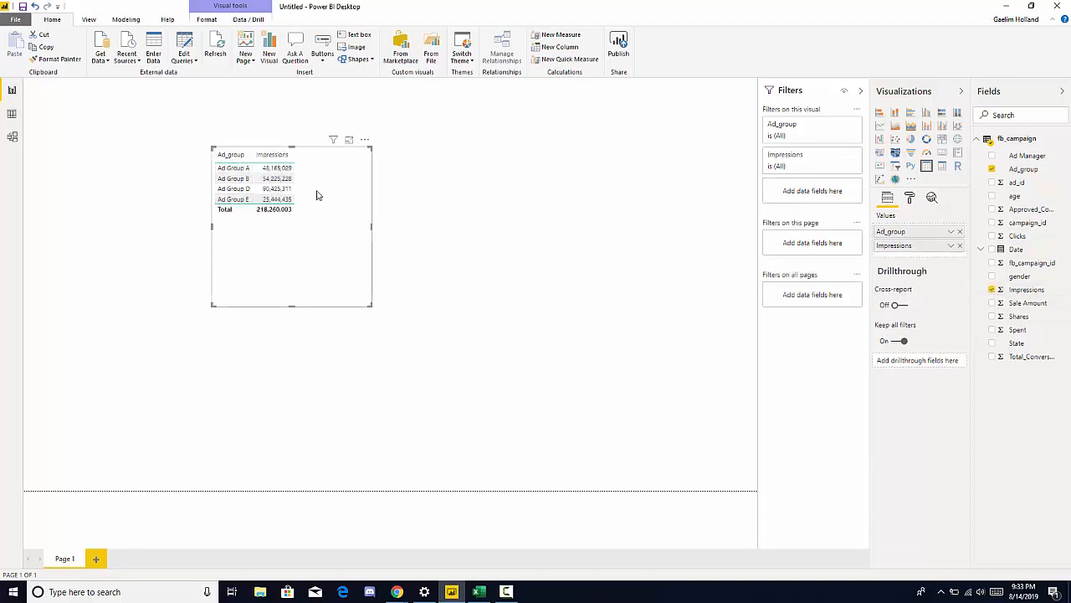
mouse_move(335, 231)
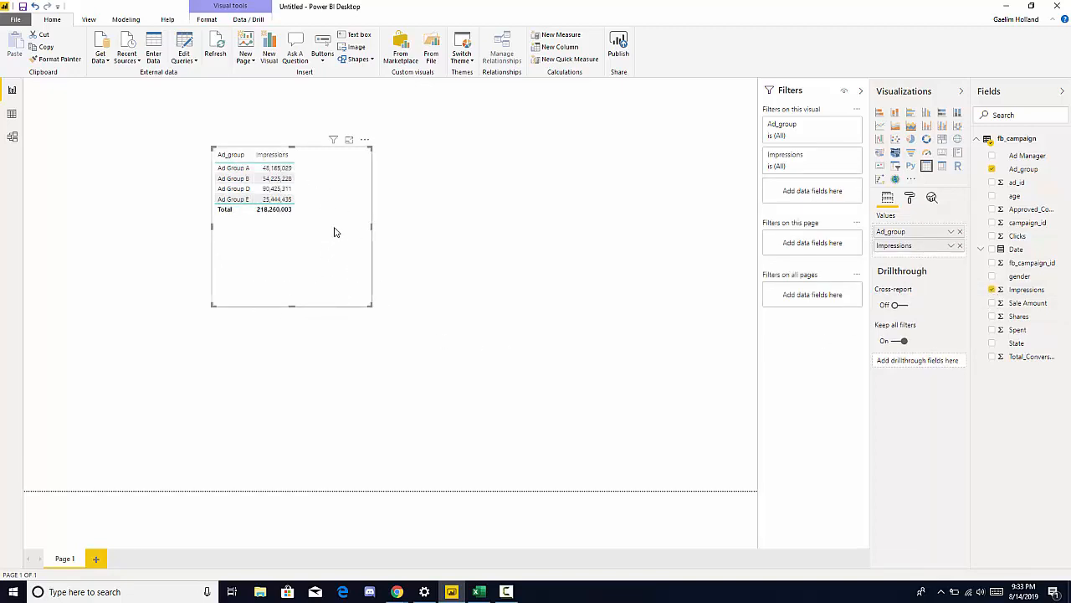
mouse_move(801, 124)
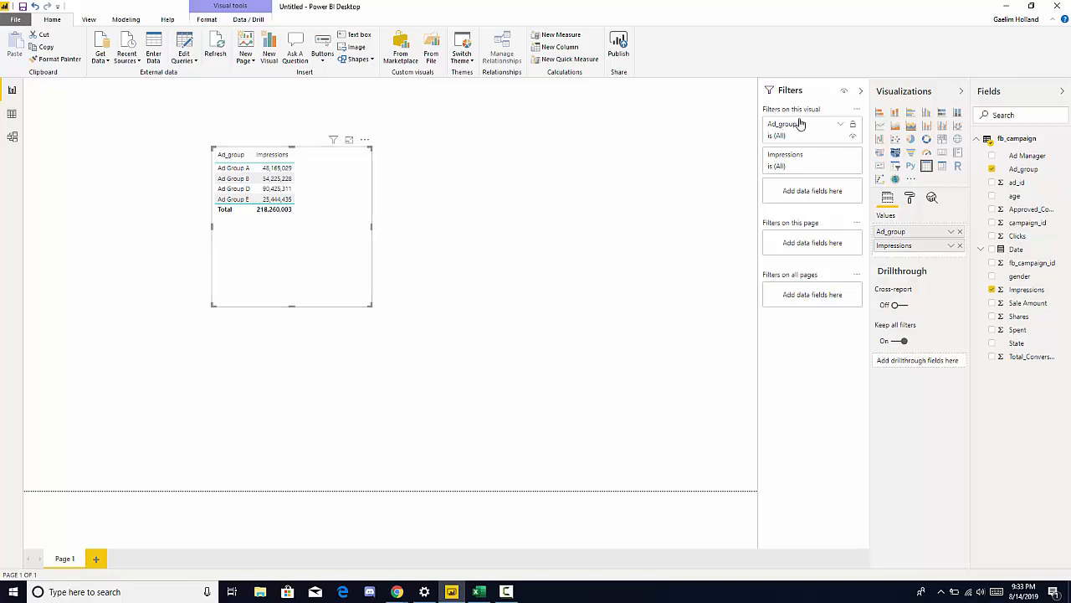
mouse_move(927, 165)
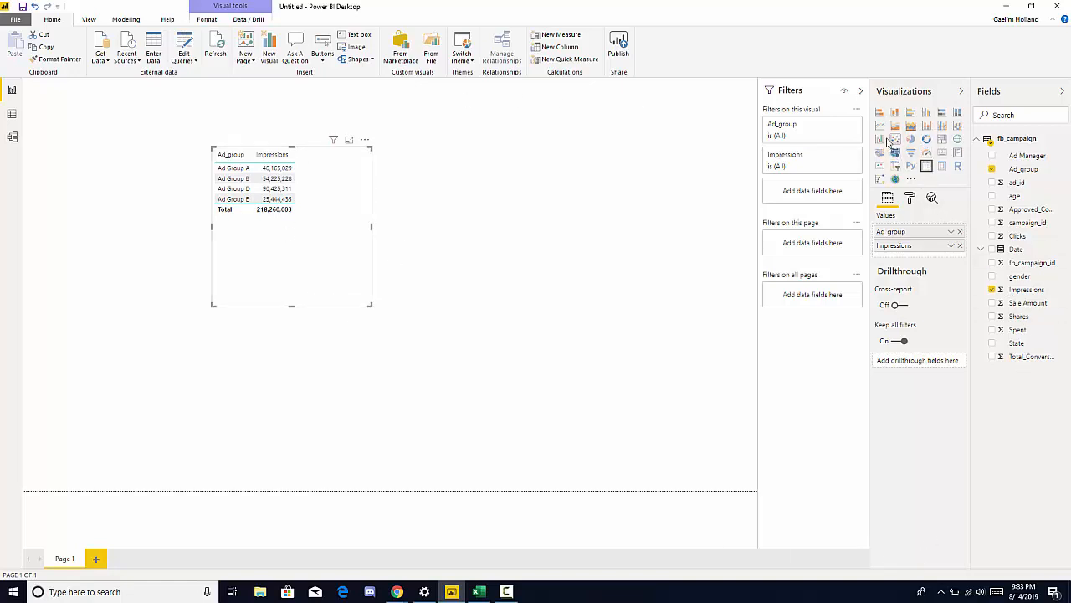
Turn the table into an enlarged bar chart, then try it as a column chart
click(881, 112)
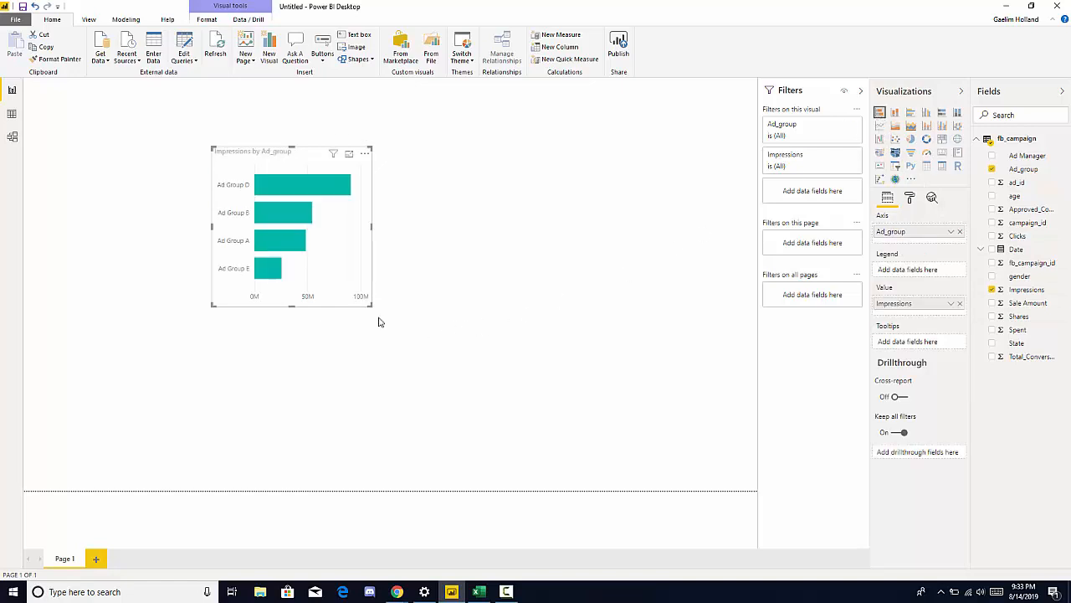
drag(372, 304, 435, 361)
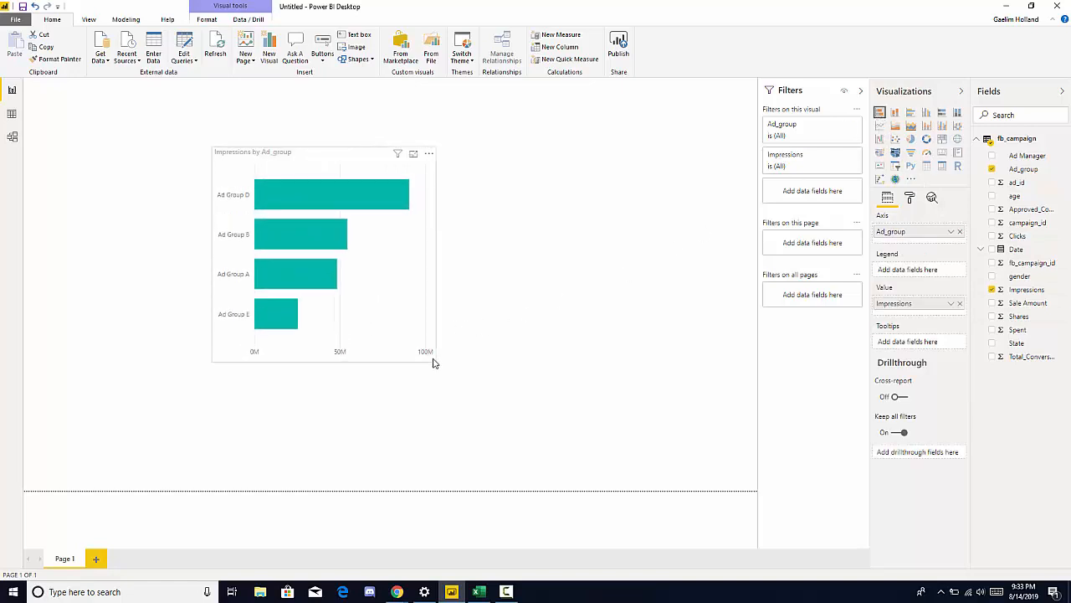
click(325, 251)
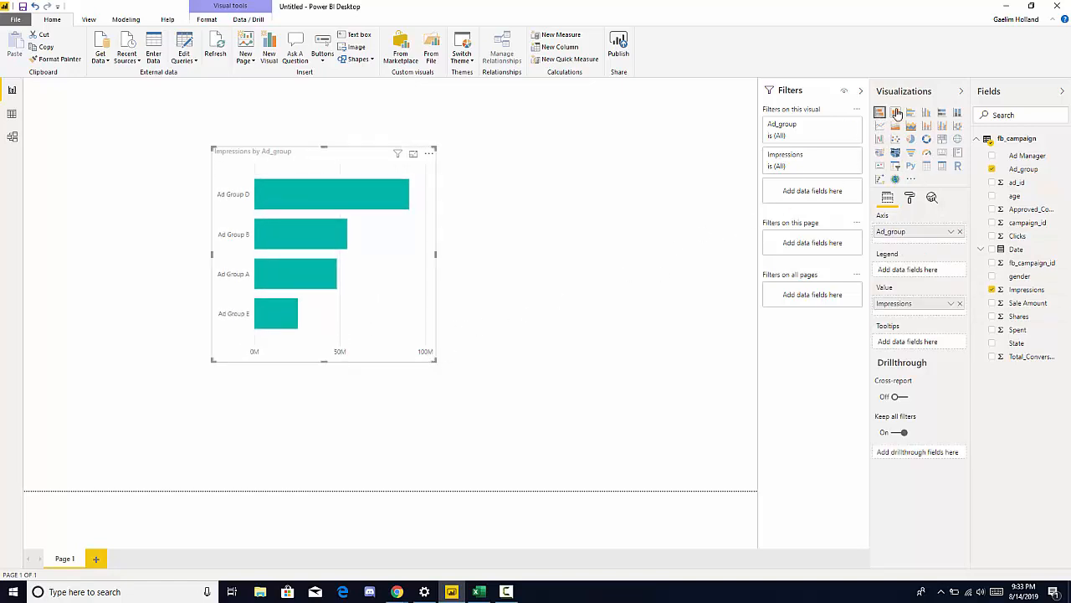
click(896, 114)
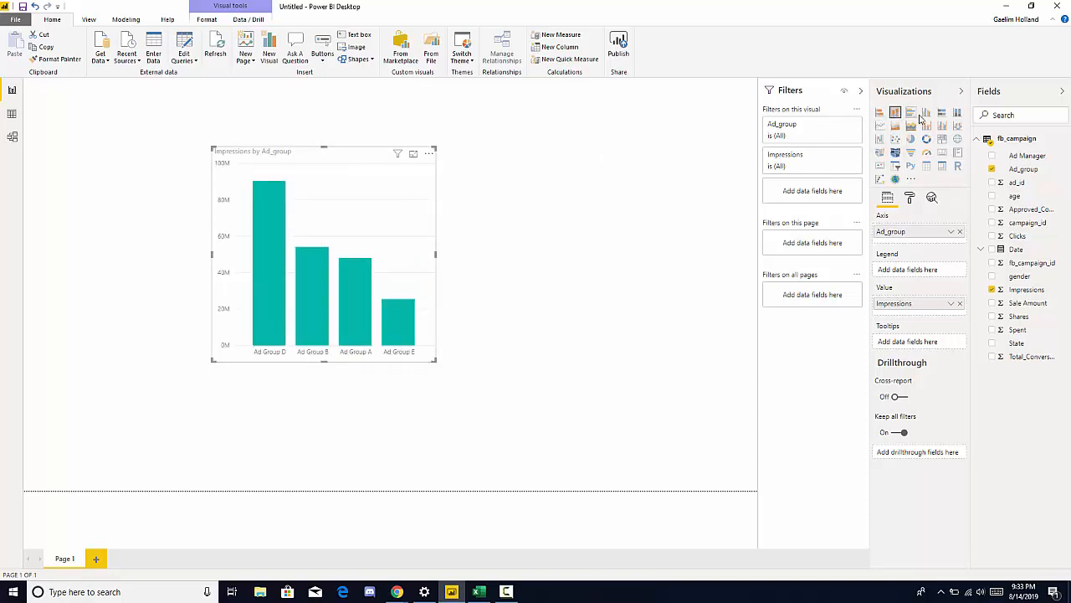
Try pie, donut, funnel and waterfall types, ending on the horizontal bar chart
click(911, 140)
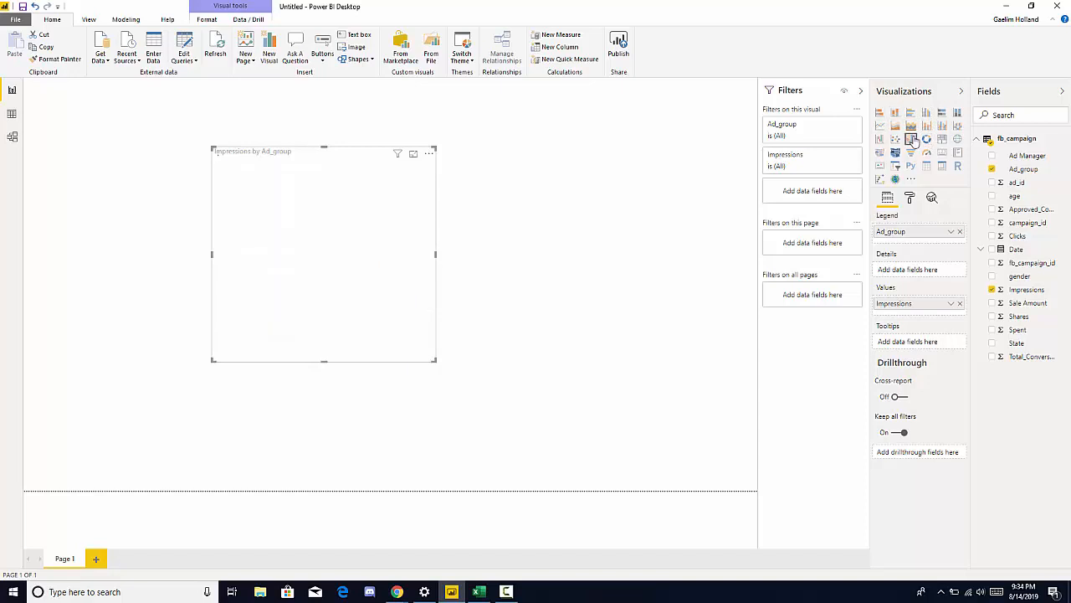
click(910, 141)
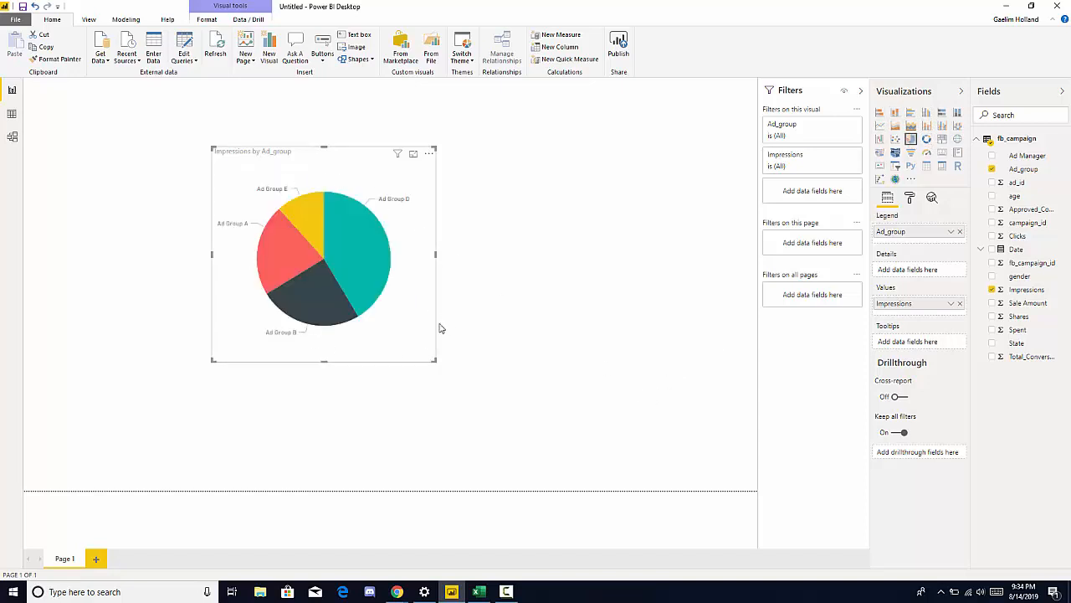
mouse_move(700, 258)
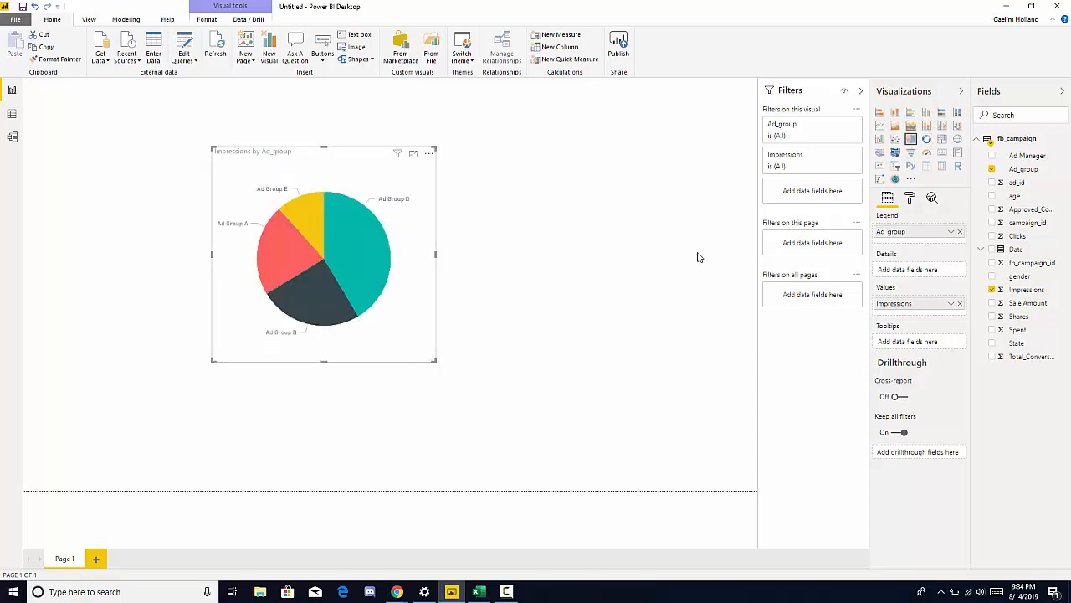
click(928, 139)
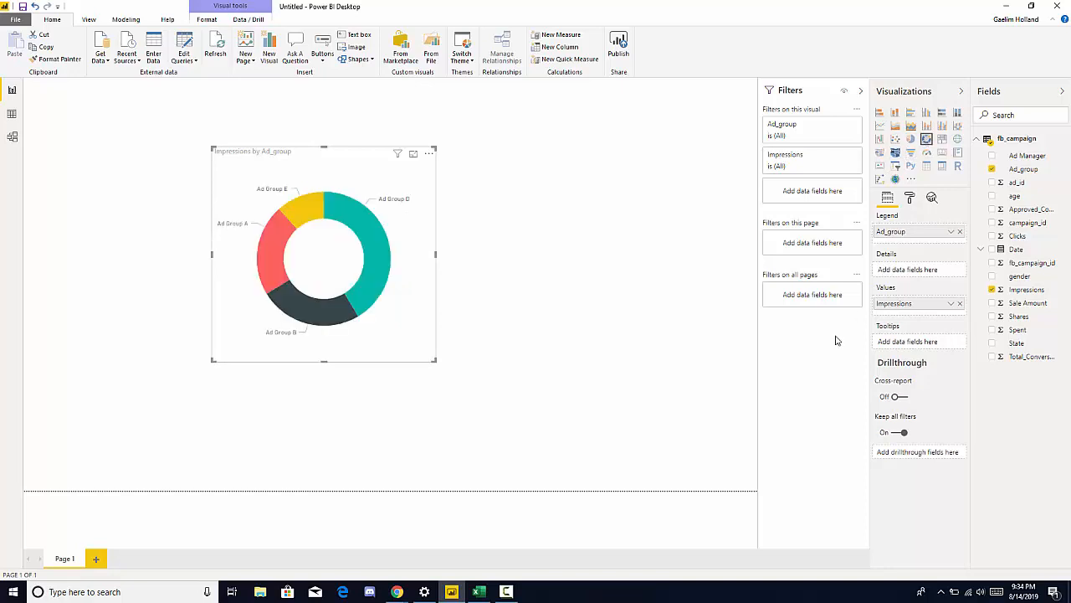
mouse_move(910, 161)
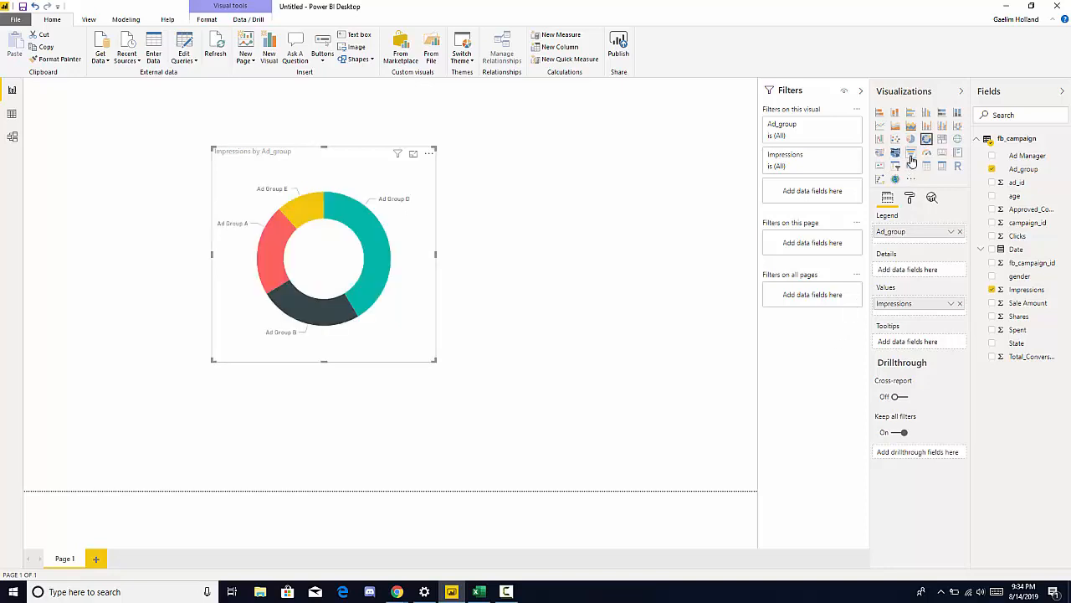
click(910, 152)
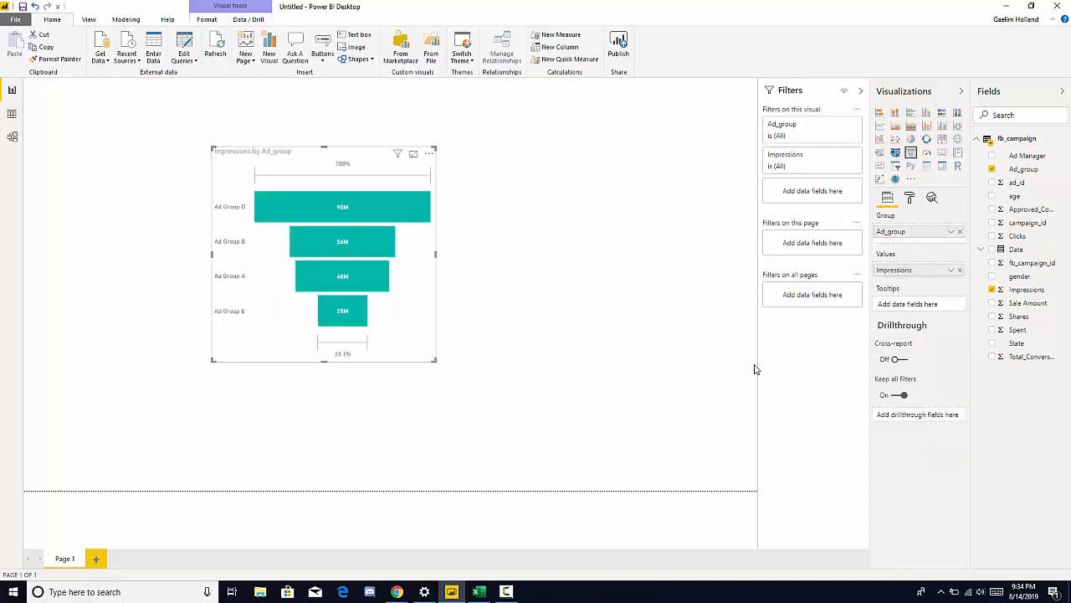
mouse_move(854, 171)
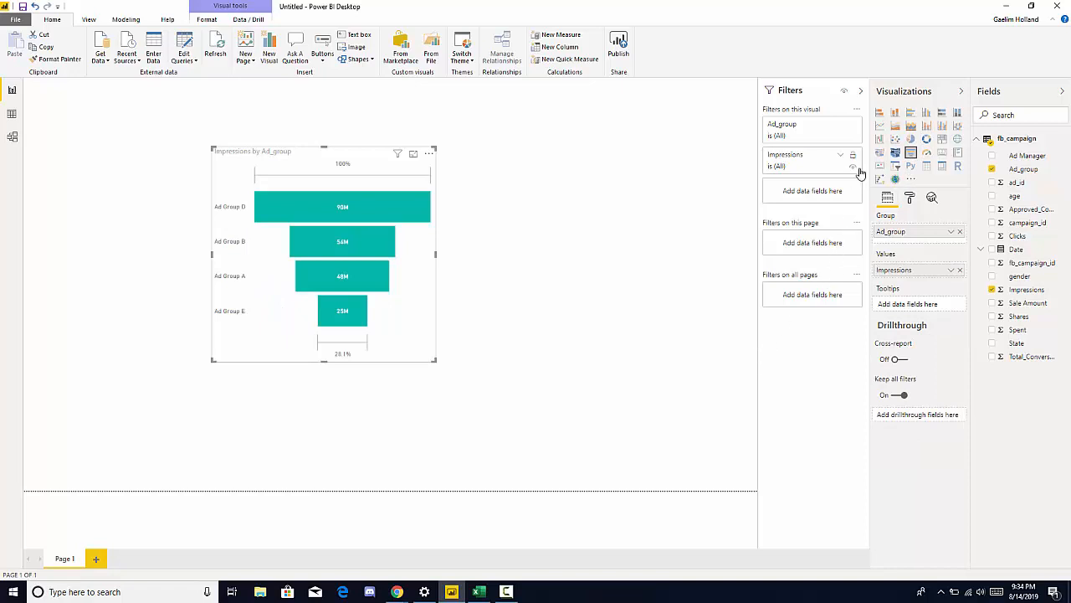
click(880, 139)
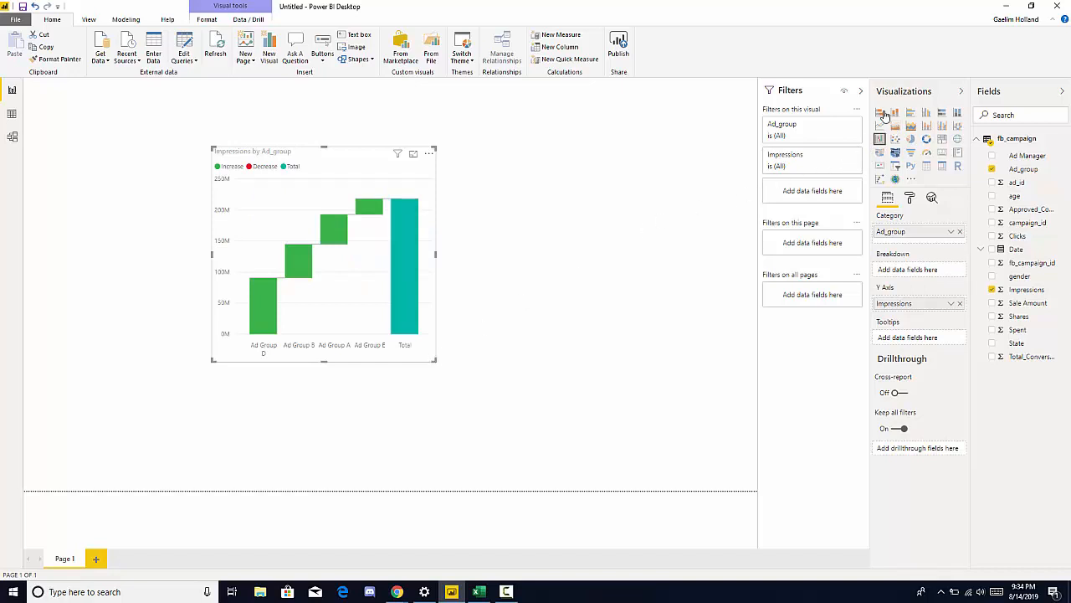
click(881, 110)
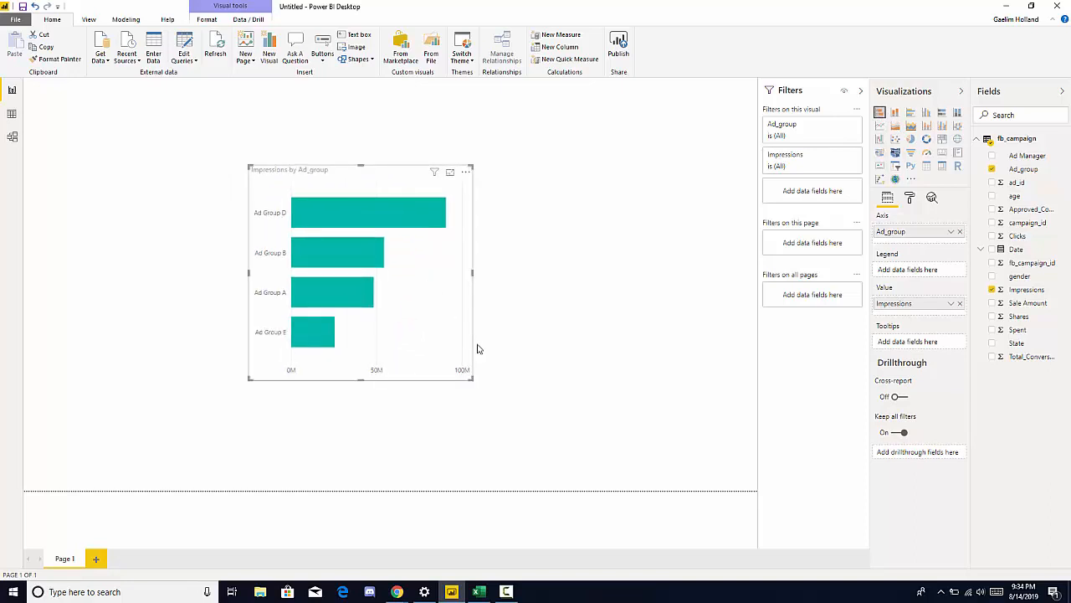
mouse_move(757, 236)
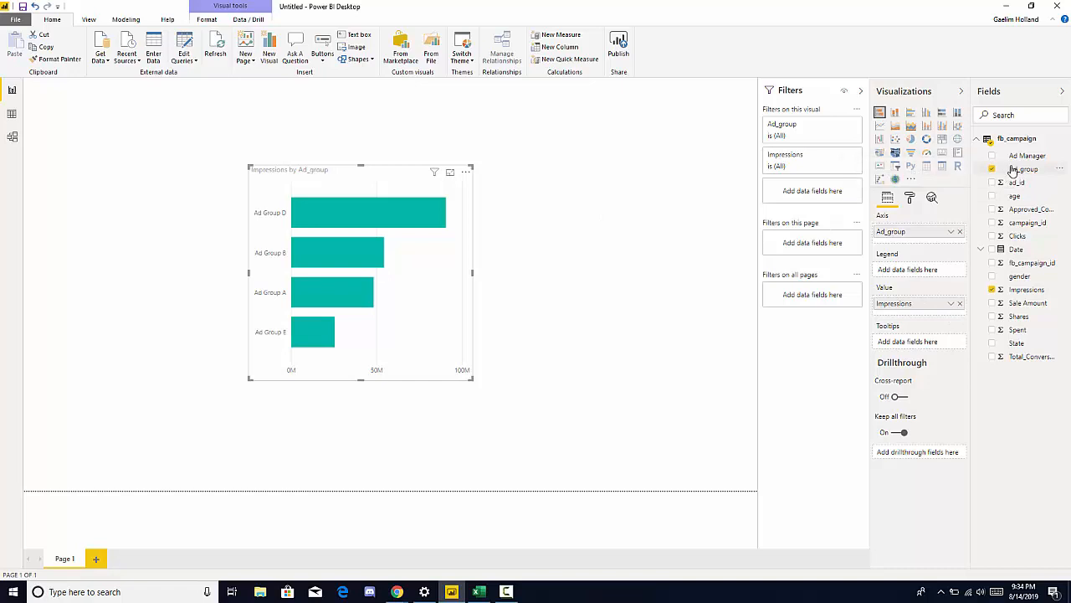
mouse_move(1024, 170)
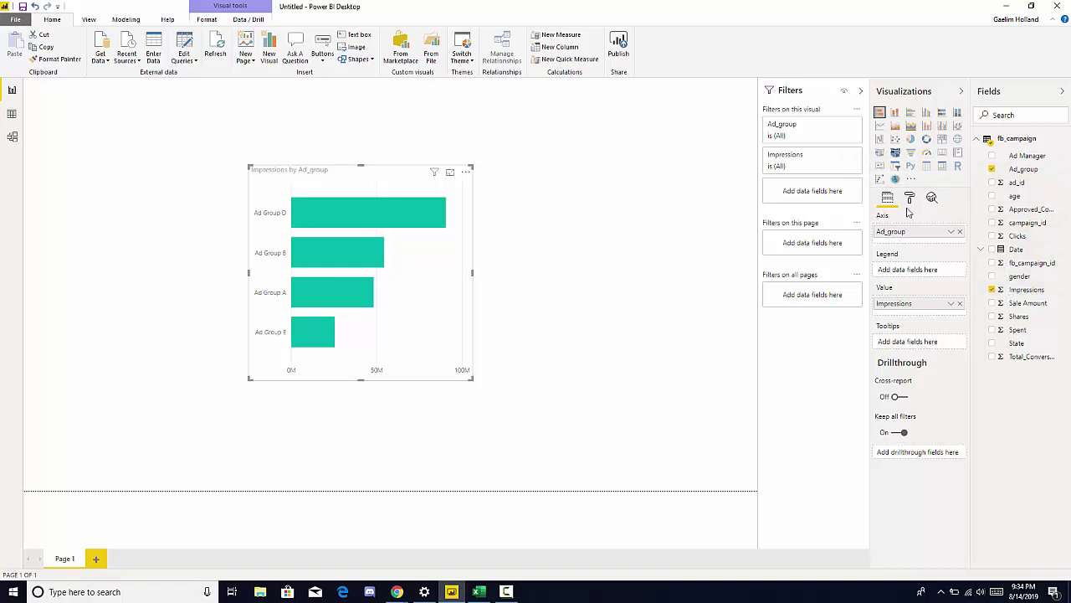
mouse_move(285, 299)
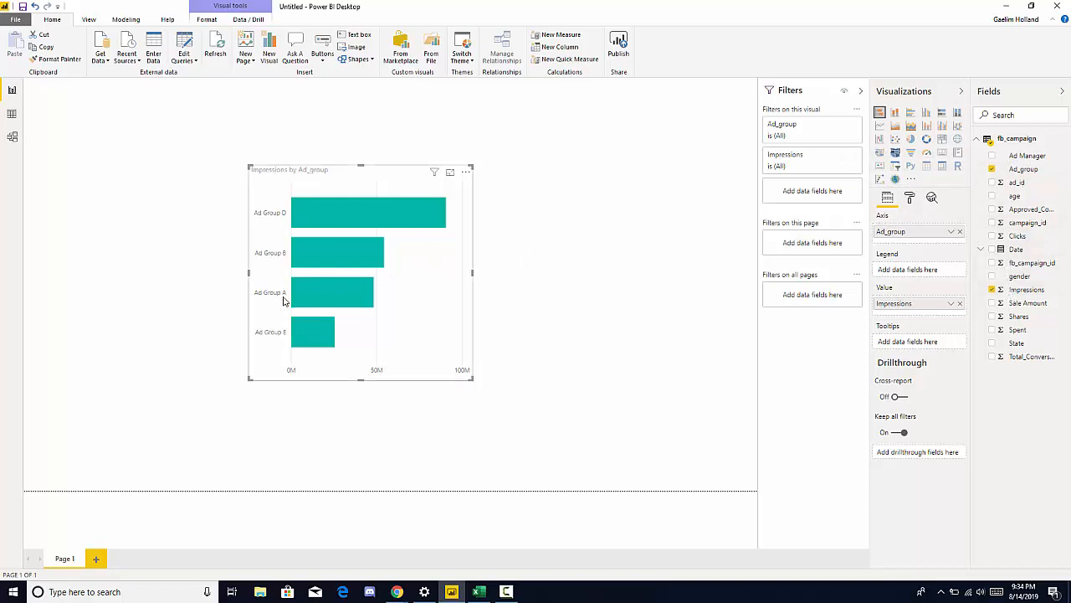
mouse_move(264, 218)
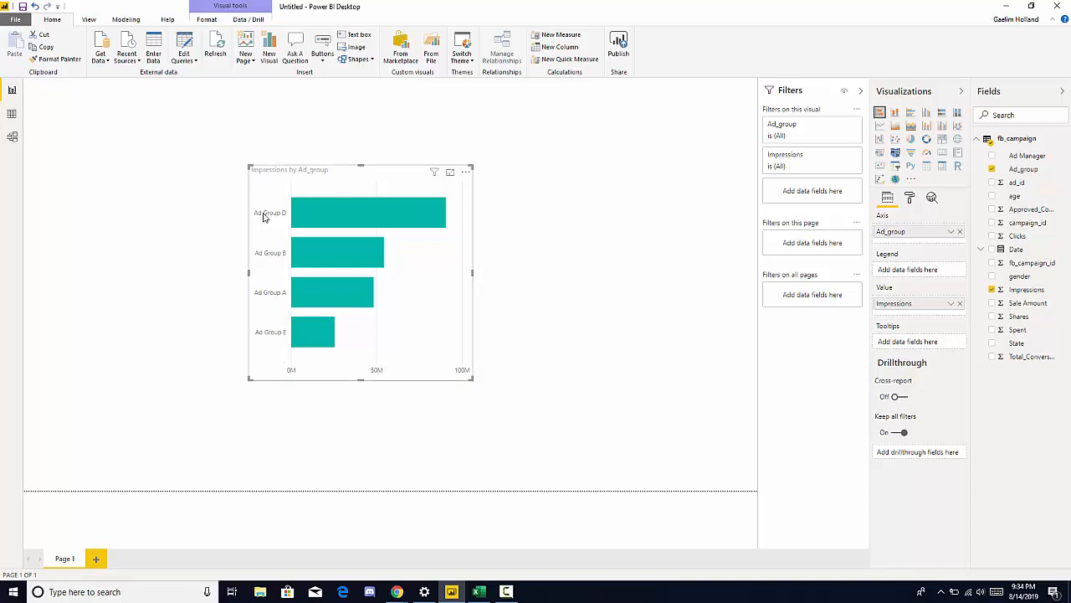
mouse_move(208, 335)
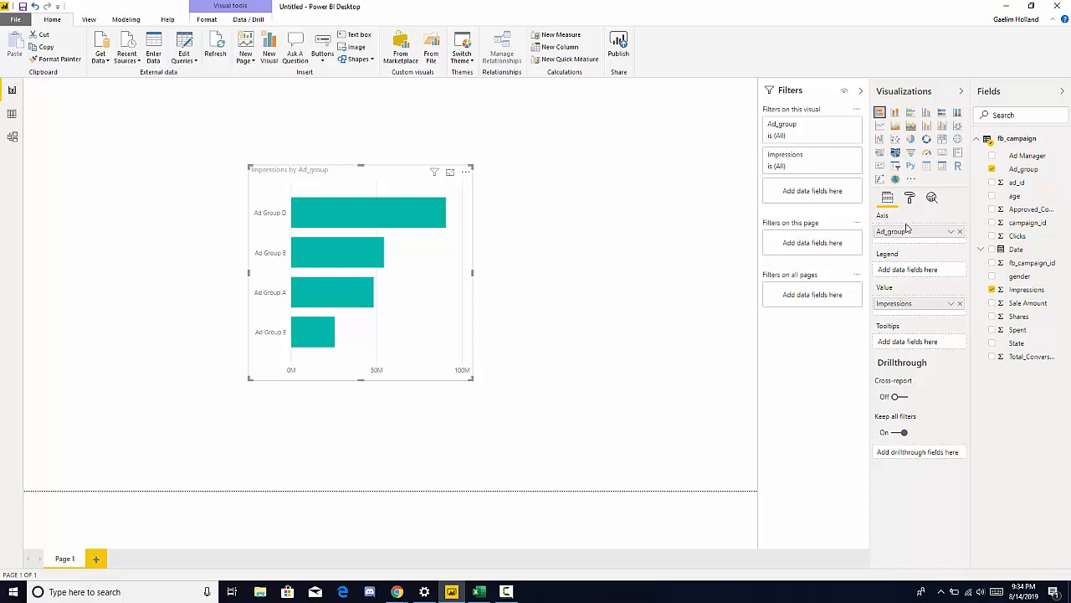
mouse_move(917, 234)
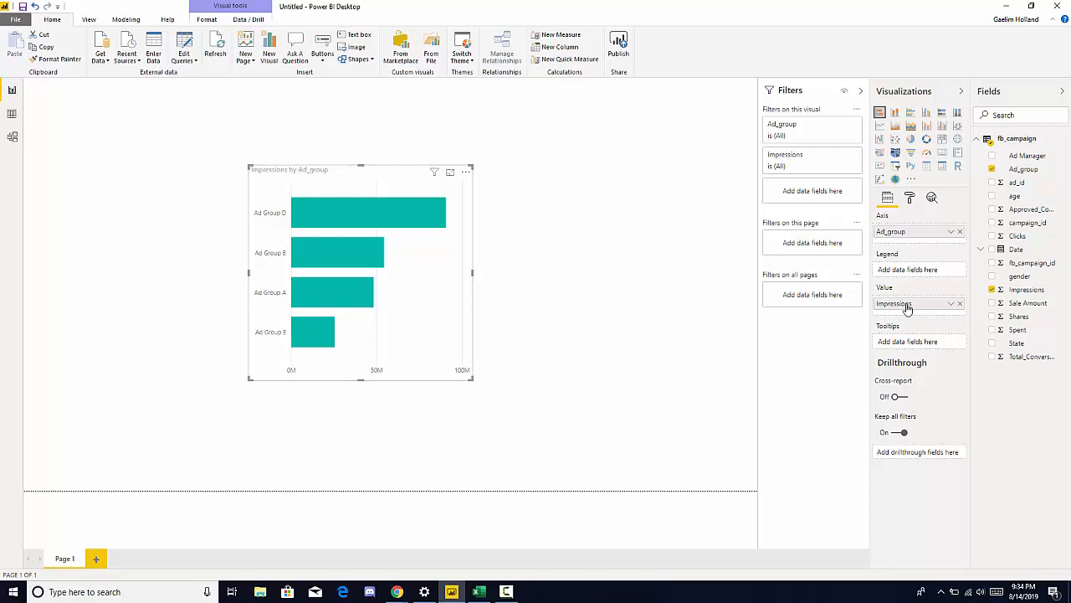
mouse_move(912, 314)
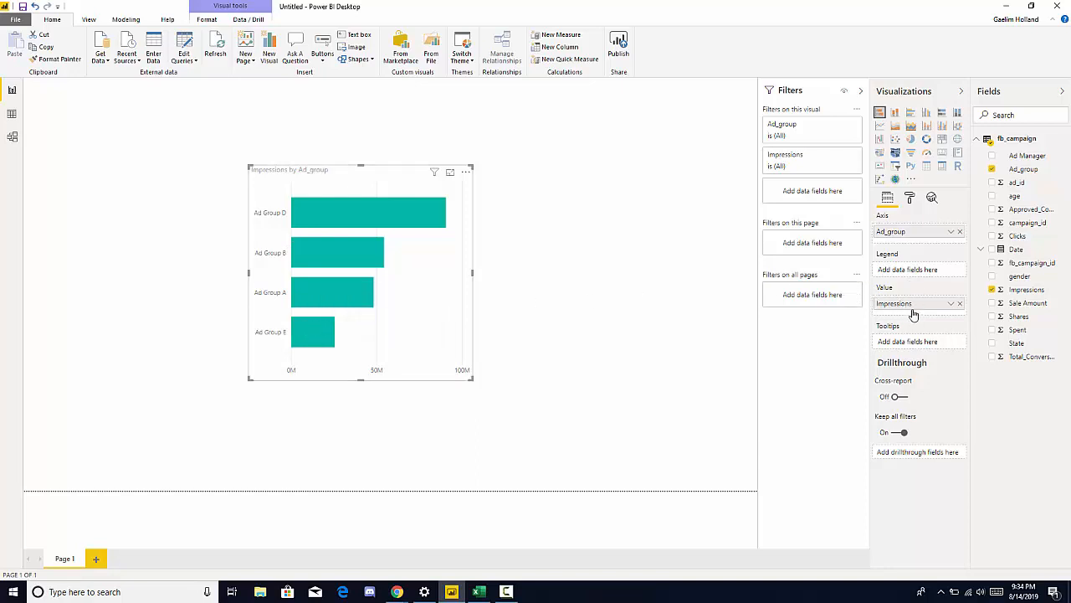
mouse_move(914, 286)
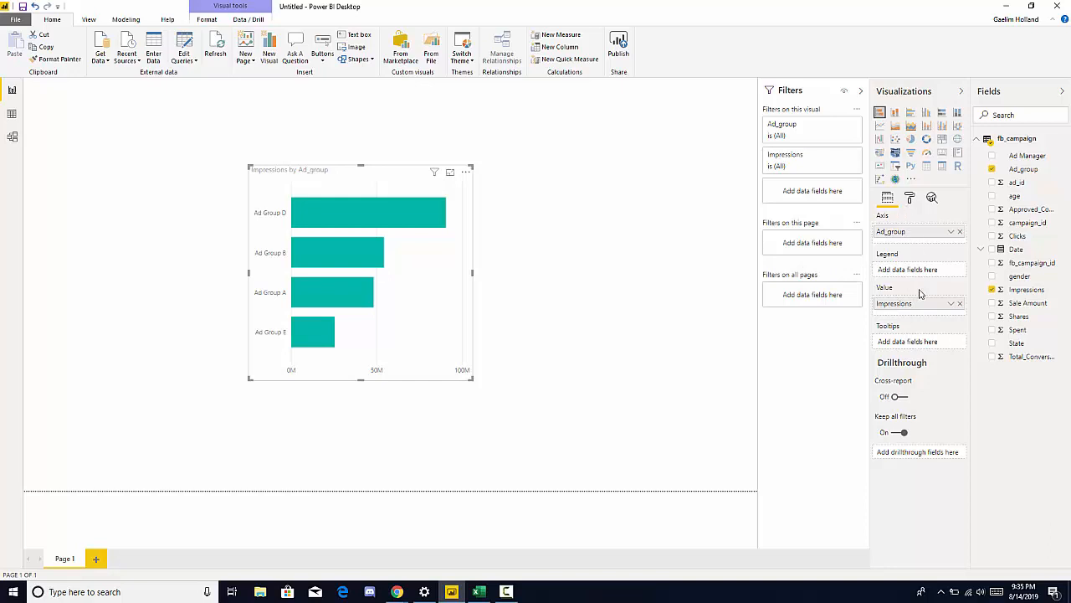
mouse_move(893, 346)
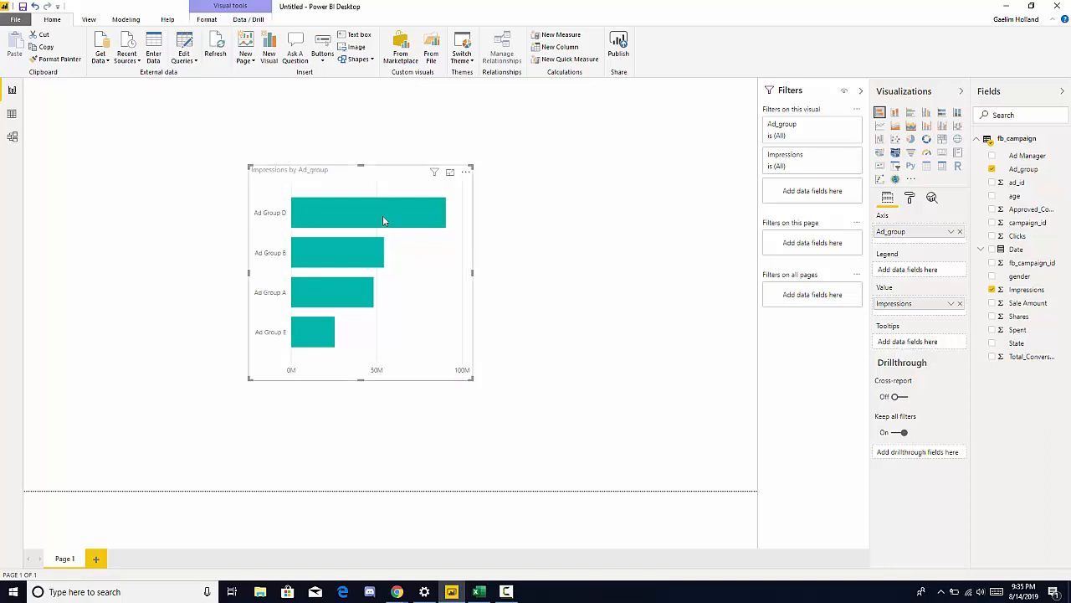
mouse_move(389, 214)
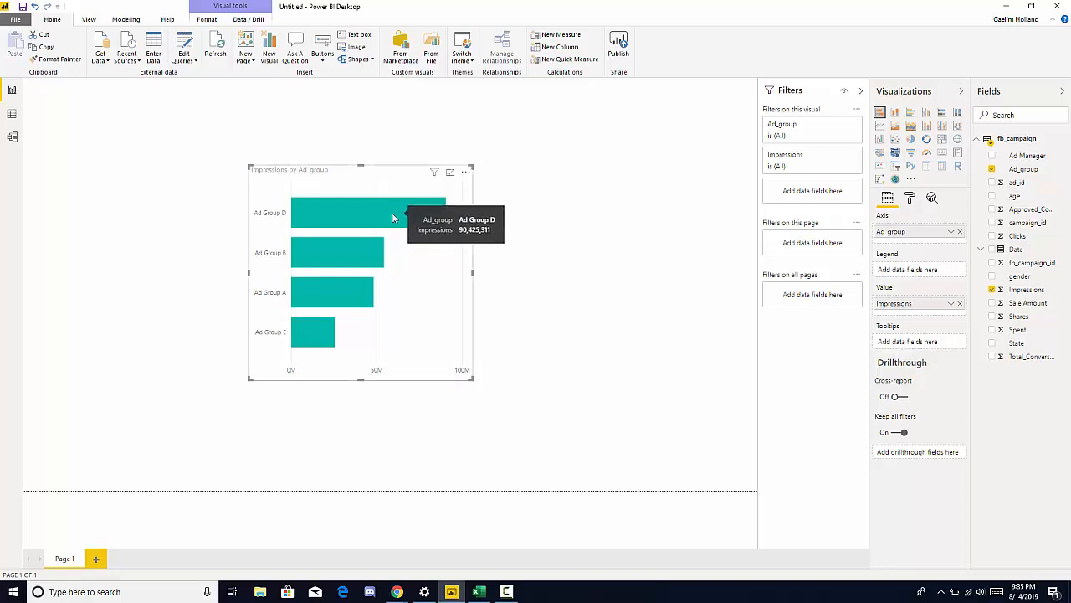
mouse_move(361, 271)
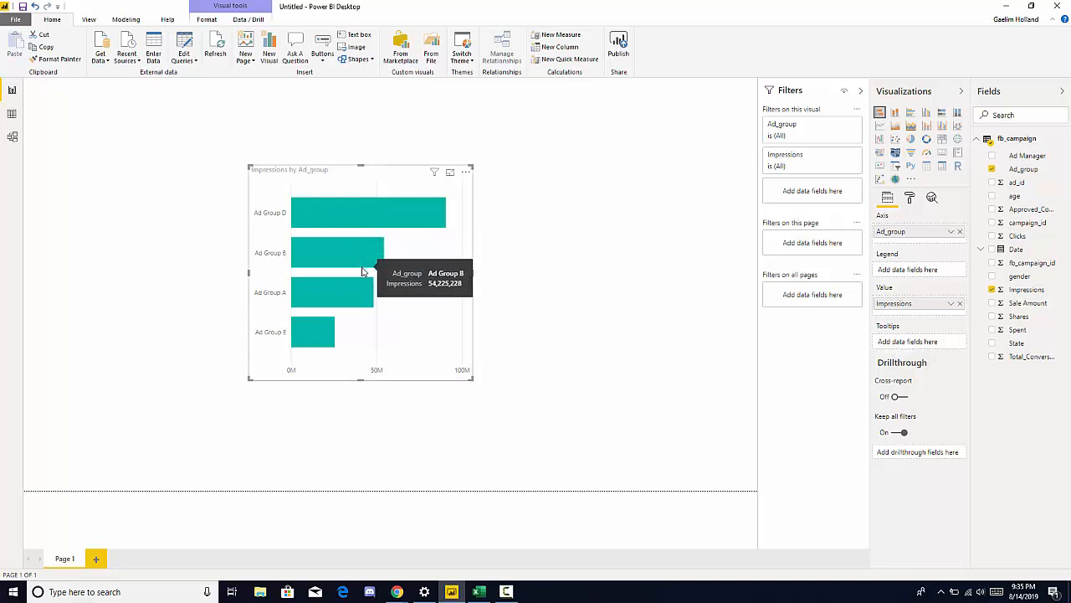
mouse_move(365, 261)
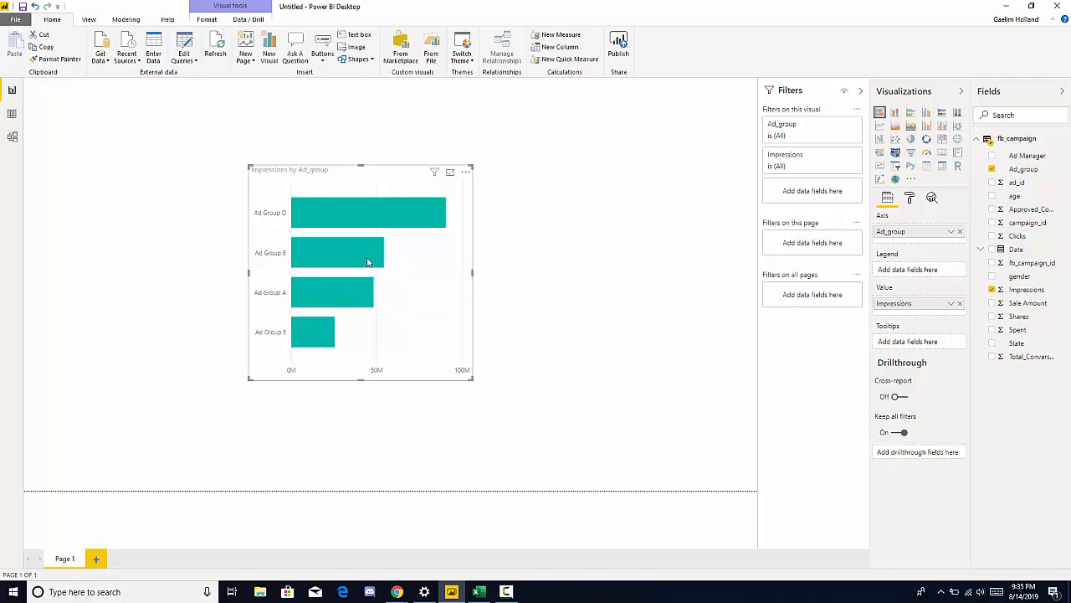
mouse_move(365, 251)
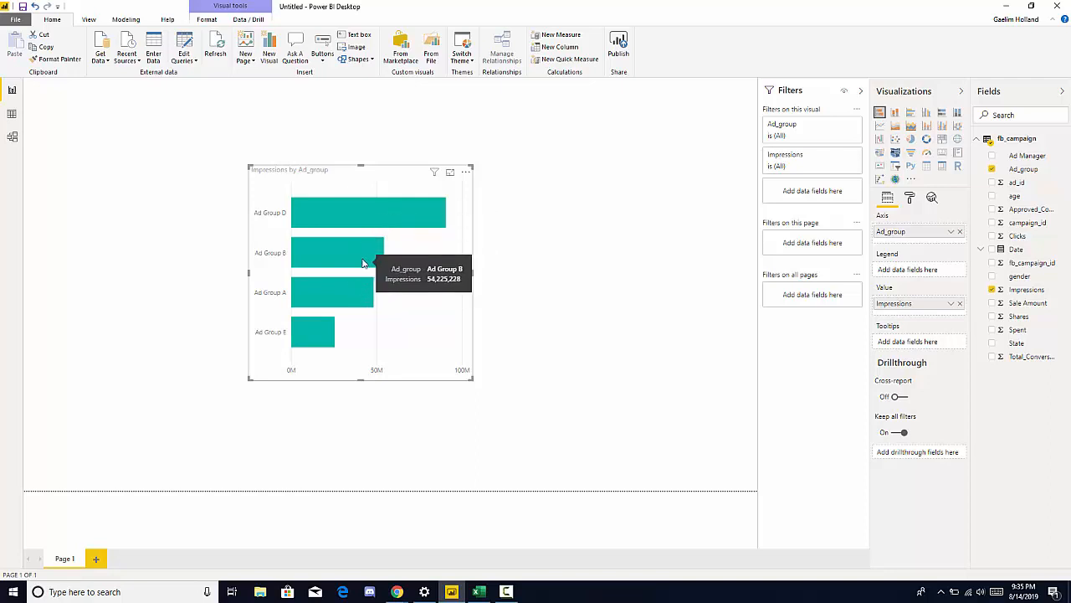
mouse_move(365, 274)
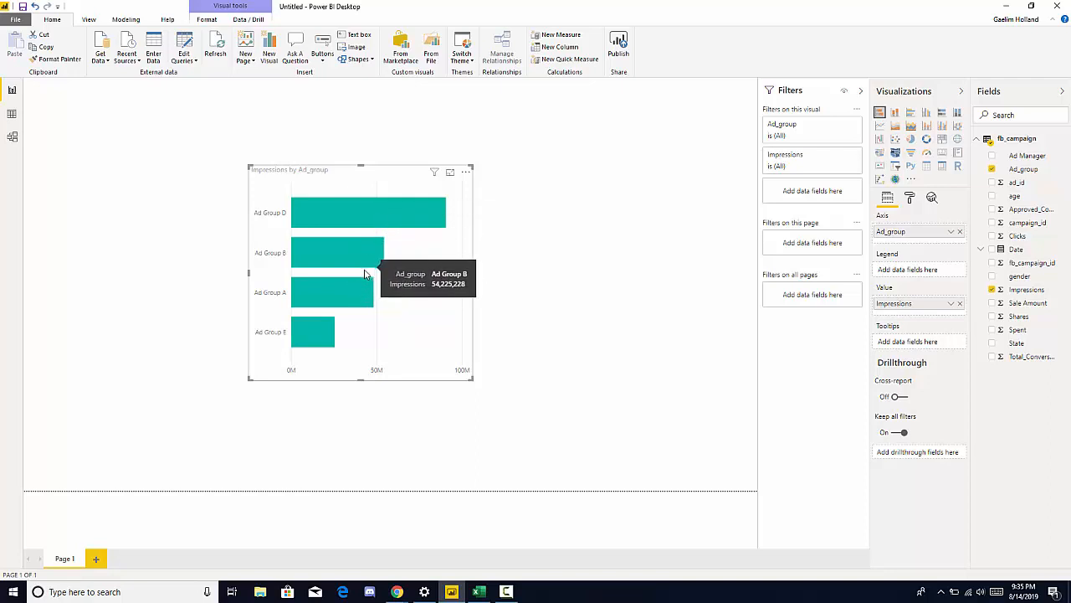
mouse_move(897, 410)
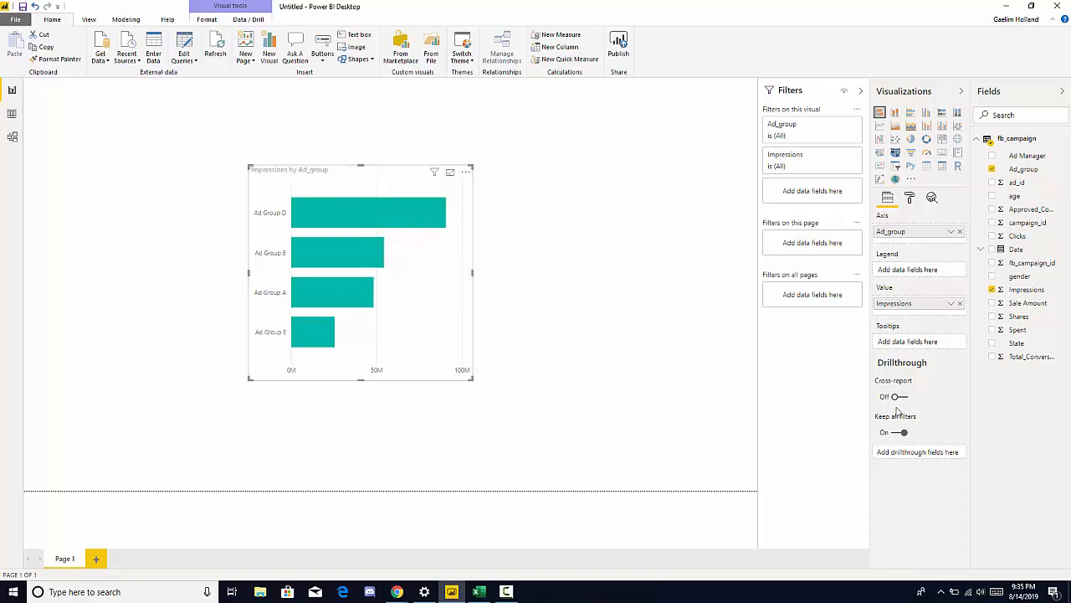
mouse_move(958, 395)
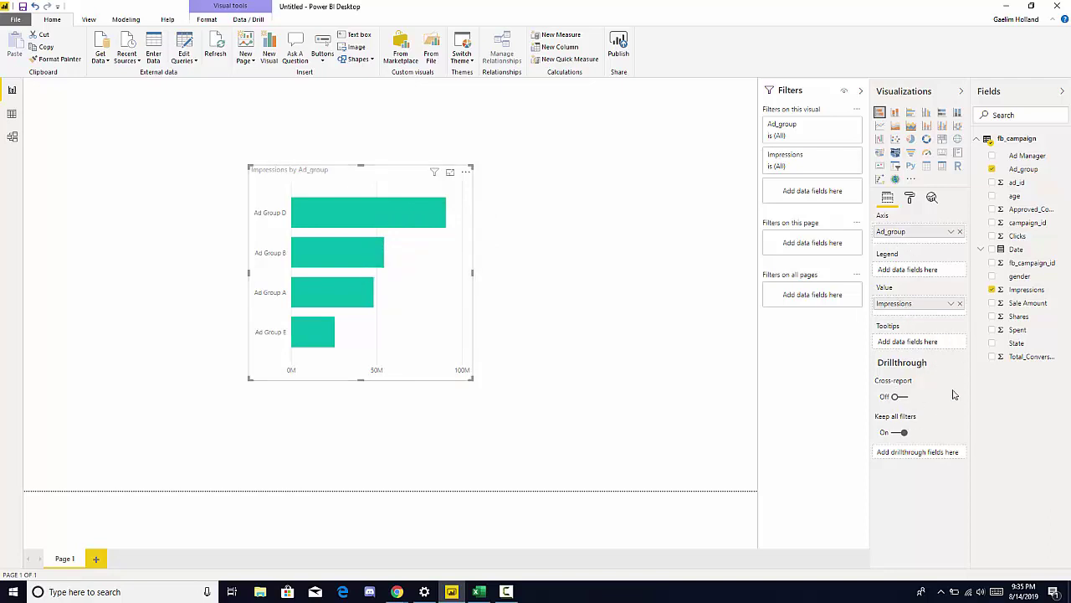
mouse_move(911, 198)
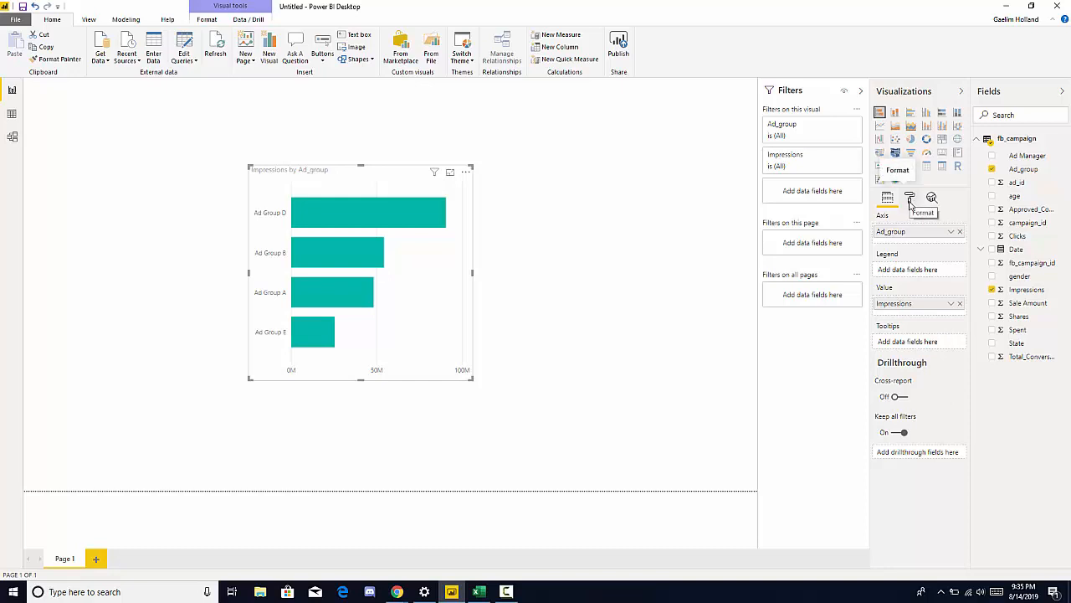
Show the Format pane sections for the Impressions by Ad_group chart
click(911, 198)
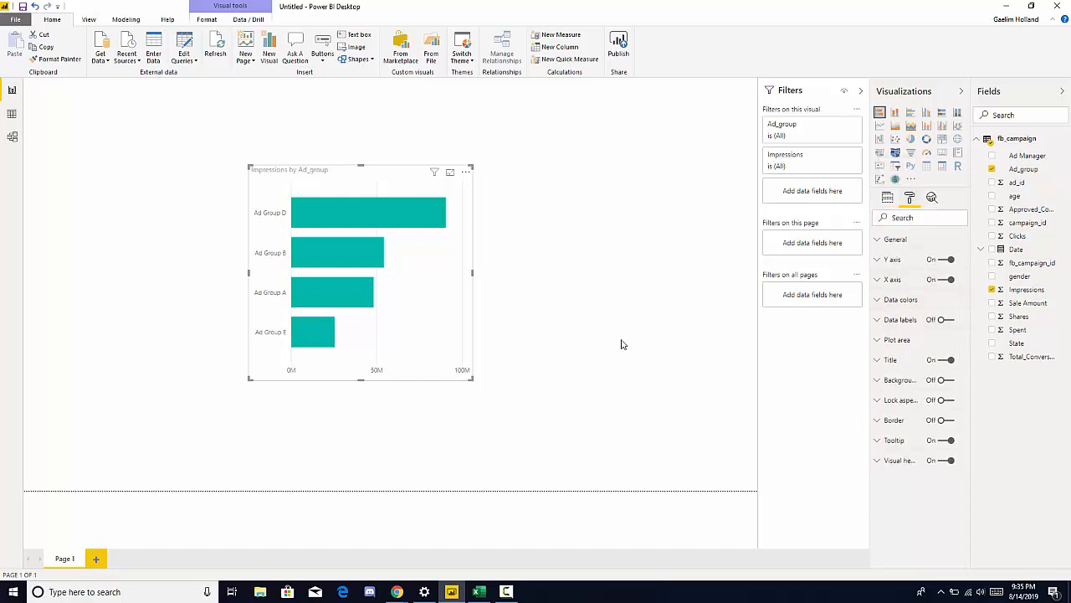
mouse_move(910, 197)
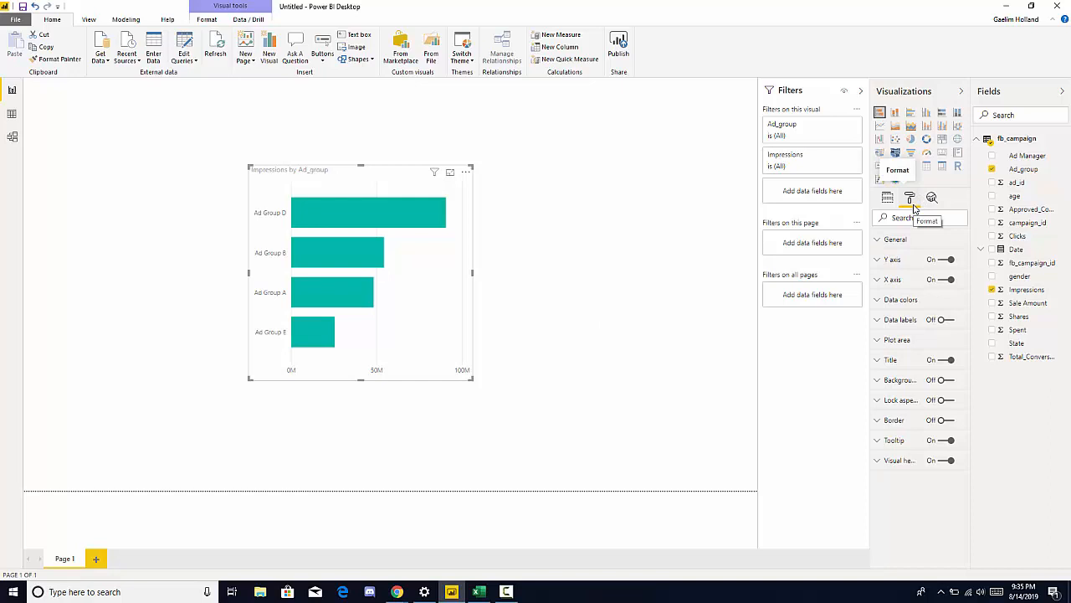
mouse_move(914, 269)
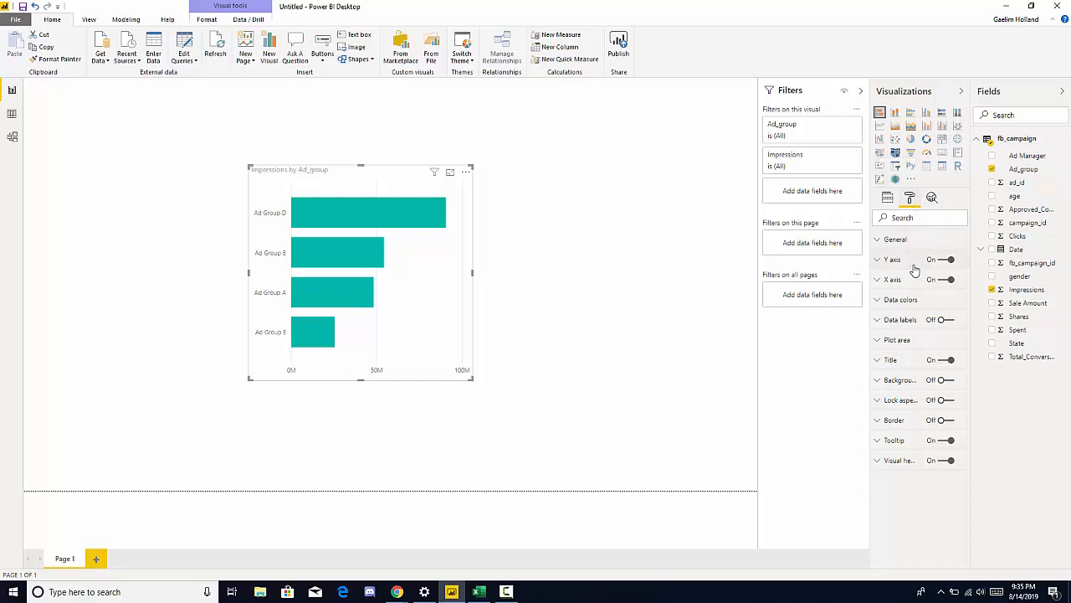
mouse_move(905, 249)
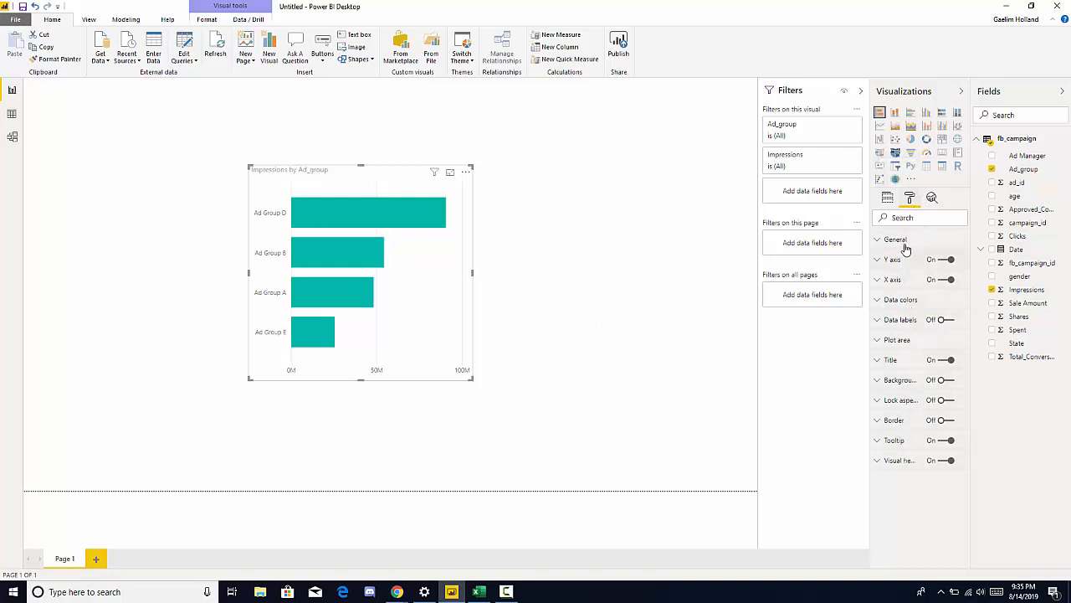
mouse_move(884, 279)
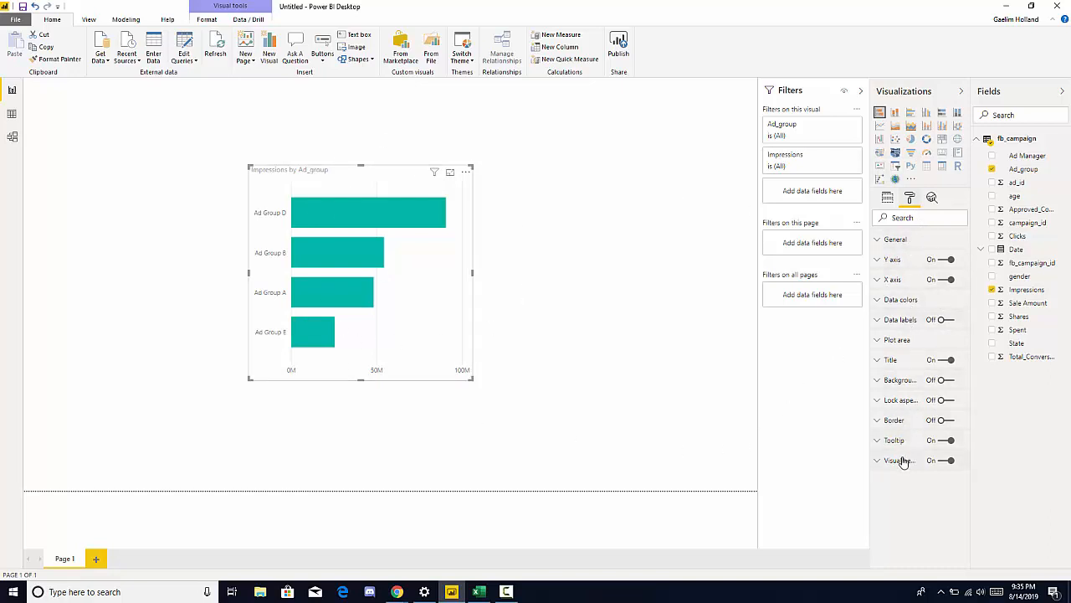
mouse_move(904, 280)
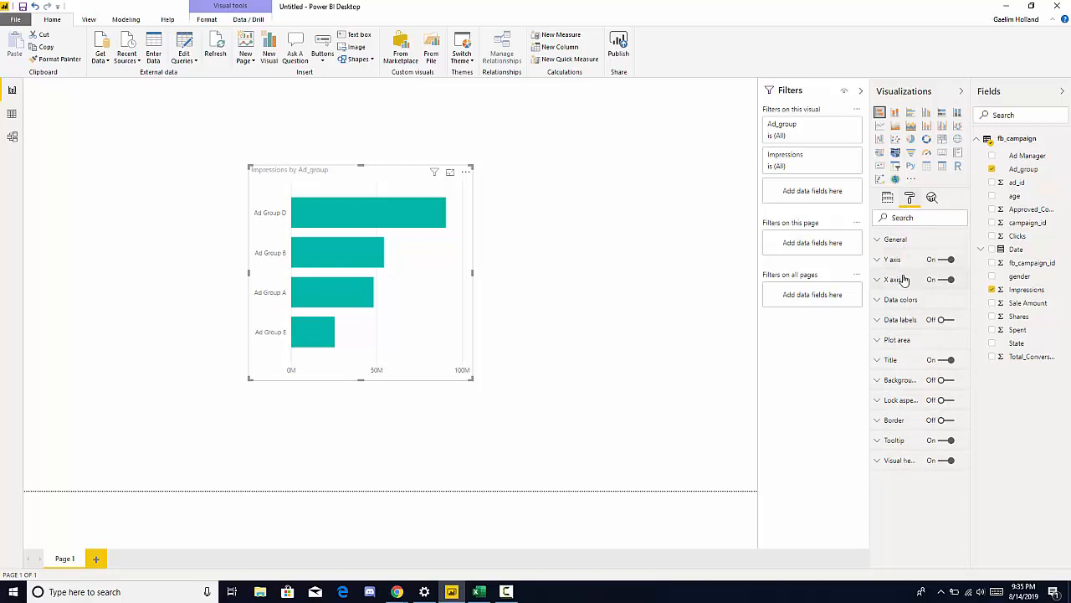
Set the default data colour to purple and turn data labels on
click(900, 300)
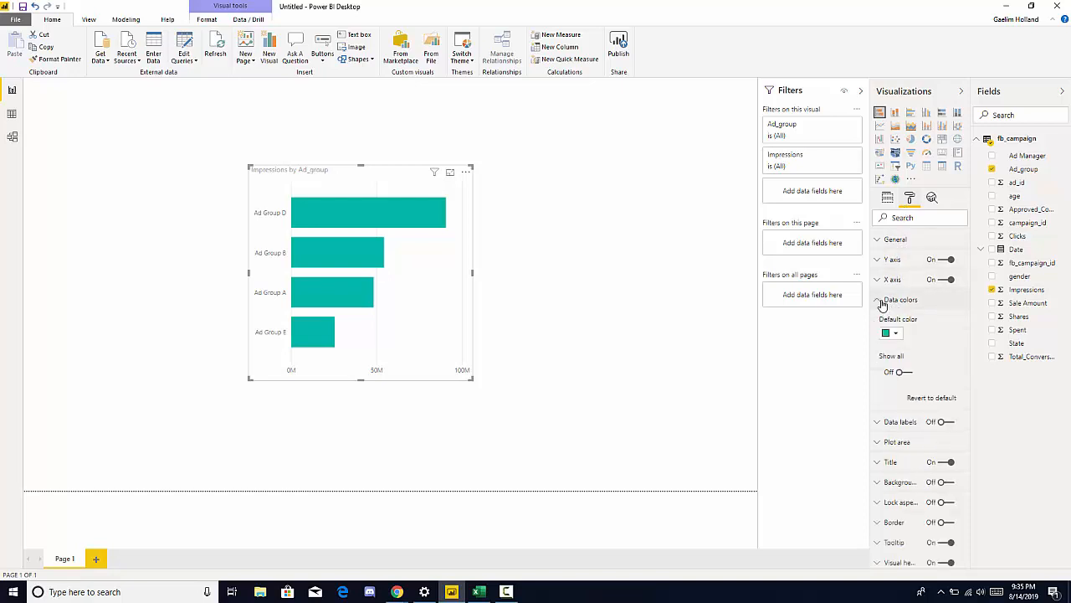
click(885, 331)
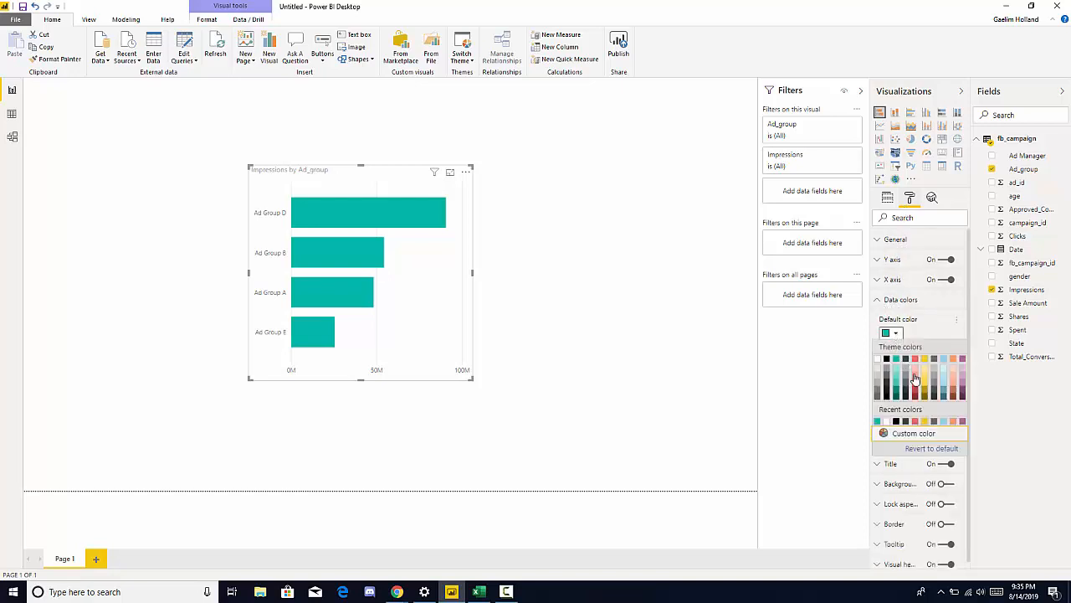
click(914, 378)
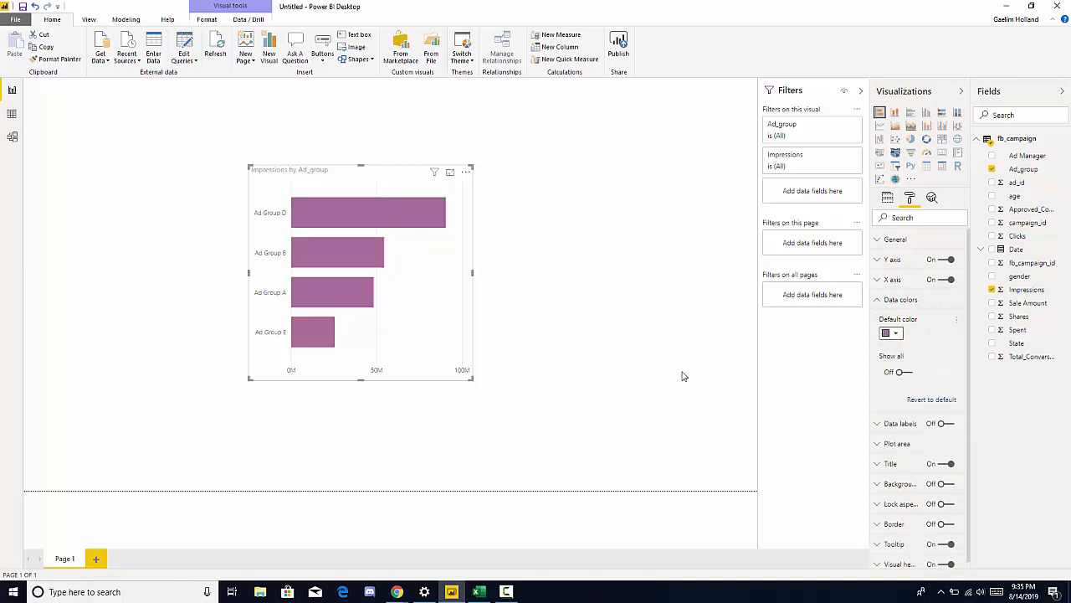
click(900, 298)
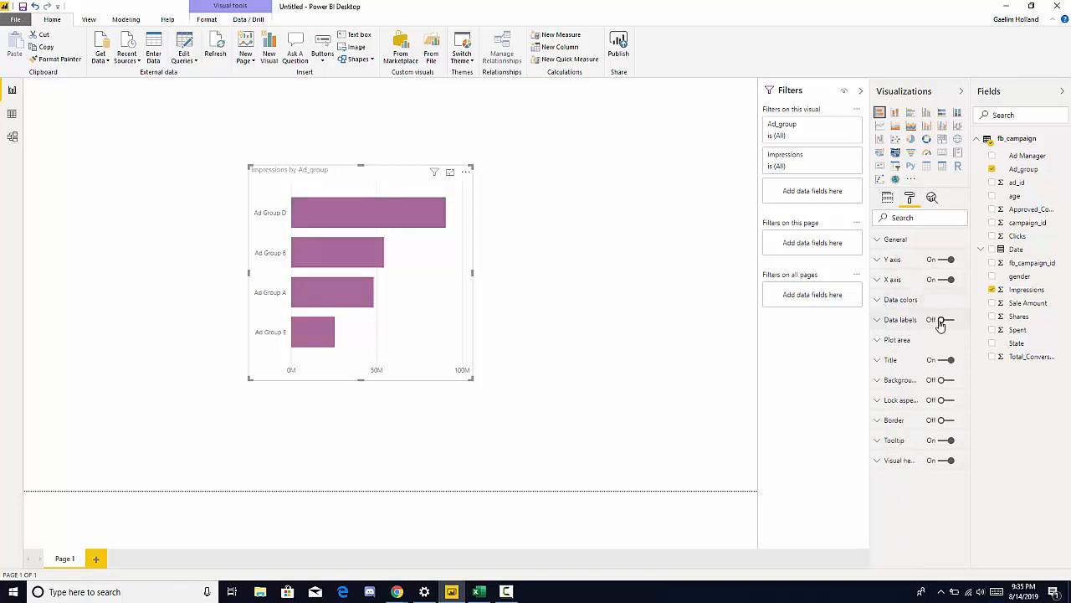
click(939, 319)
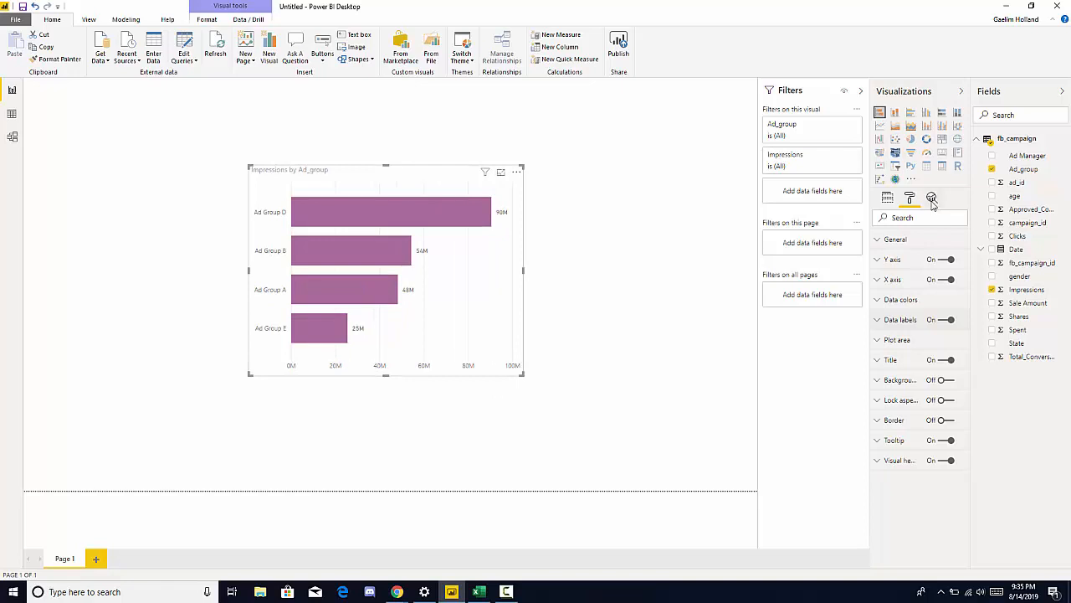
mouse_move(930, 197)
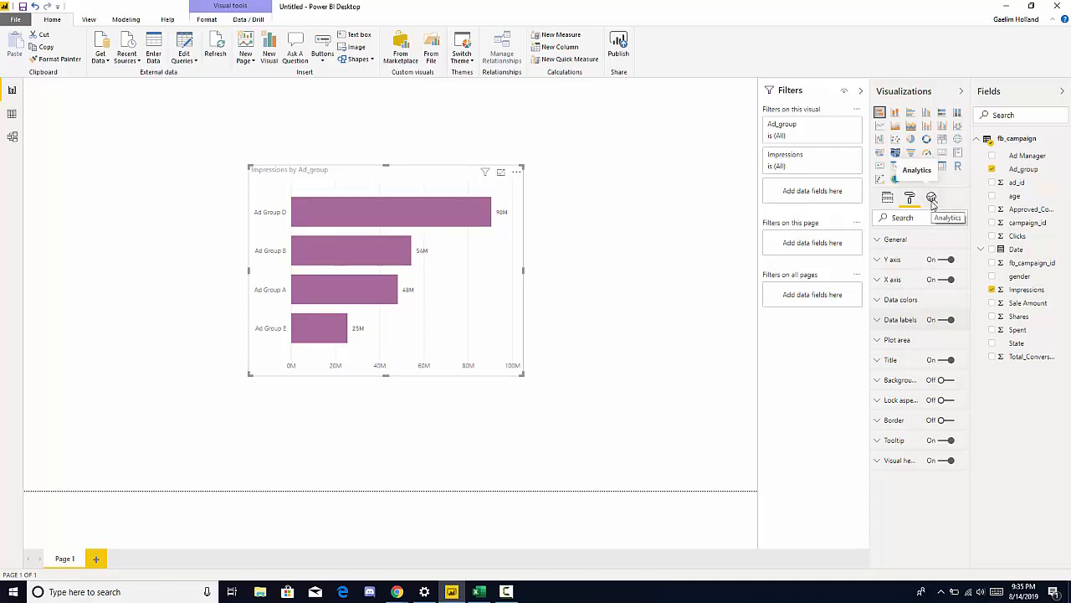
Show the Analytics pane and switch the chart to a vertical column chart
click(931, 197)
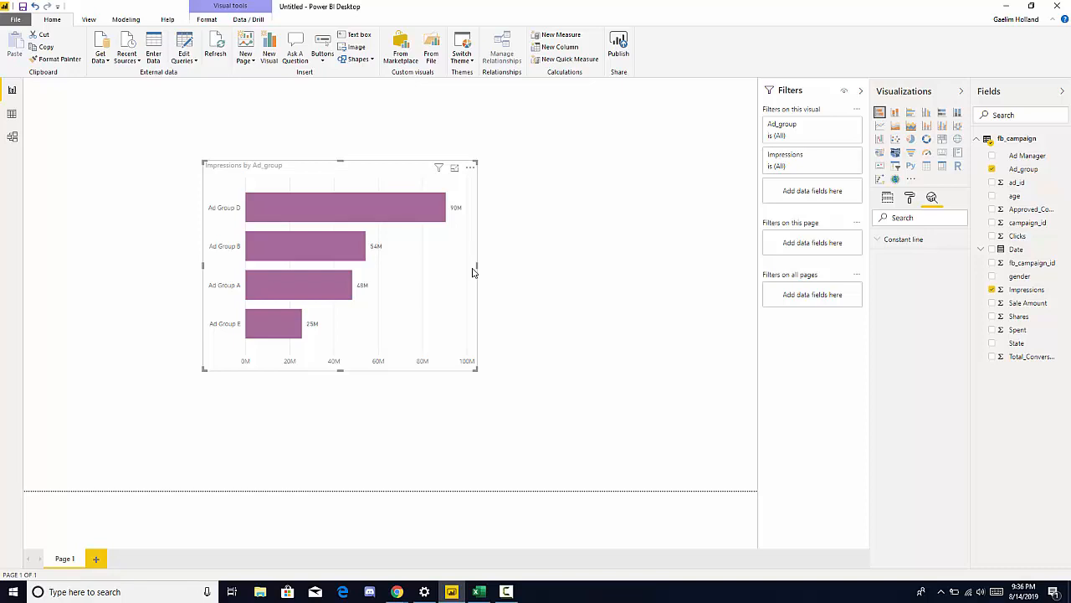
mouse_move(726, 161)
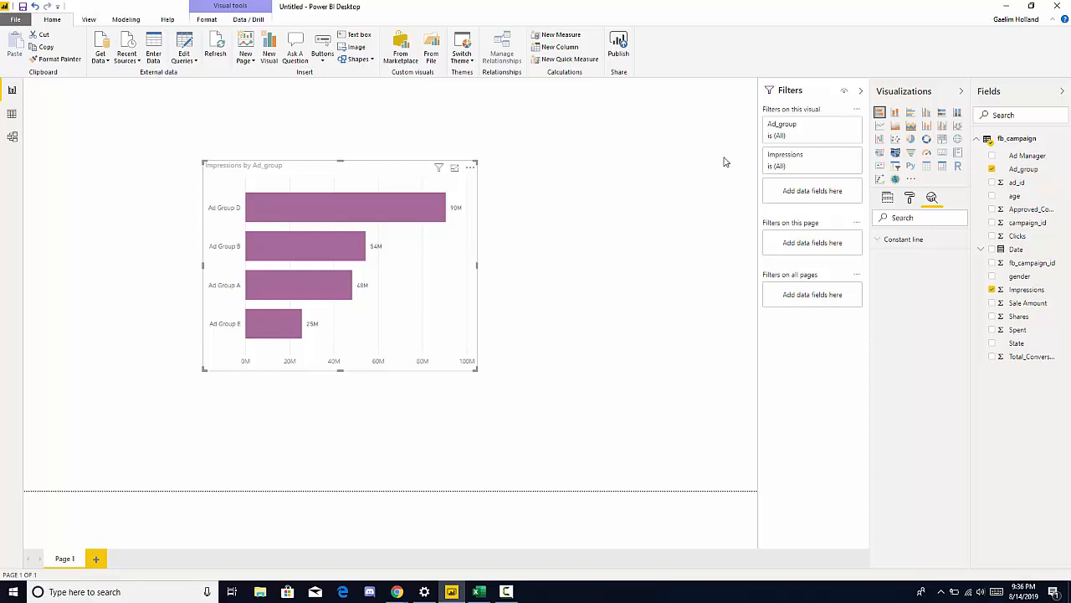
click(896, 112)
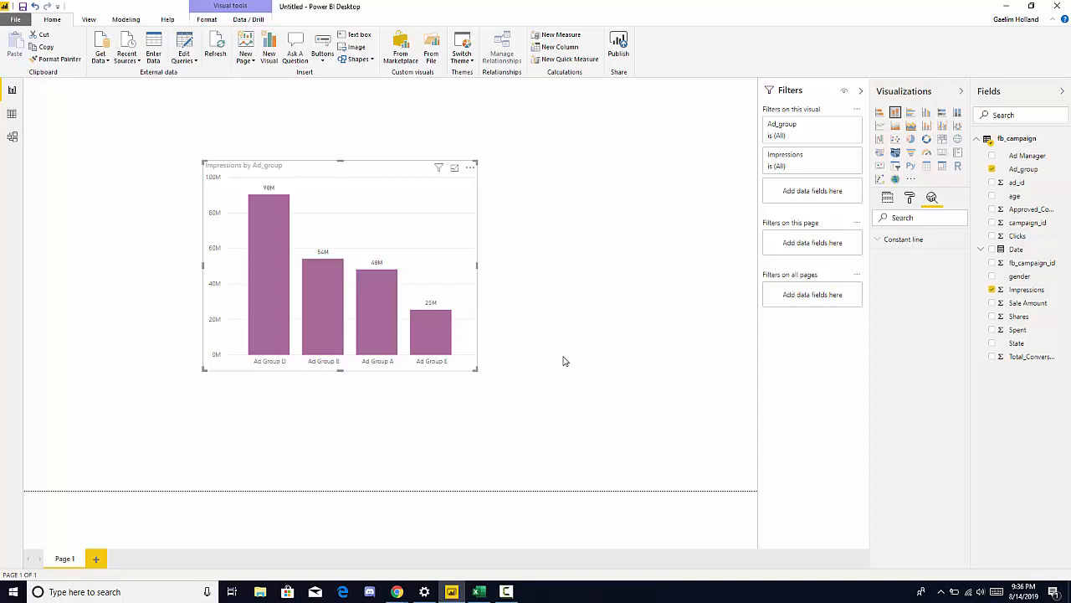
mouse_move(787, 375)
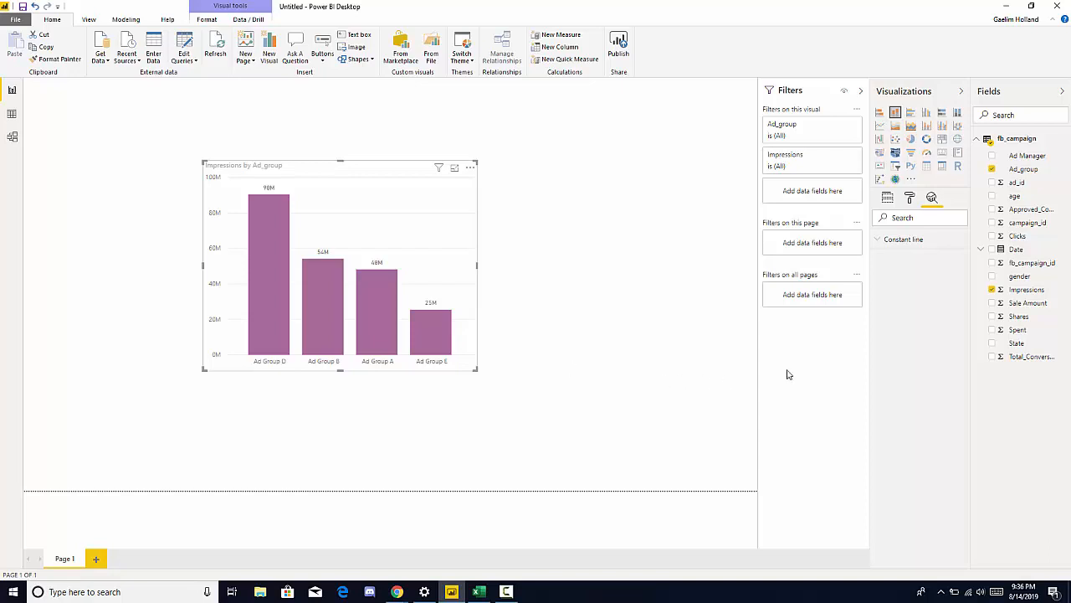
mouse_move(1019, 316)
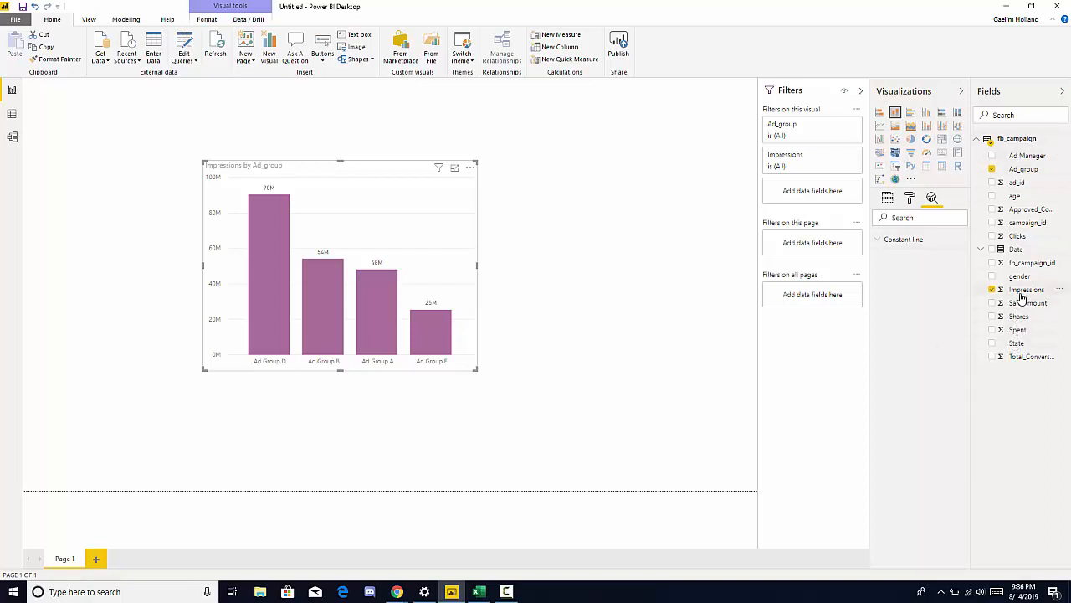
mouse_move(1028, 290)
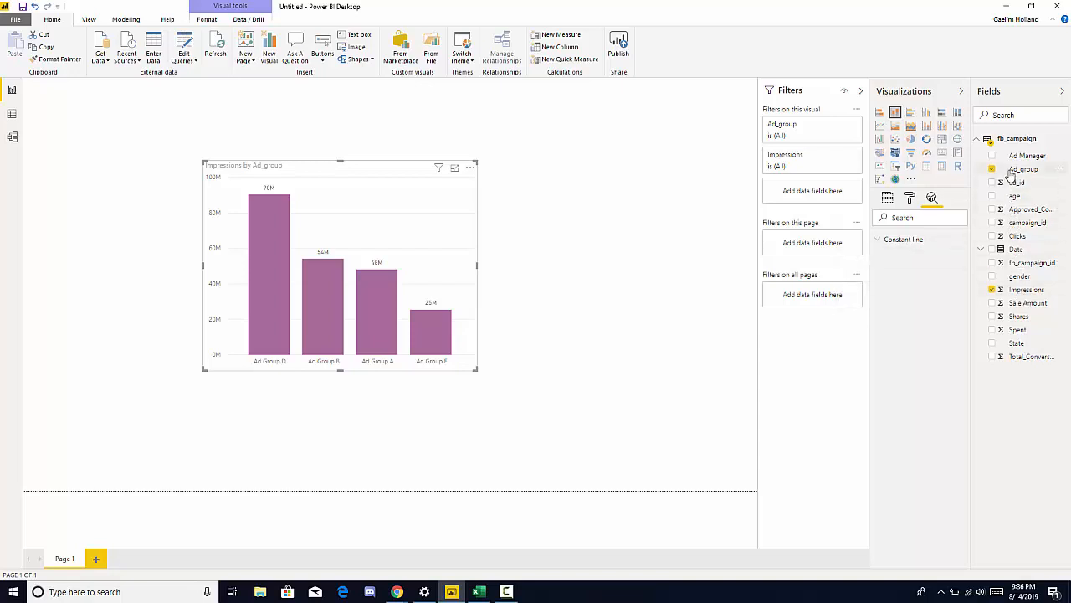
mouse_move(1023, 168)
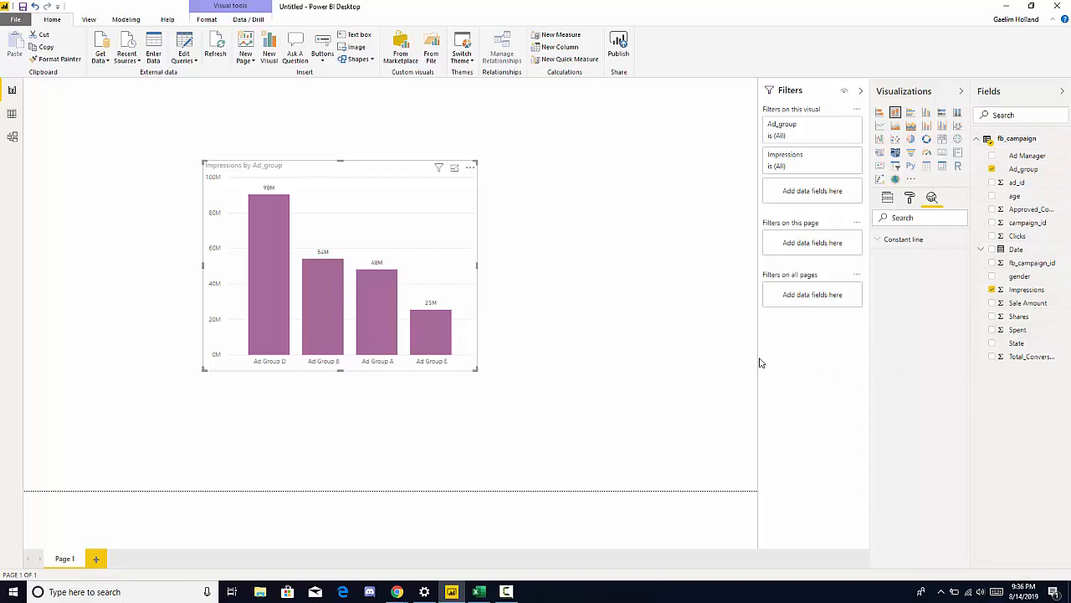
mouse_move(634, 345)
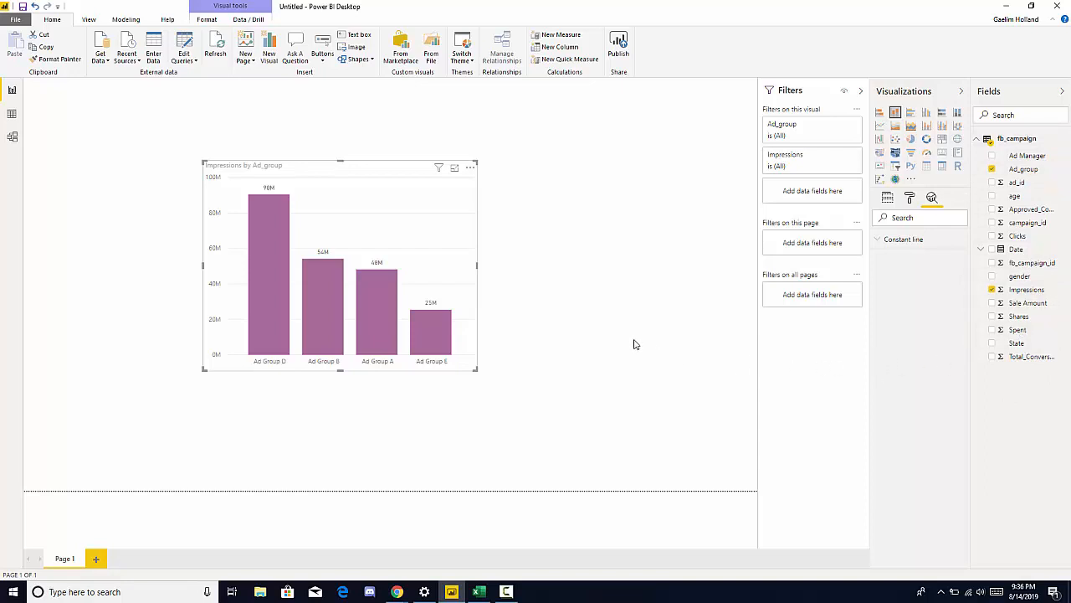
mouse_move(417, 251)
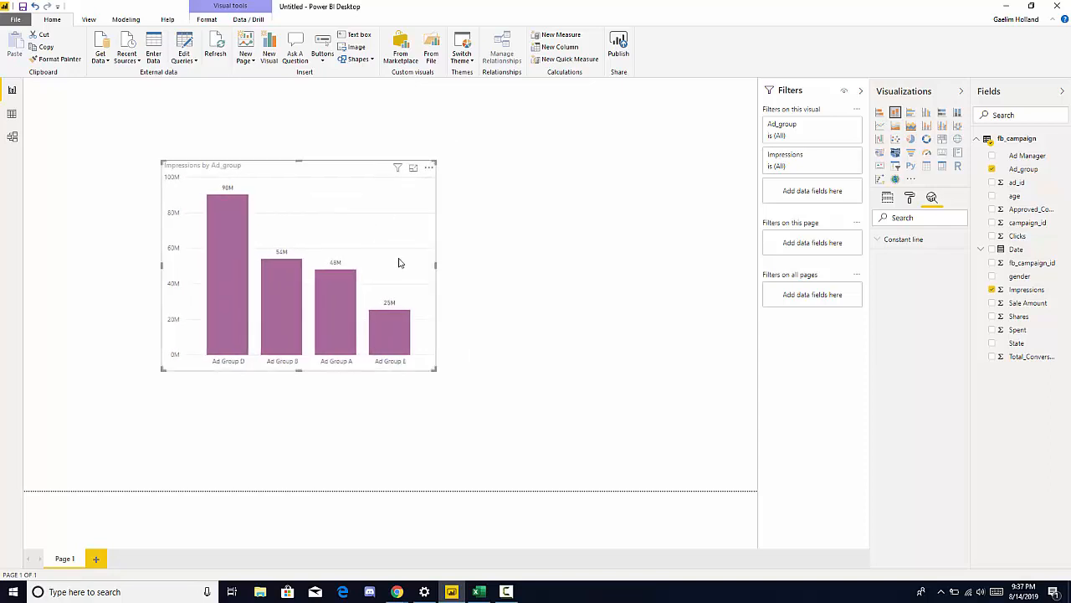
mouse_move(496, 345)
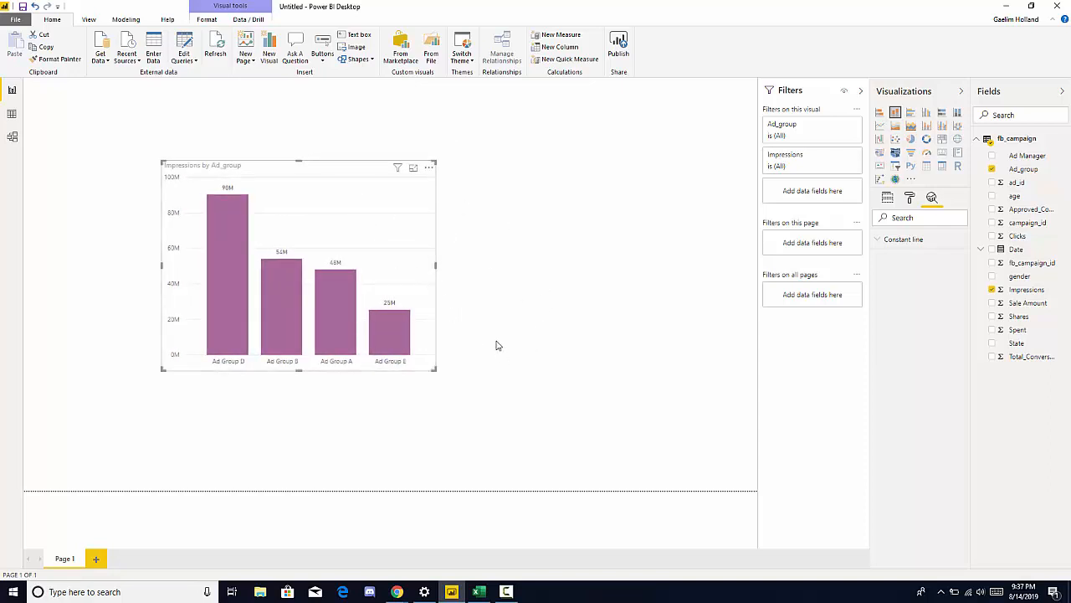
mouse_move(469, 335)
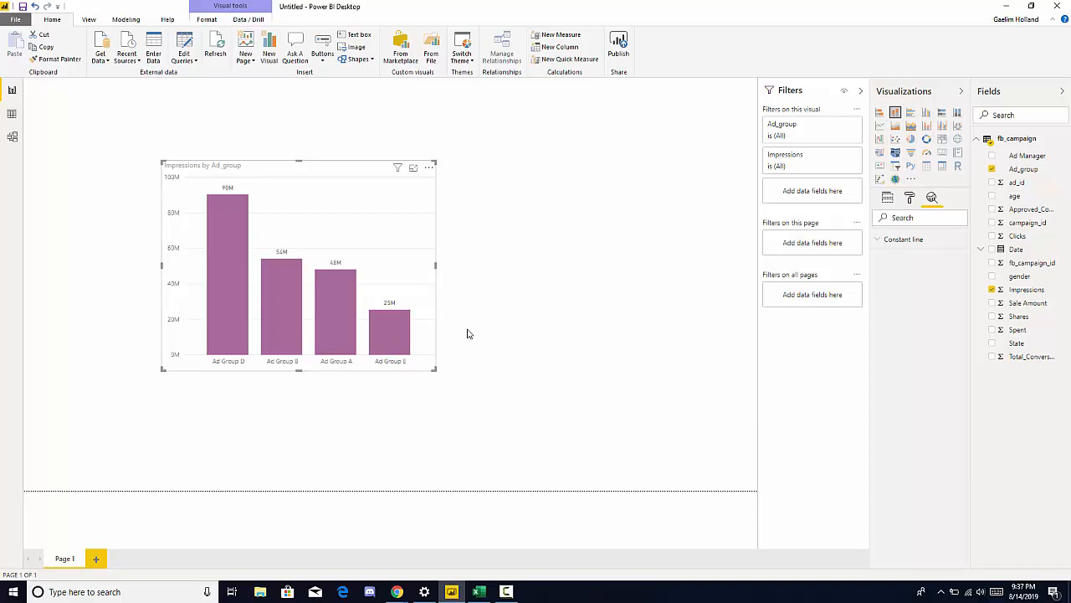